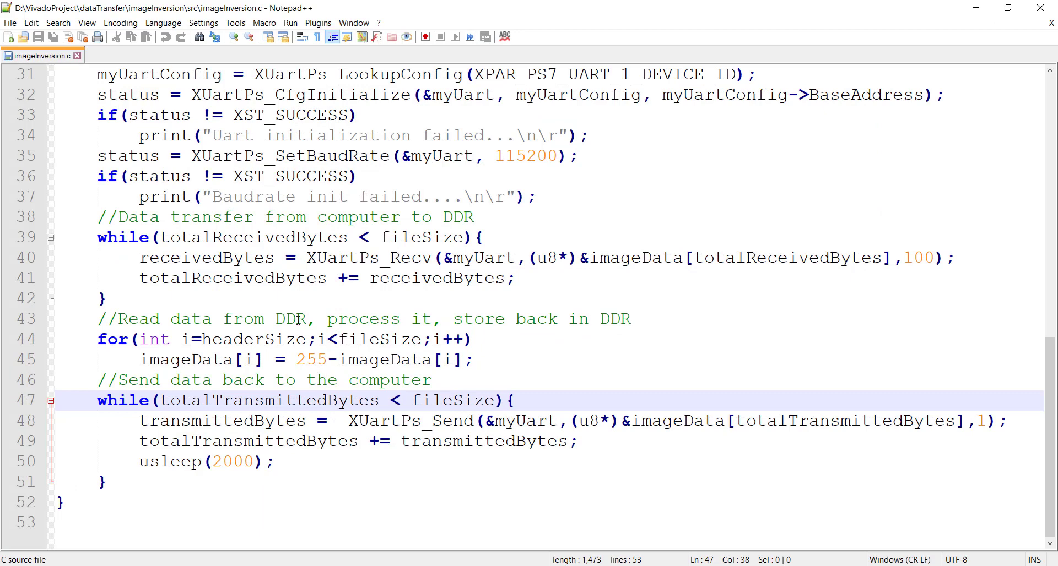
Add a for loop header iterating i from headerSize to fileSize after the cache flush.
{"action": "scroll", "scroll_direction": "up", "scroll_amount": 3}
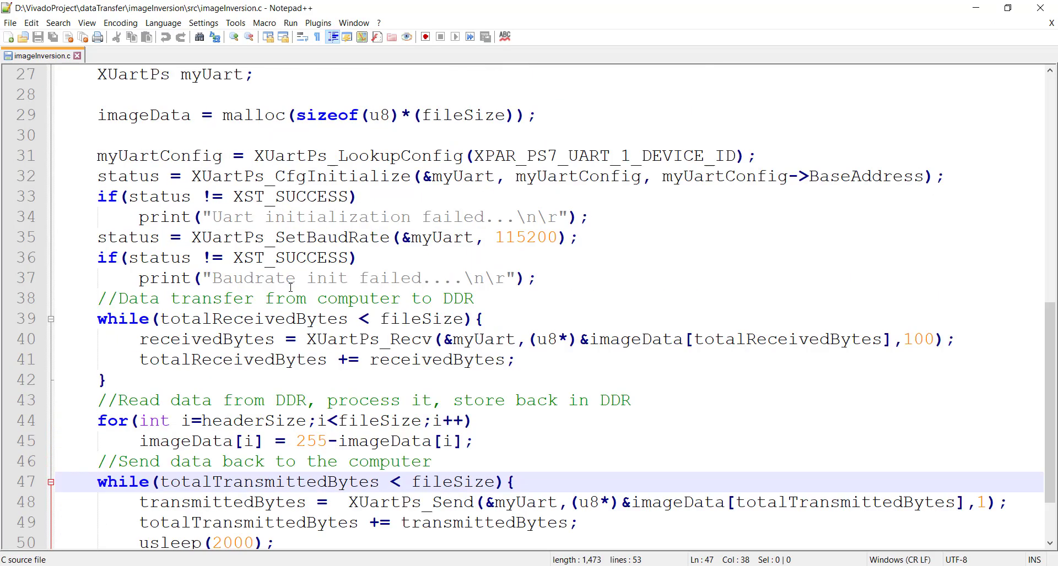
{"action": "scroll", "scroll_direction": "down", "scroll_amount": 3}
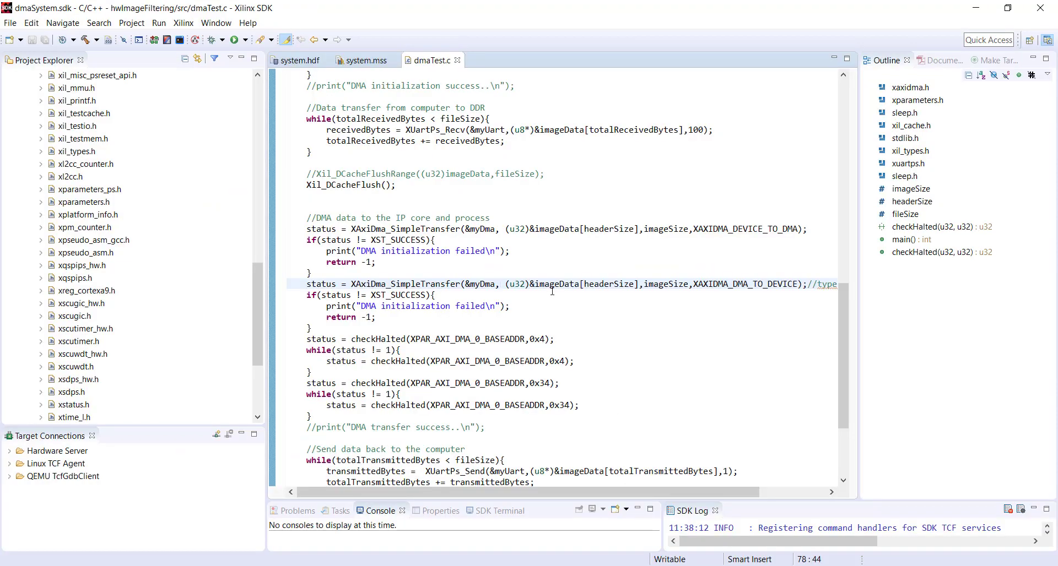
{"action": "mouse_move", "coordinate": [595, 214]}
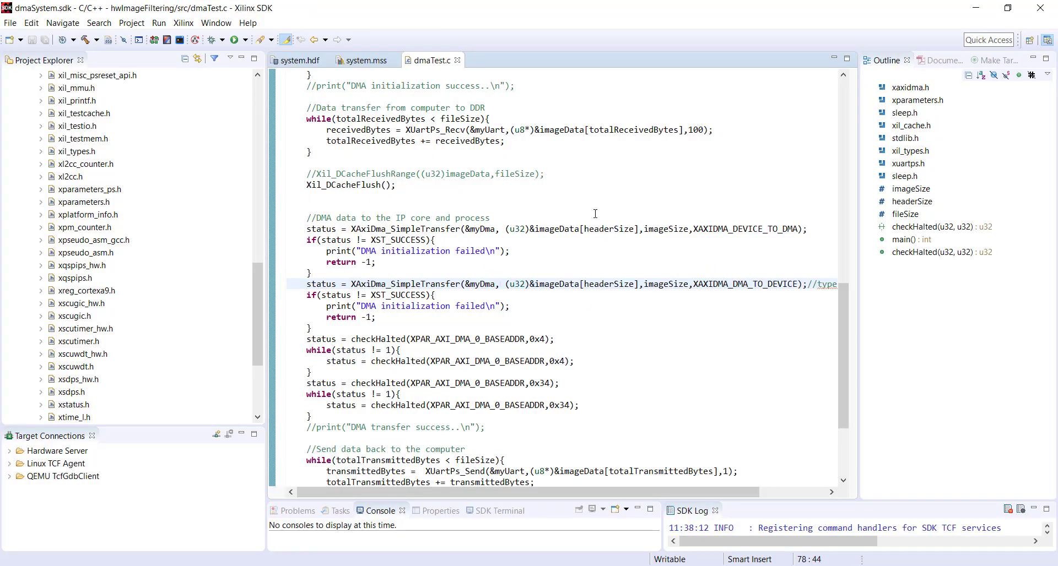
{"action": "mouse_move", "coordinate": [581, 204]}
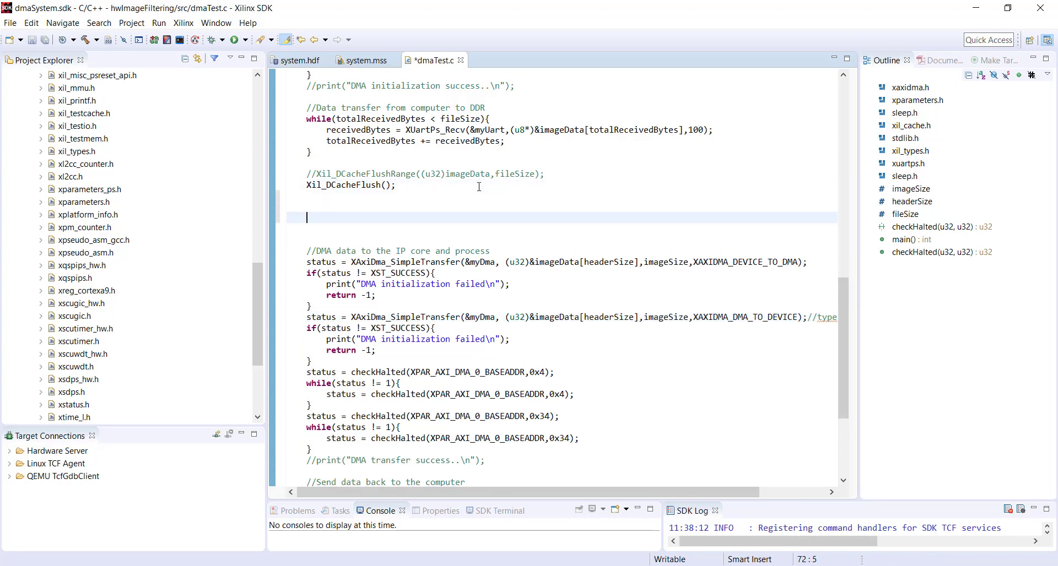
{"action": "type", "text": "for(int i=headerSize;i<fileSize;i++)"}
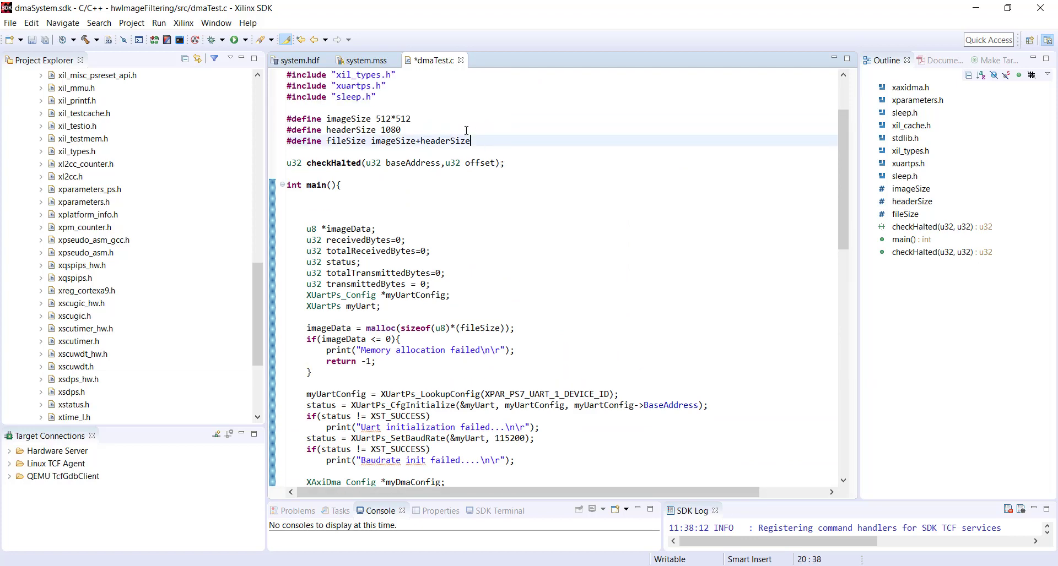
Add #include <time.h> below the xaxidma.h include.
{"action": "type", "text": "#include \"xaxidma.h\""}
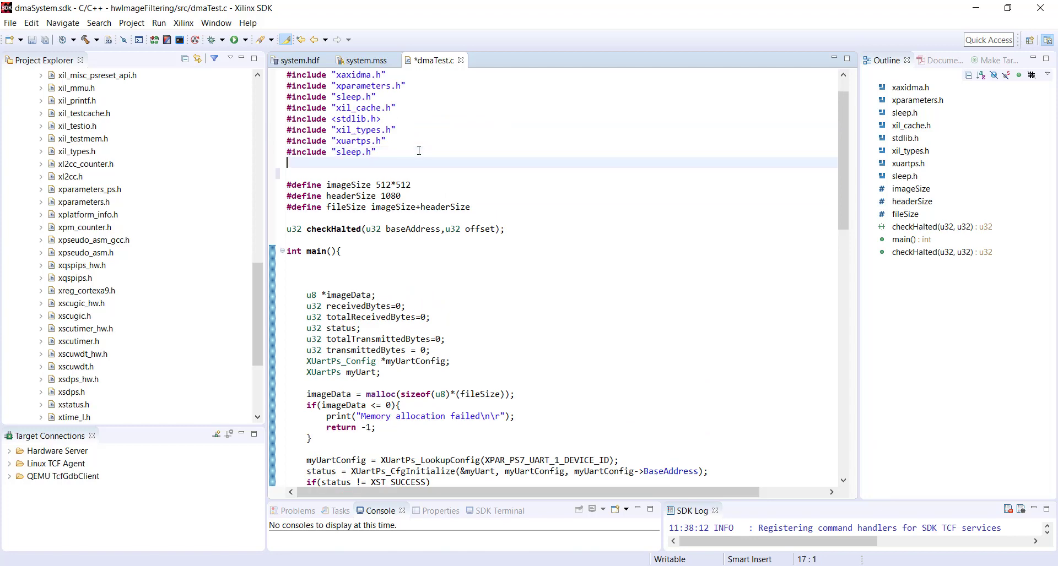
{"action": "type", "text": "#include"}
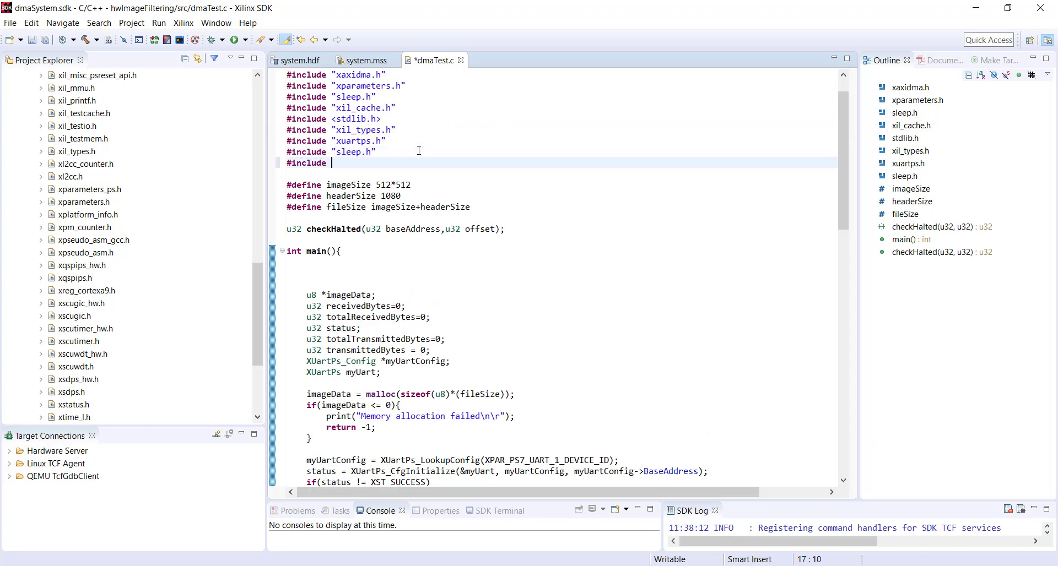
{"action": "type", "text": "<>"}
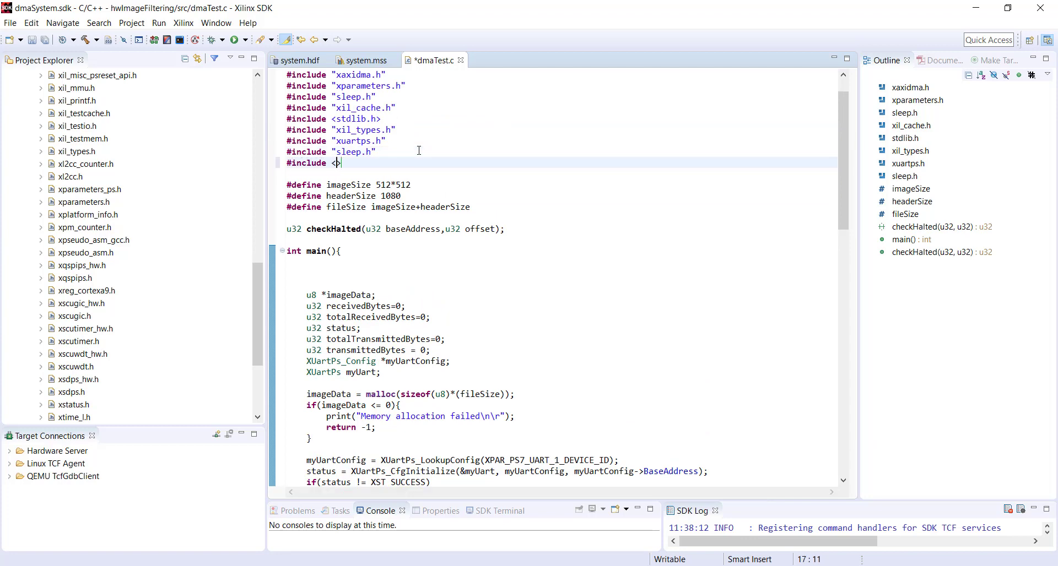
{"action": "type", "text": "time.h"}
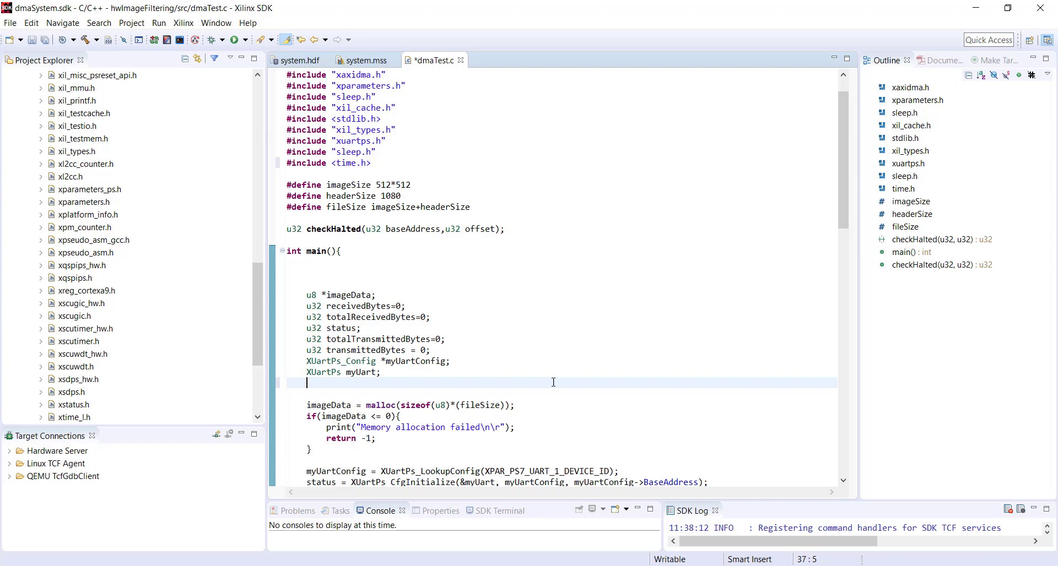
Declare clock_t start and end variables in main.
{"action": "type", "text": "clock_t"}
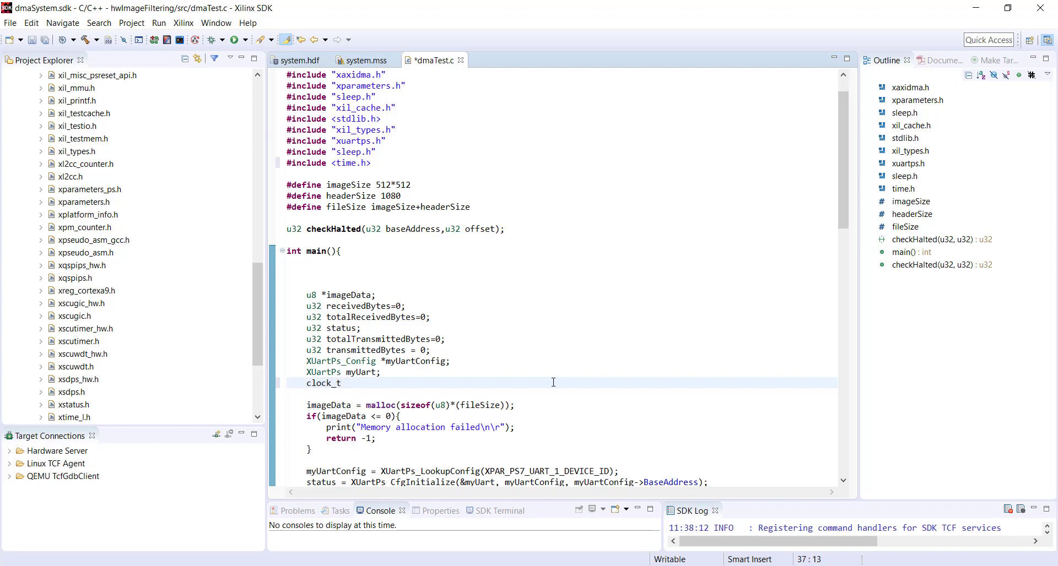
{"action": "type", "text": "start,"}
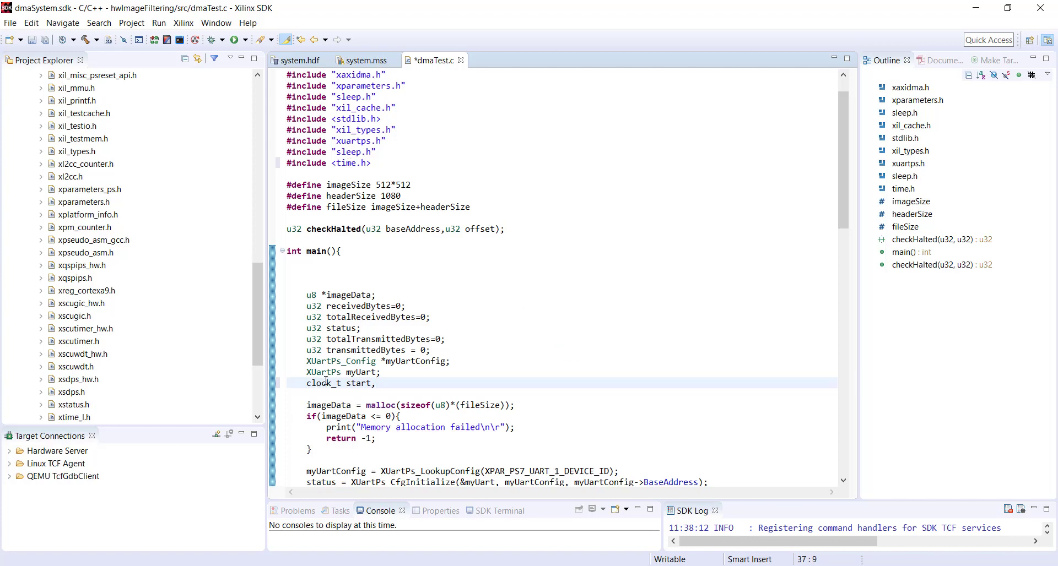
{"action": "type", "text": "end;"}
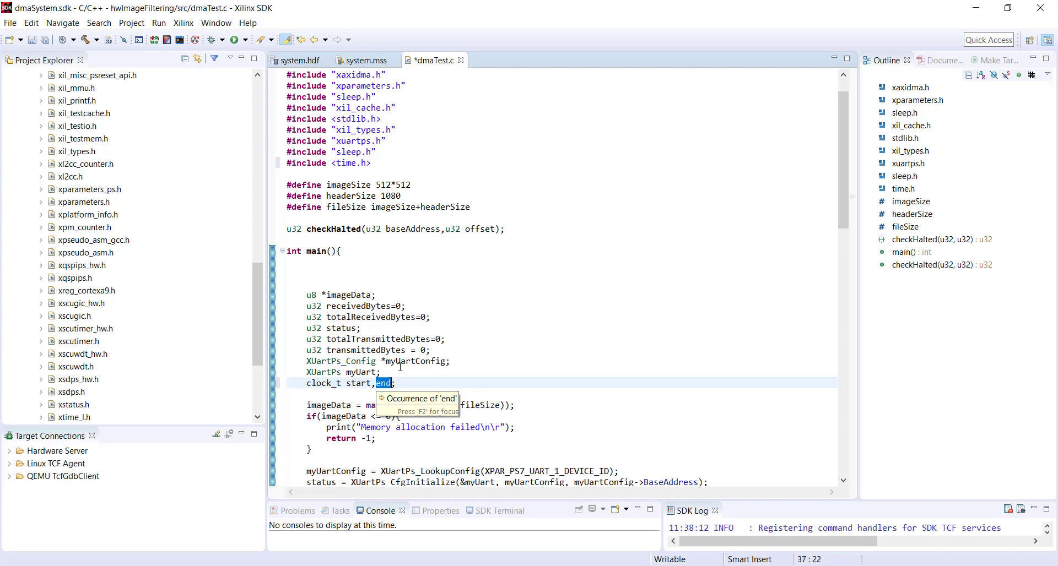
Bracket the inversion loop with start = clock(); before and end = clock(); after.
{"action": "scroll", "scroll_direction": "down", "scroll_amount": 3}
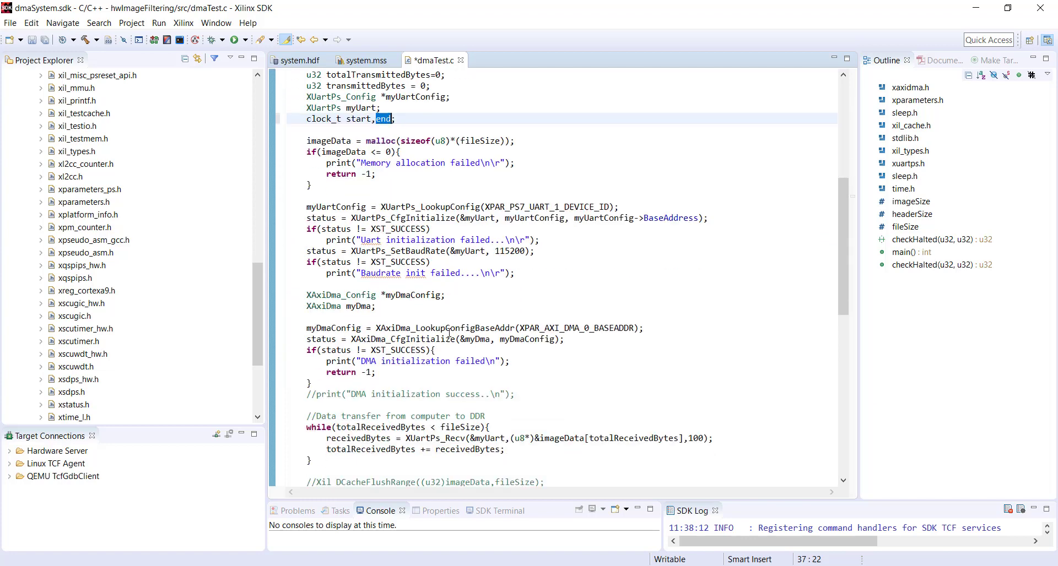
{"action": "scroll", "scroll_direction": "down", "scroll_amount": 3}
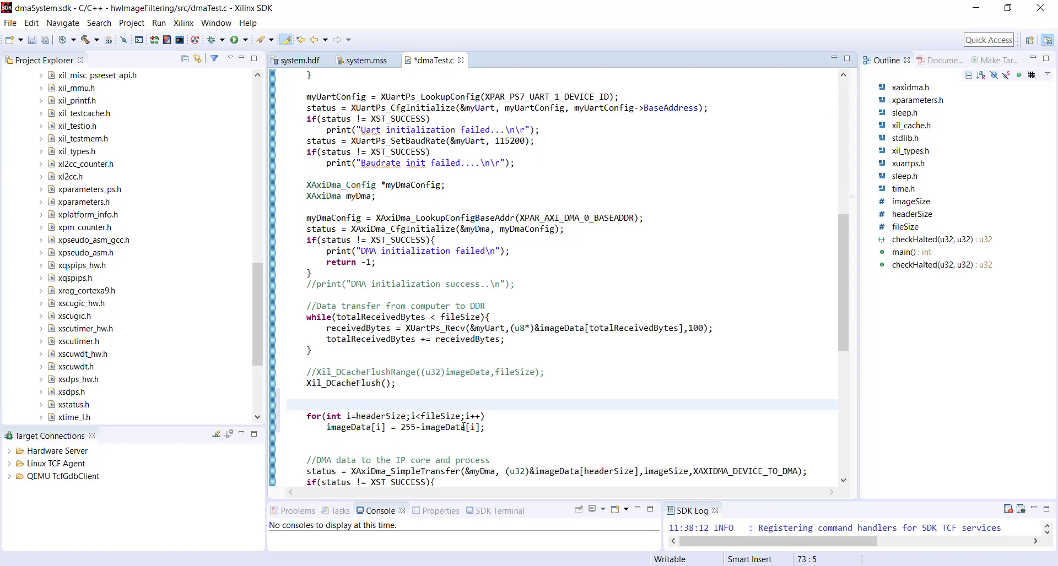
{"action": "type", "text": "start"}
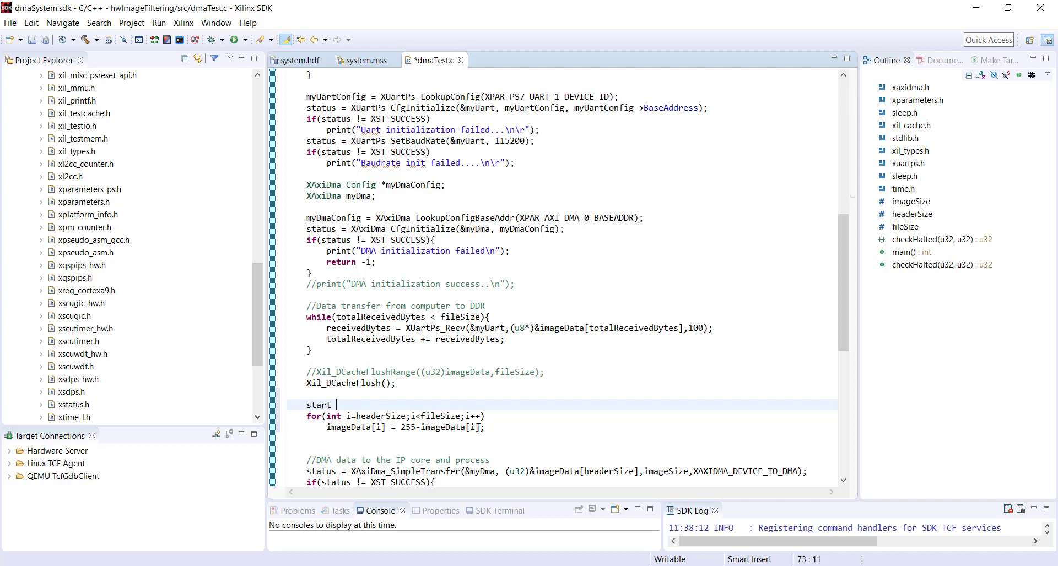
{"action": "type", "text": "= clock"}
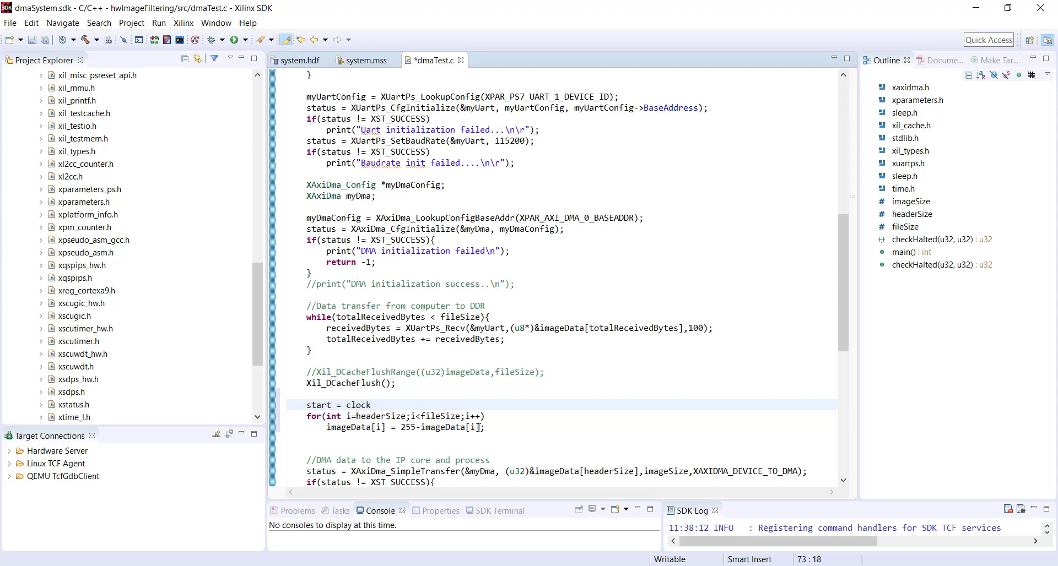
{"action": "type", "text": "();"}
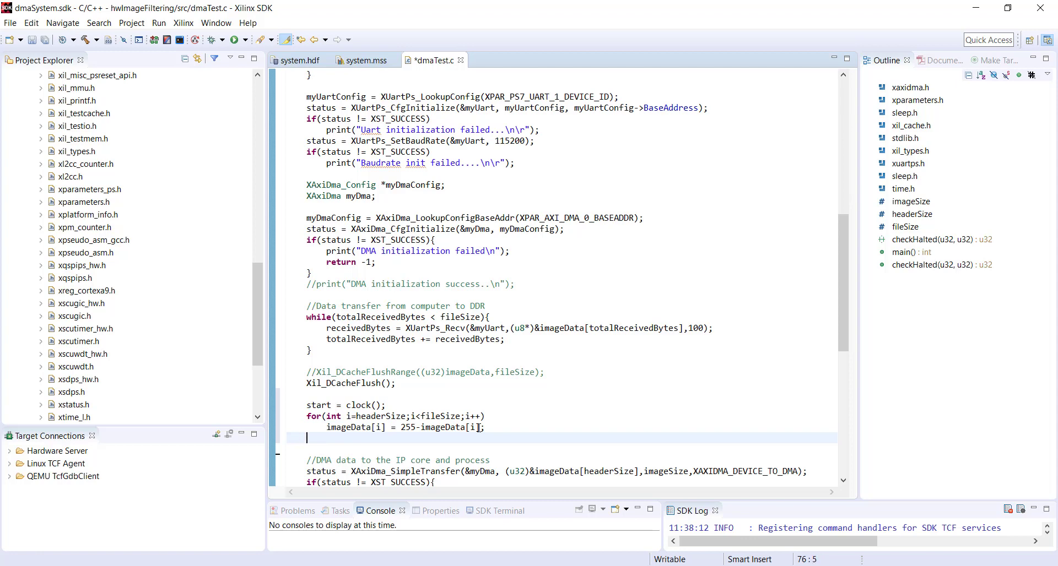
{"action": "type", "text": "end = clock"}
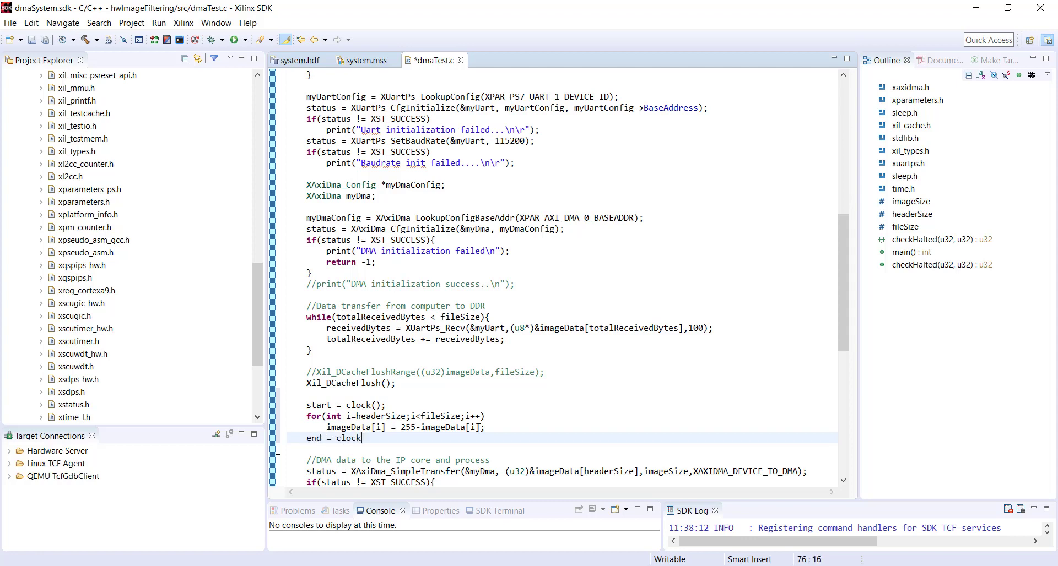
{"action": "type", "text": "();"}
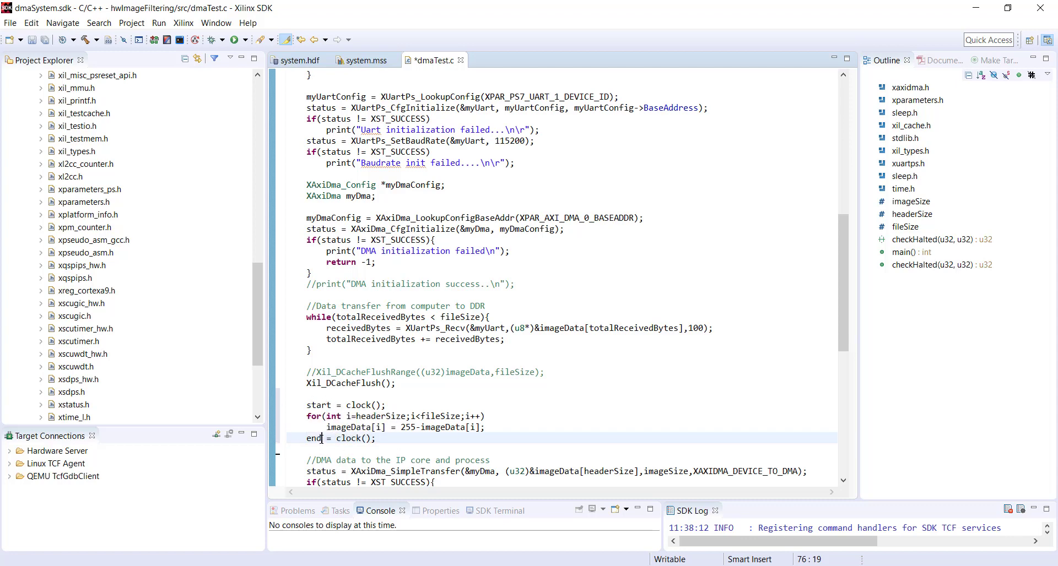
{"action": "double_click", "coordinate": [313, 437]}
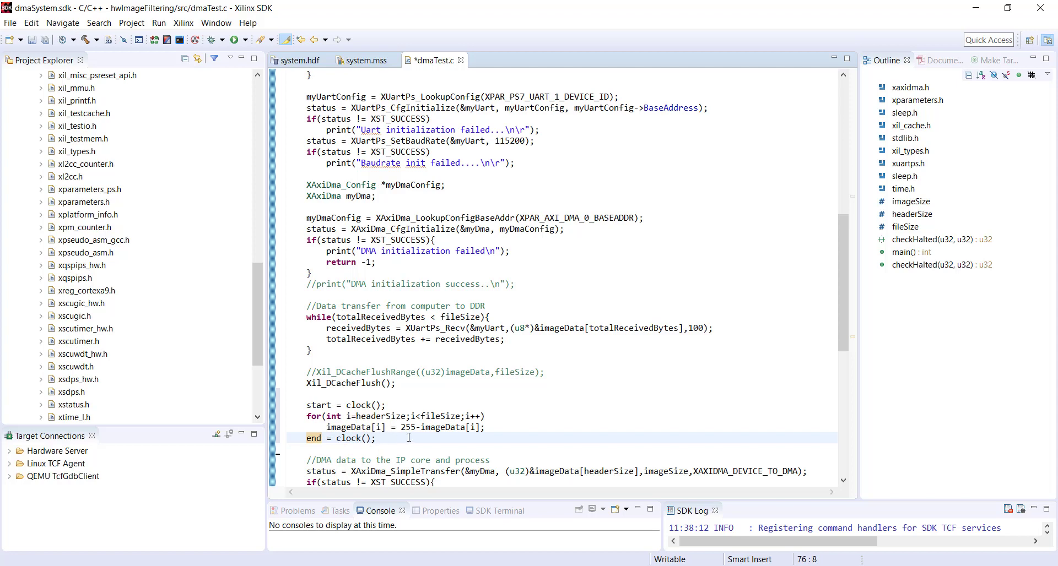
{"action": "left_click", "coordinate": [376, 438]}
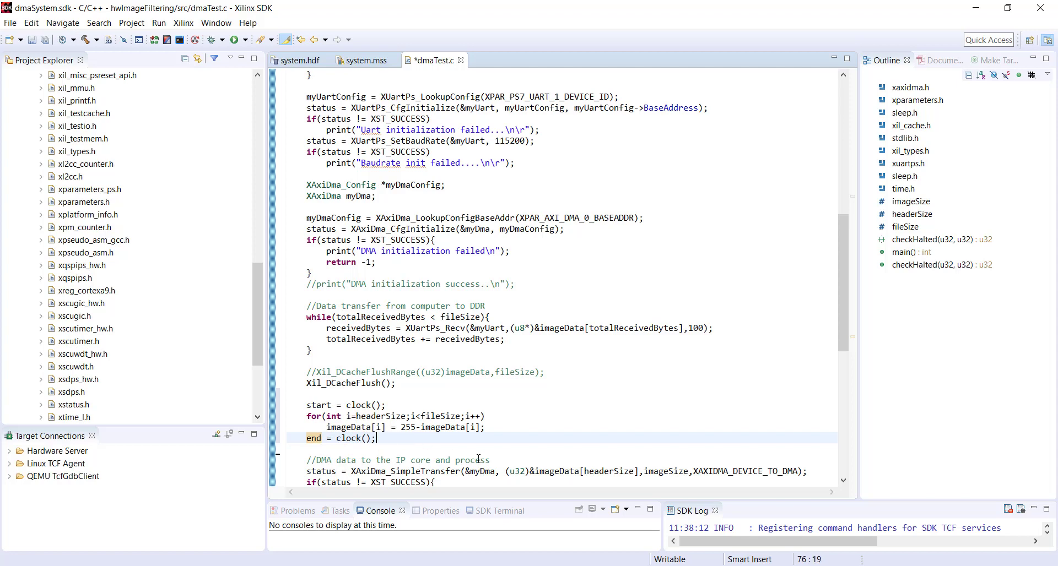
Write a print of the processing time with %f and (end-start) after the loop.
{"action": "type", "text": "print(\"Pr"}
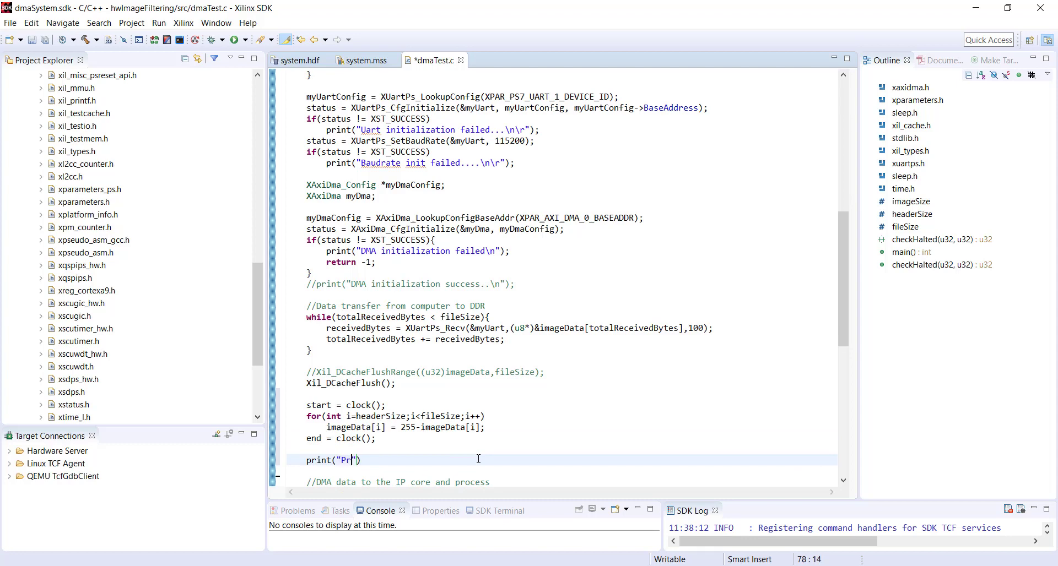
{"action": "type", "text": "ocessing time"}
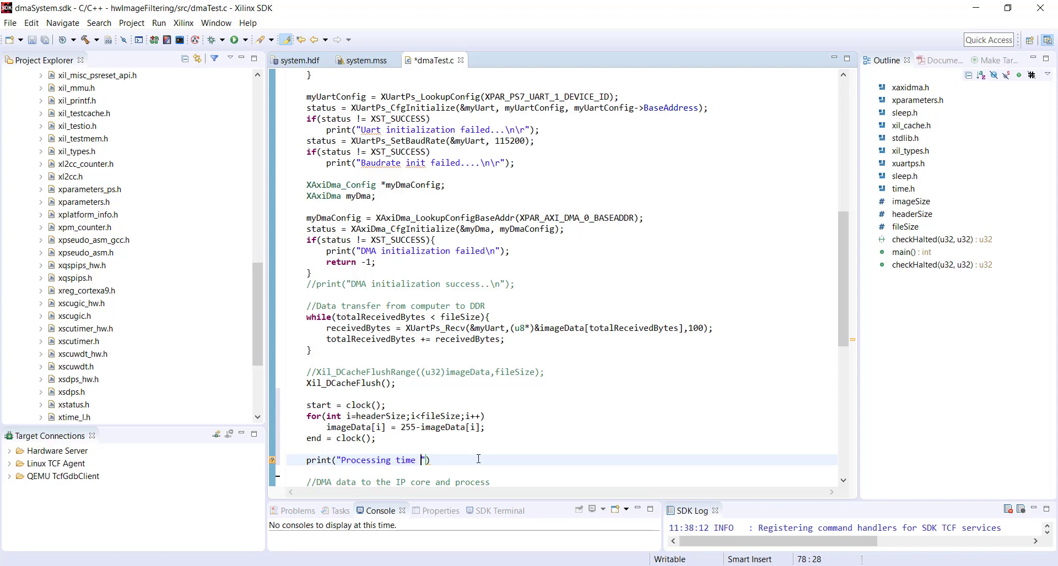
{"action": "type", "text": "%f"}
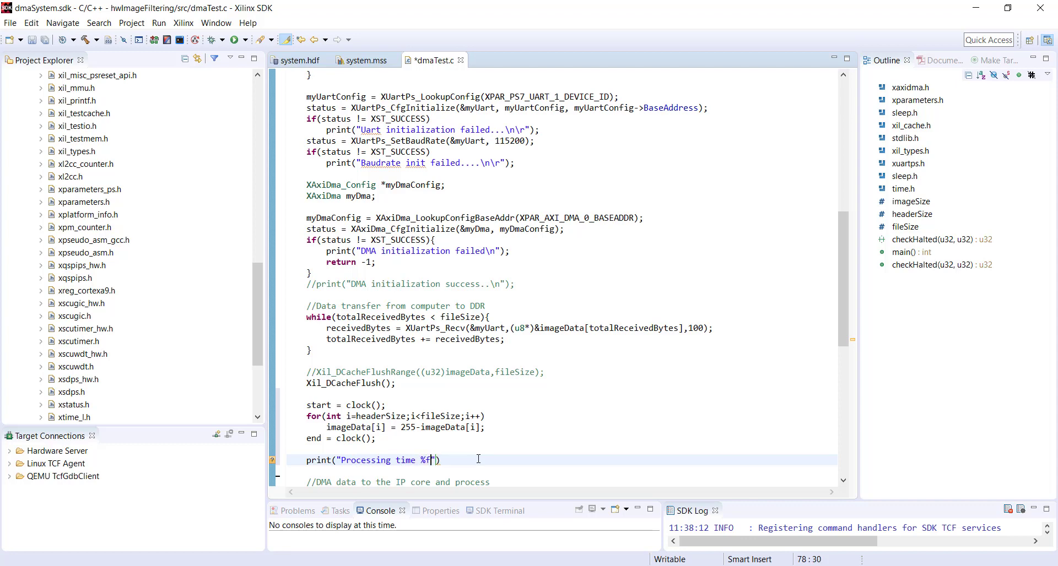
{"action": "type", "text": "\\n\\r"}
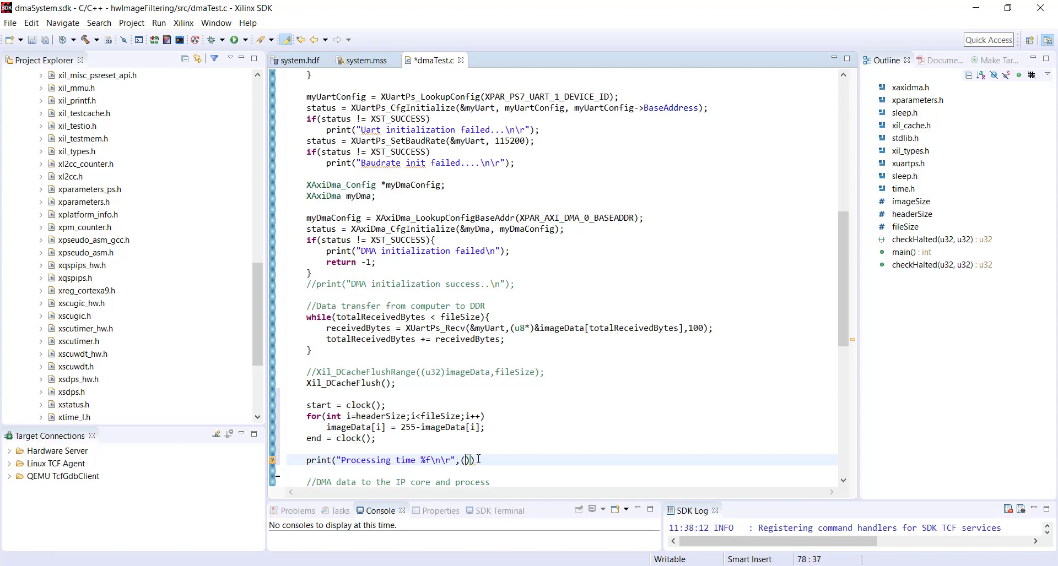
{"action": "type", "text": "end-start"}
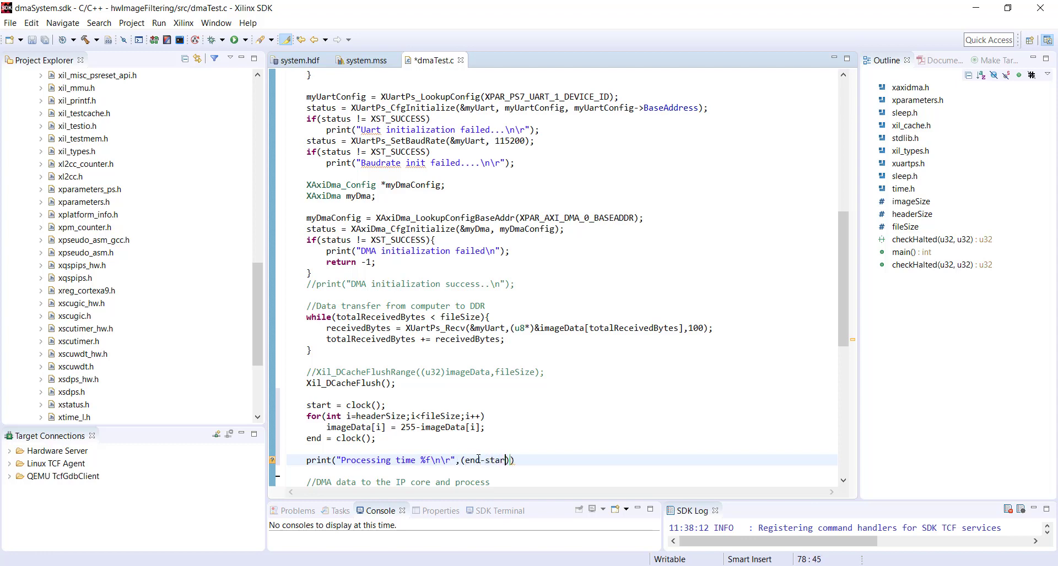
Complete the expression as (end-start)/CLOCKS_PER_SEC.
{"action": "type", "text": ")"}
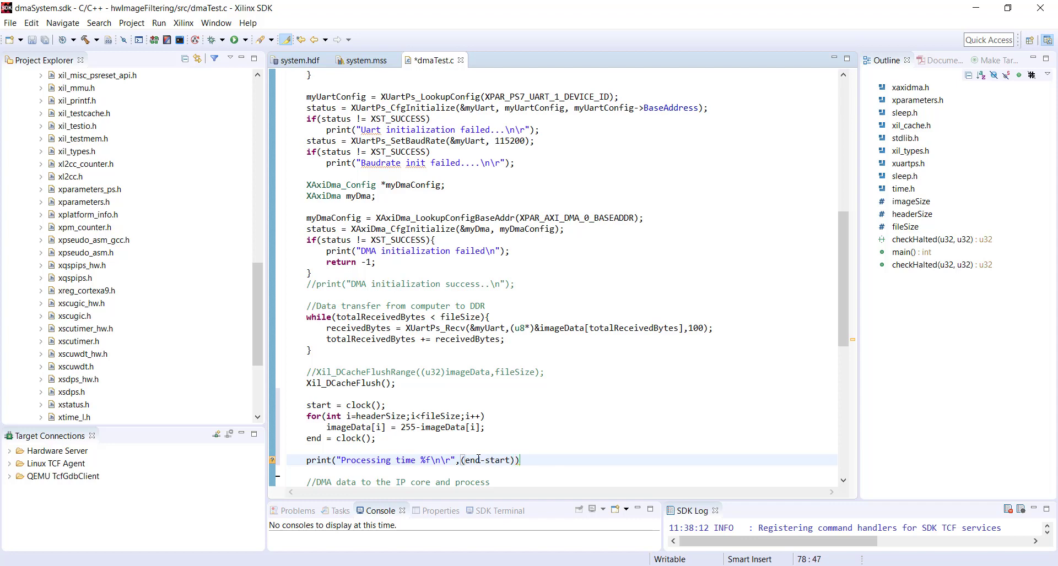
{"action": "type", "text": "/"}
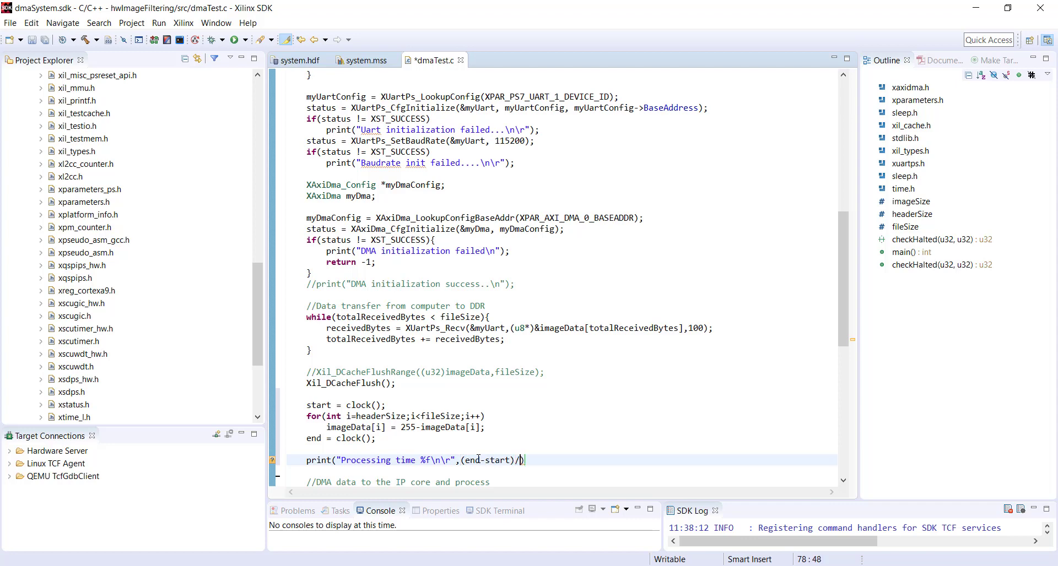
{"action": "type", "text": "CLOCKS"}
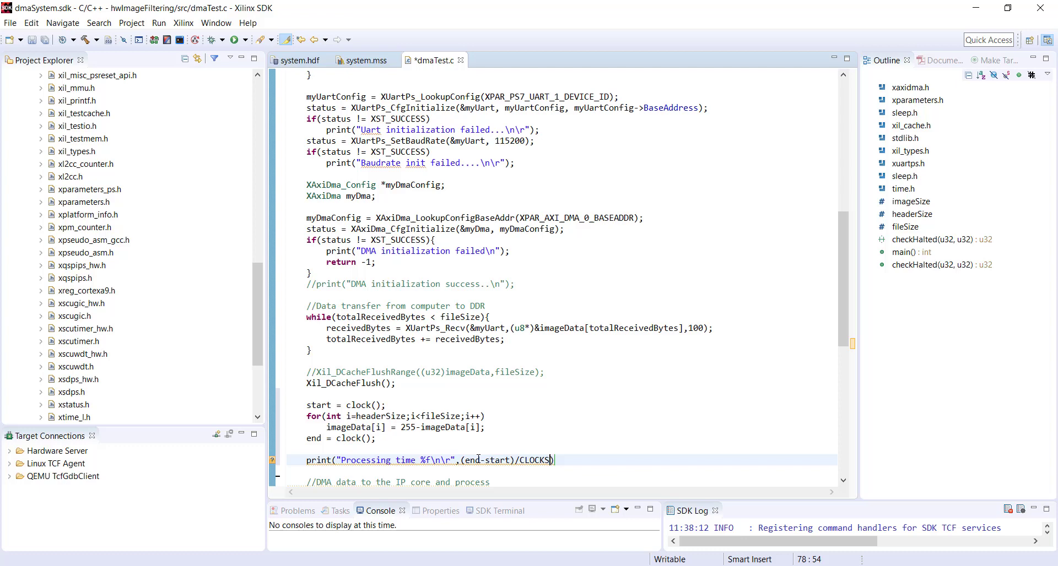
{"action": "type", "text": "_P"}
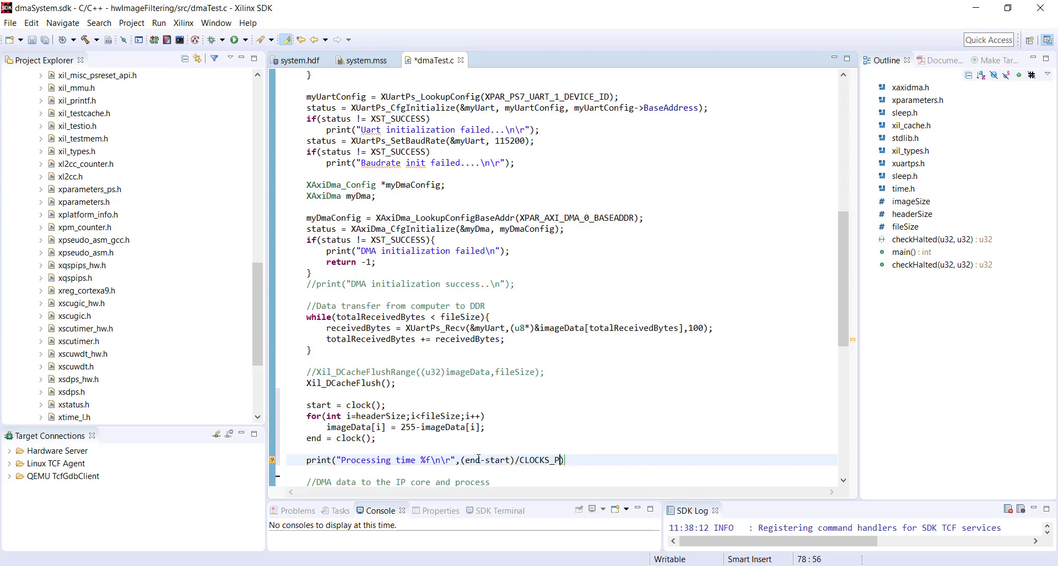
{"action": "type", "text": "ER_SEC)"}
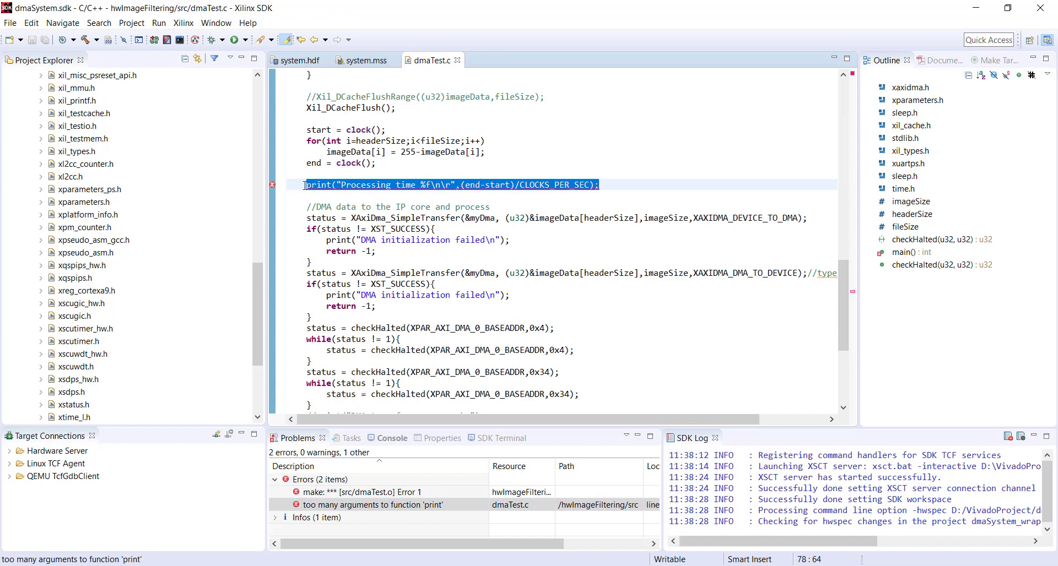
Go to the flagged print call and change it to printf, then rebuild.
{"action": "left_click", "coordinate": [415, 176]}
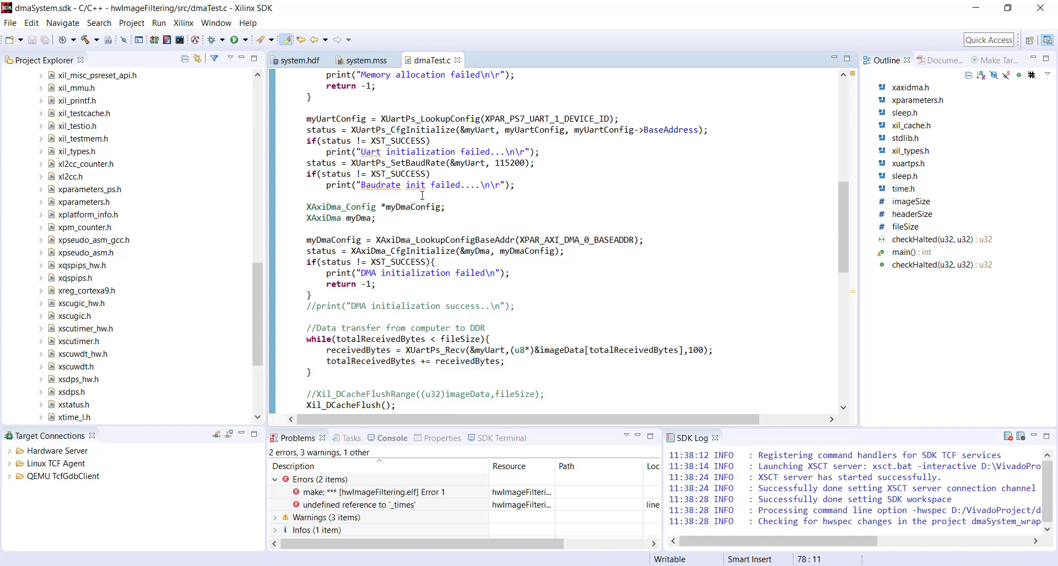
{"action": "left_click", "coordinate": [359, 504]}
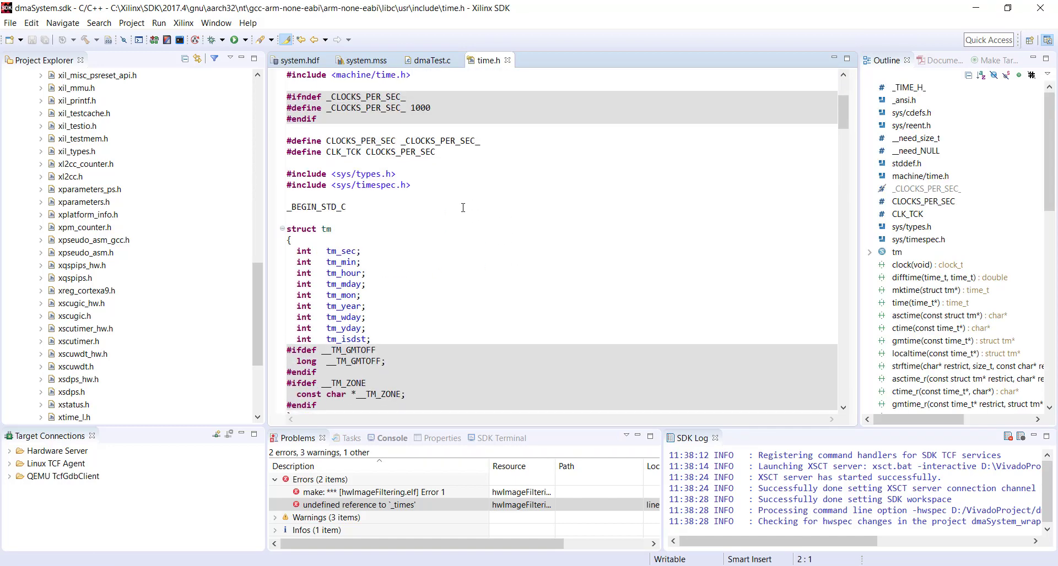
Scroll through the time.h header declarations and switch editor tabs.
{"action": "scroll", "scroll_direction": "down", "scroll_amount": 3}
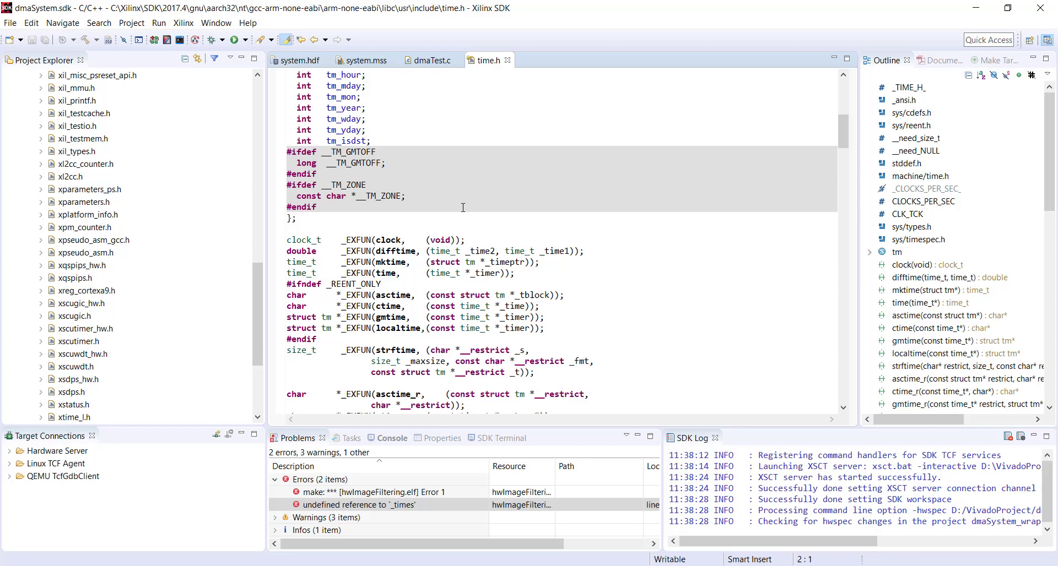
{"action": "left_click", "coordinate": [431, 60]}
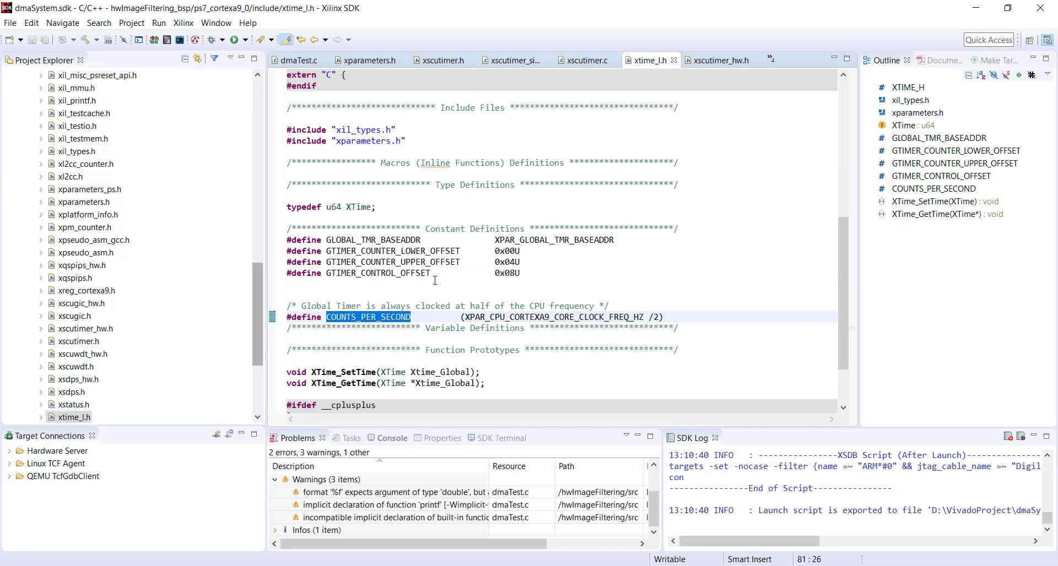
Look up the XTime type in xtime_l.h and return to dmaTest.c's timing code.
{"action": "scroll", "scroll_direction": "down", "scroll_amount": 3}
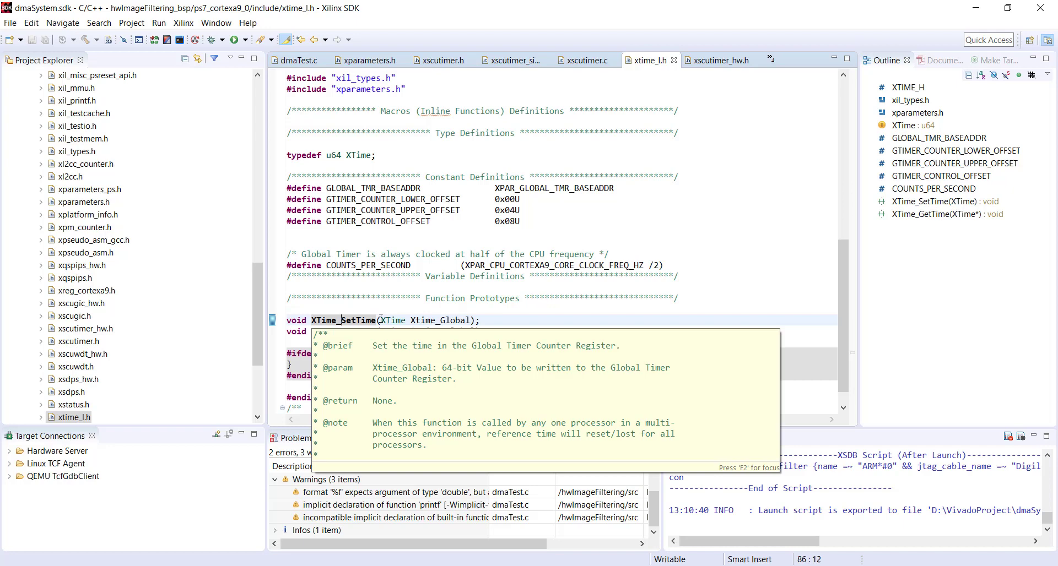
{"action": "mouse_move", "coordinate": [293, 309]}
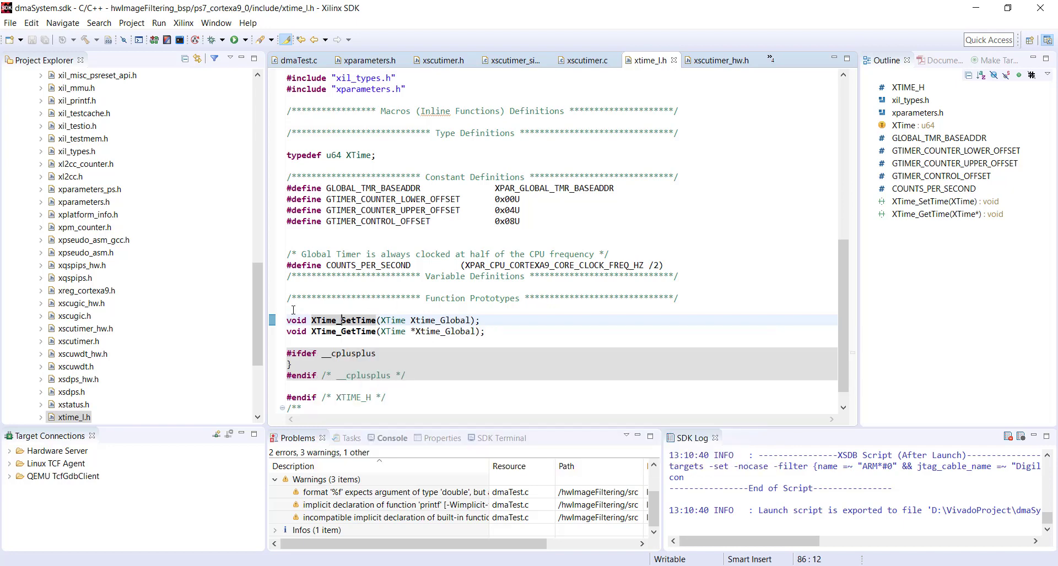
{"action": "mouse_move", "coordinate": [394, 320]}
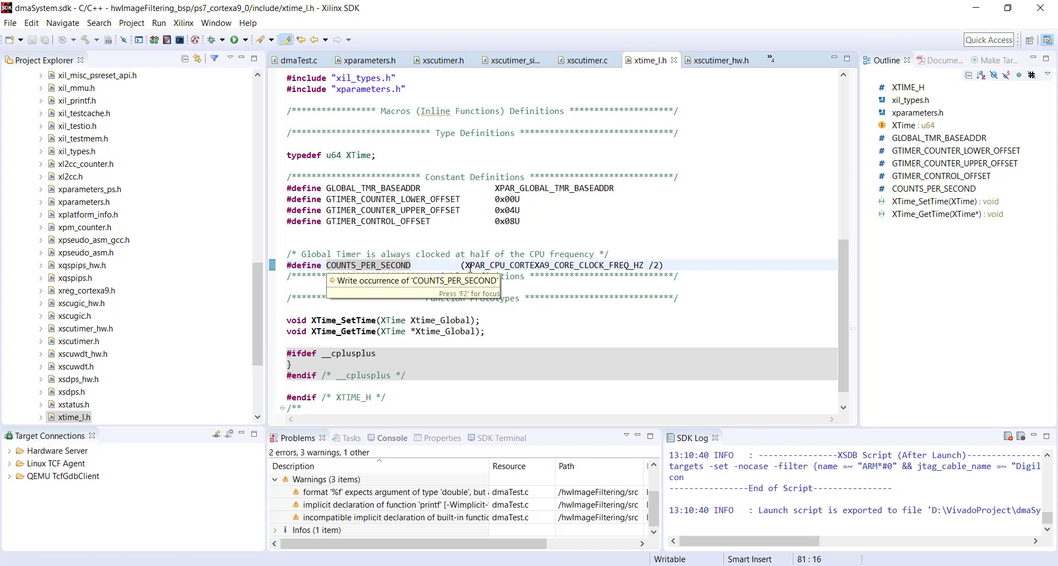
{"action": "mouse_move", "coordinate": [582, 265]}
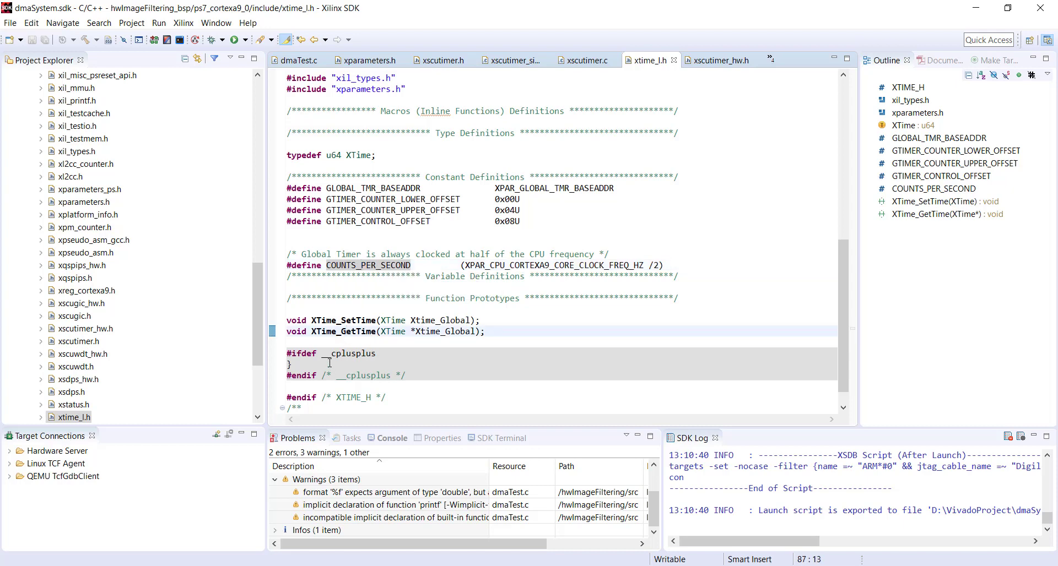
{"action": "mouse_move", "coordinate": [344, 332]}
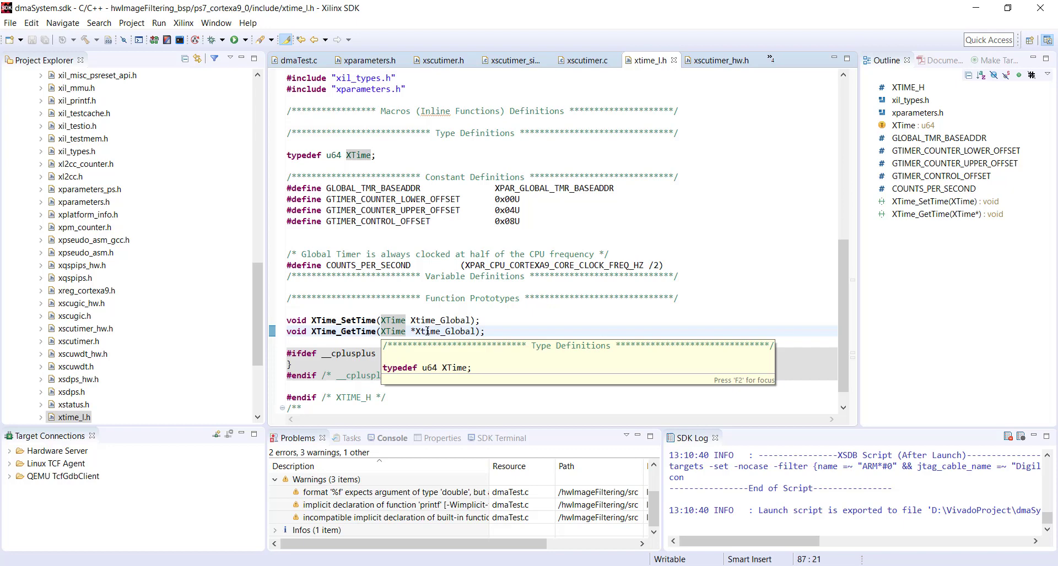
{"action": "mouse_move", "coordinate": [343, 209]}
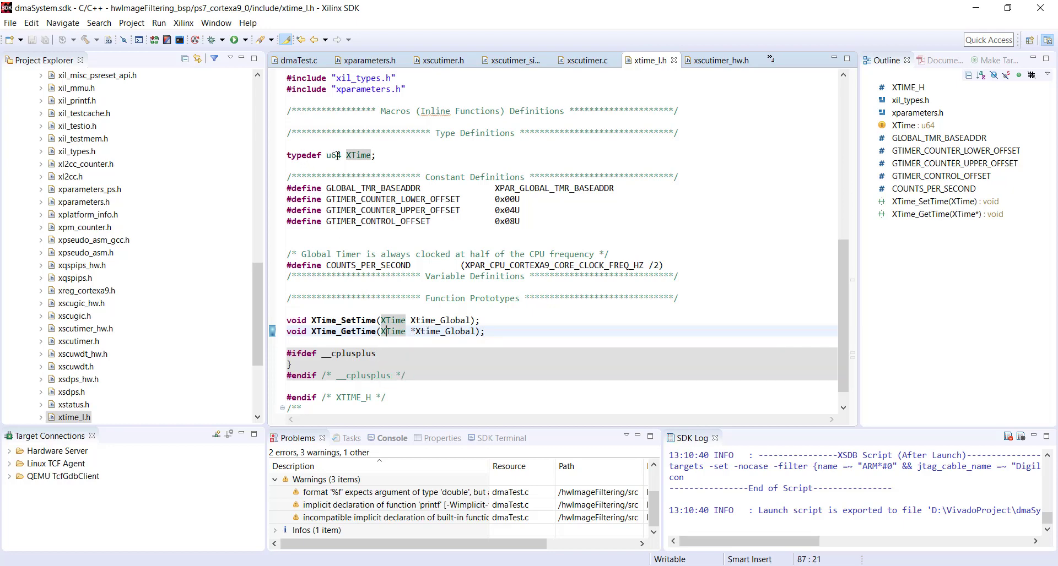
{"action": "mouse_move", "coordinate": [357, 154]}
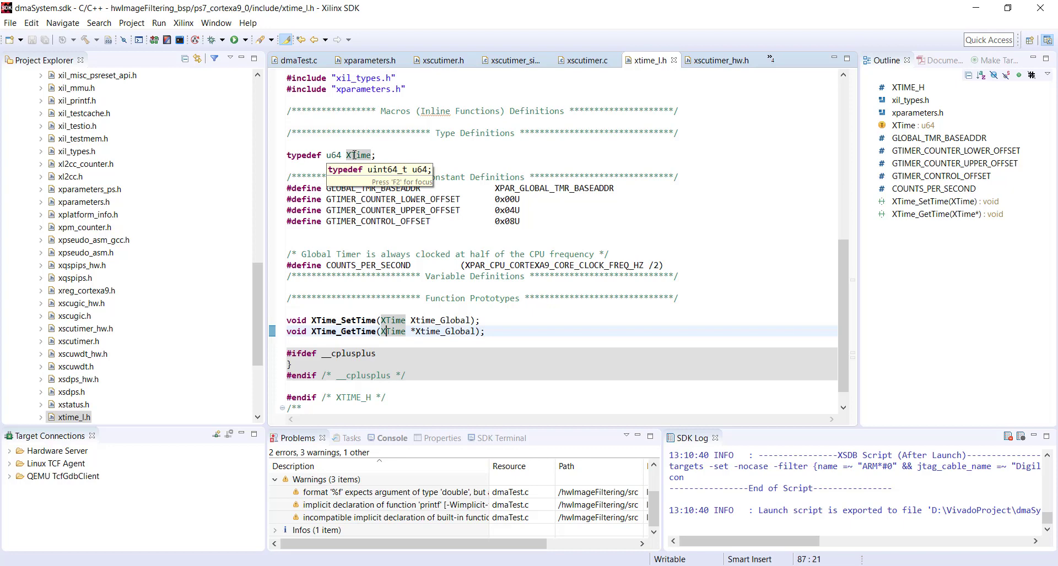
{"action": "mouse_move", "coordinate": [333, 155]}
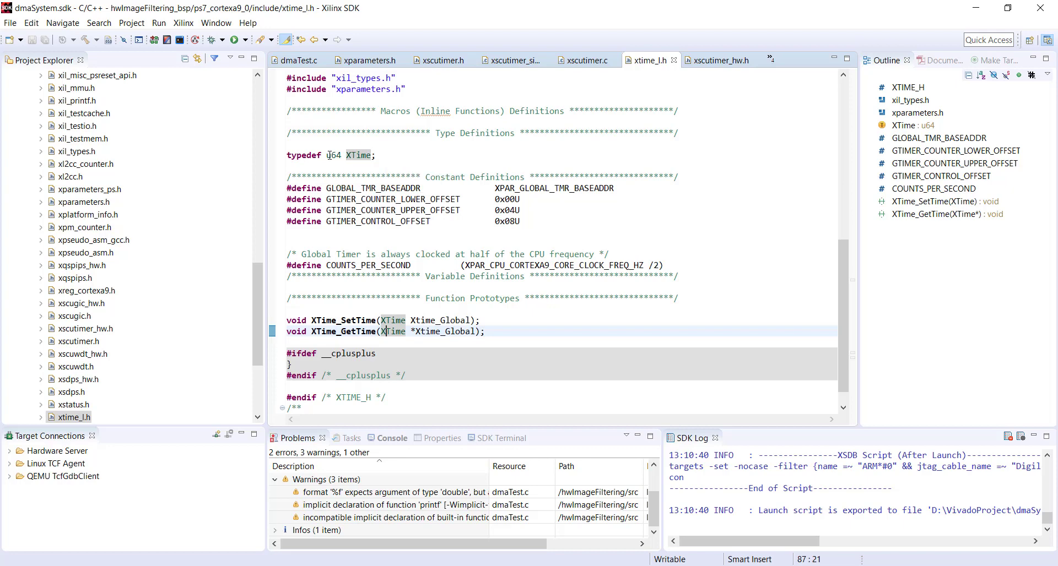
{"action": "mouse_move", "coordinate": [359, 420]}
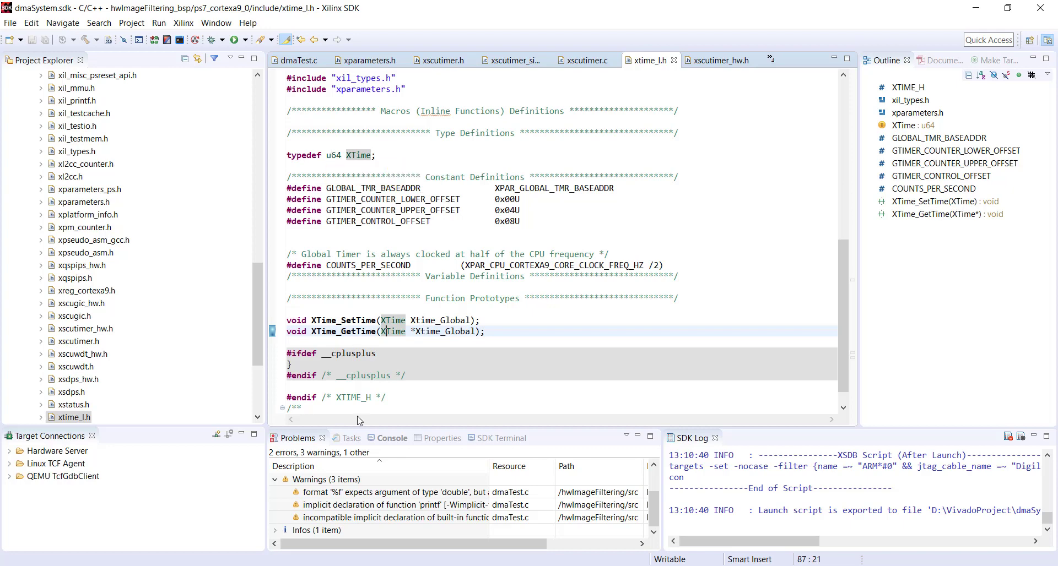
{"action": "mouse_move", "coordinate": [393, 331]}
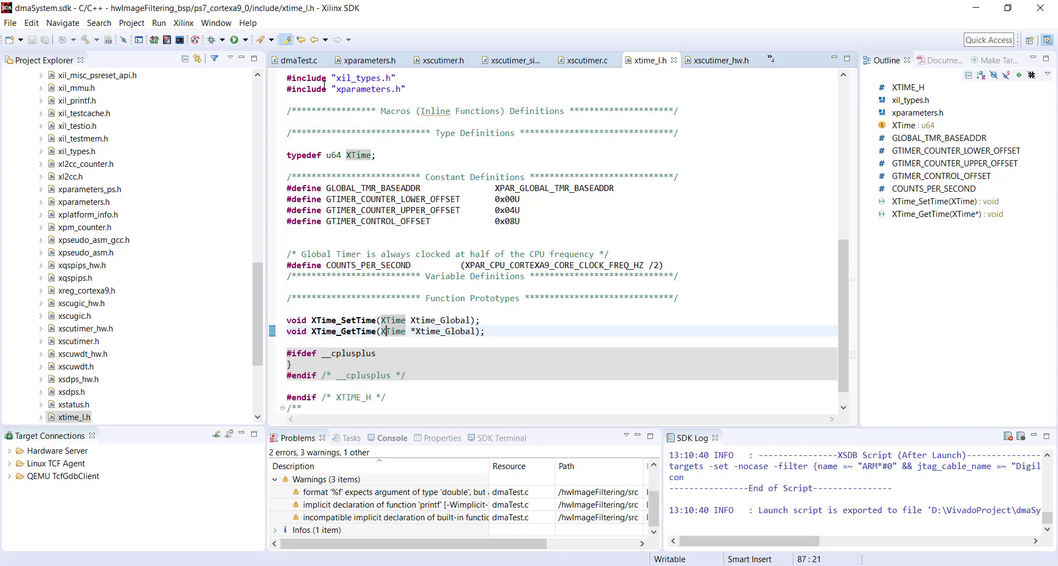
{"action": "left_click", "coordinate": [298, 59]}
{"action": "type", "text": "#include <xtime_l.h>"}
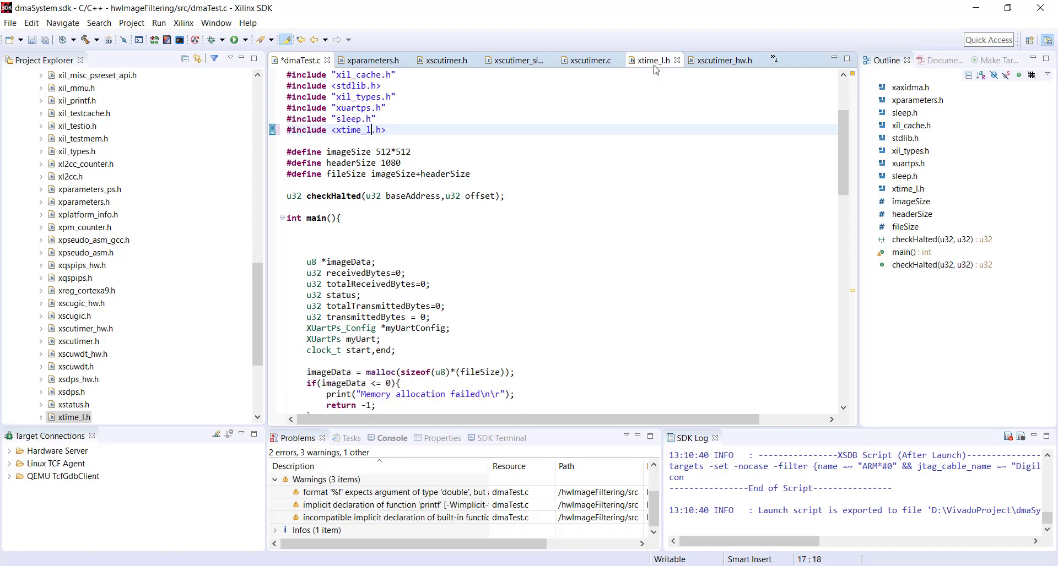
{"action": "left_click", "coordinate": [654, 60]}
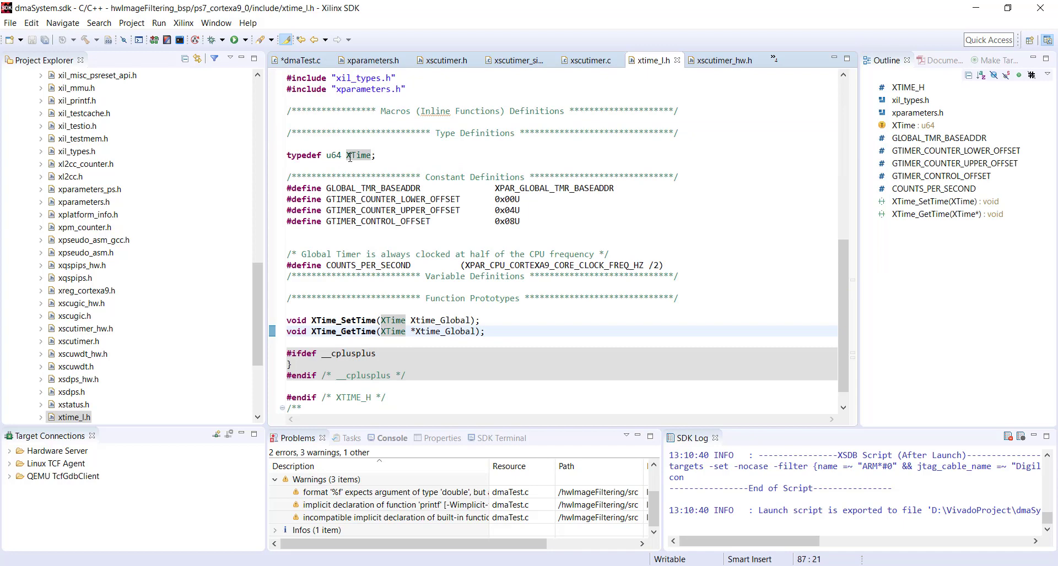
{"action": "double_click", "coordinate": [359, 156]}
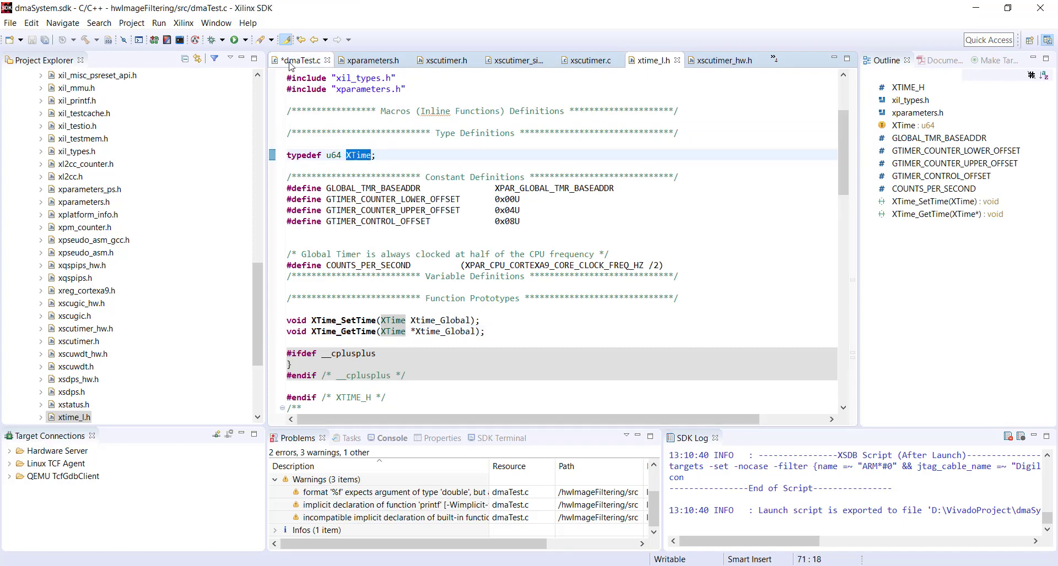
{"action": "left_click", "coordinate": [300, 60]}
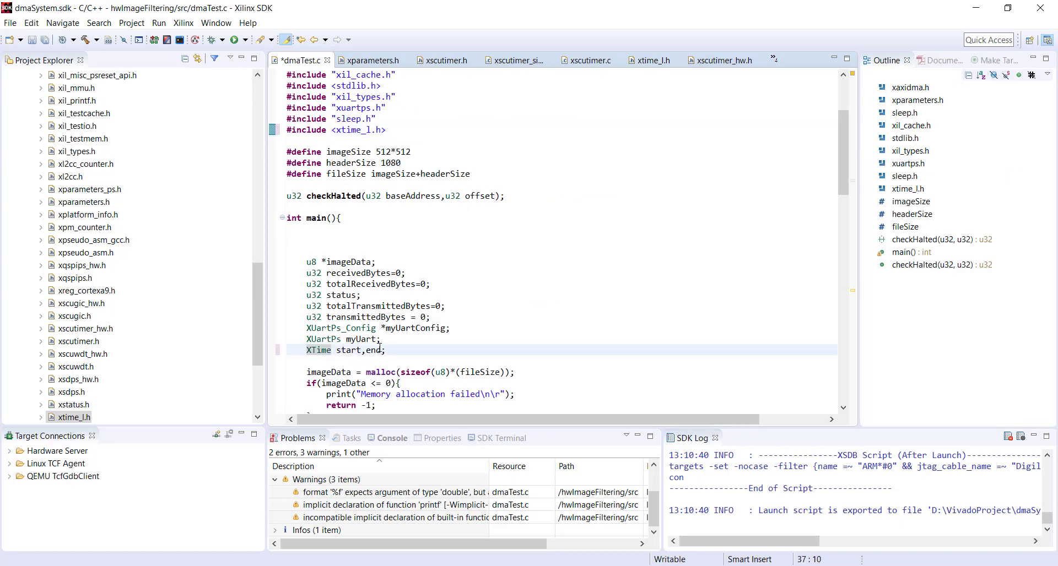
{"action": "scroll", "scroll_direction": "down", "scroll_amount": 3}
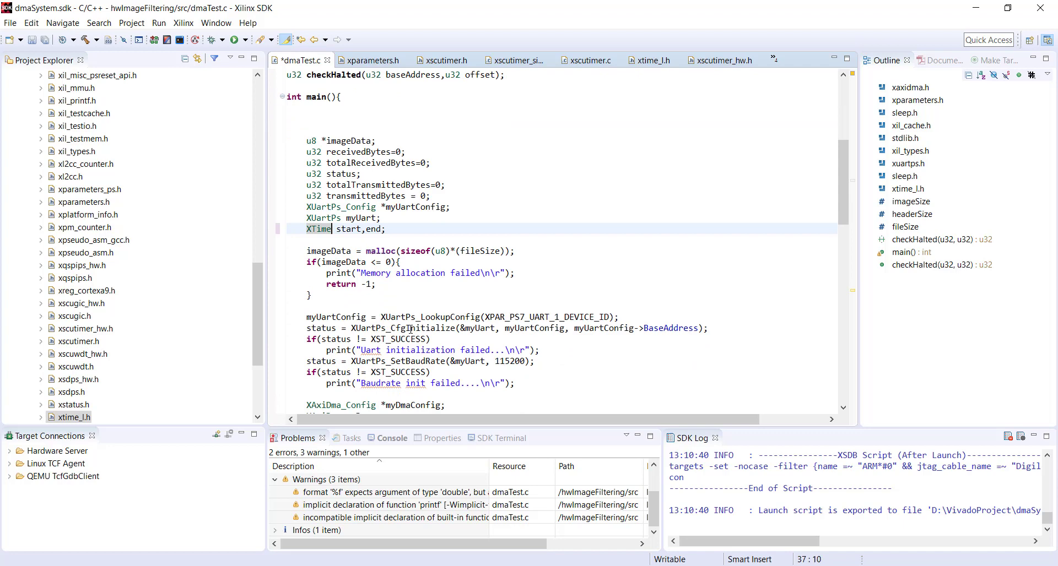
{"action": "scroll", "scroll_direction": "down", "scroll_amount": 3}
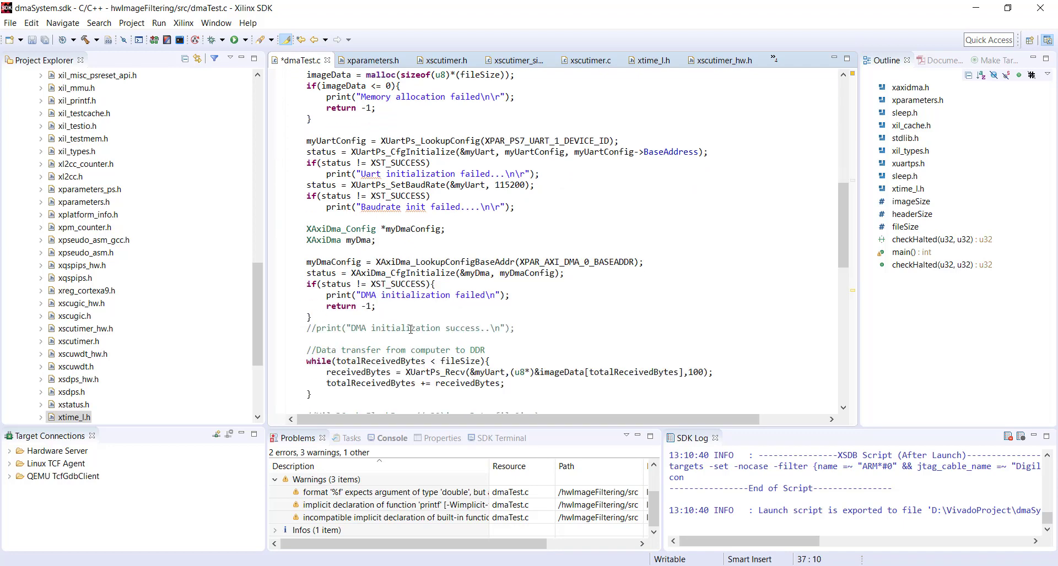
{"action": "scroll", "scroll_direction": "down", "scroll_amount": 3}
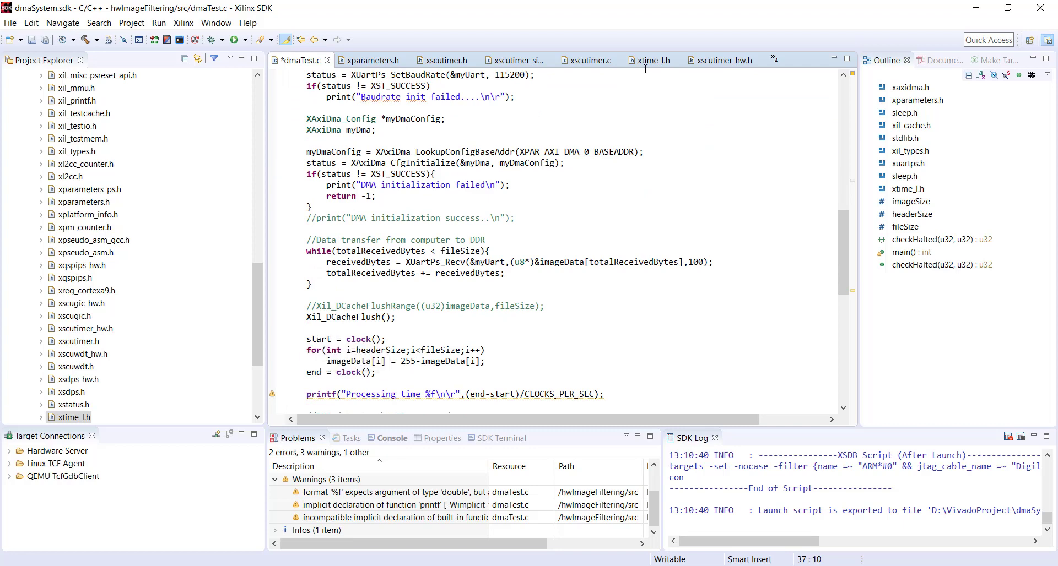
Select the XTime_GetTime function name in xtime_l.h and return to dmaTest.c.
{"action": "left_click", "coordinate": [654, 59]}
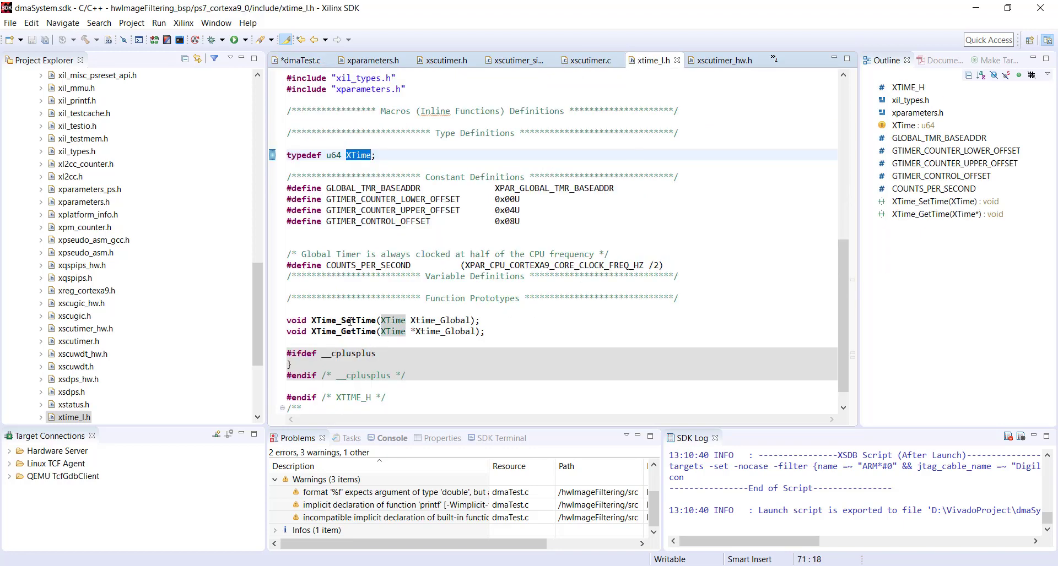
{"action": "double_click", "coordinate": [344, 332]}
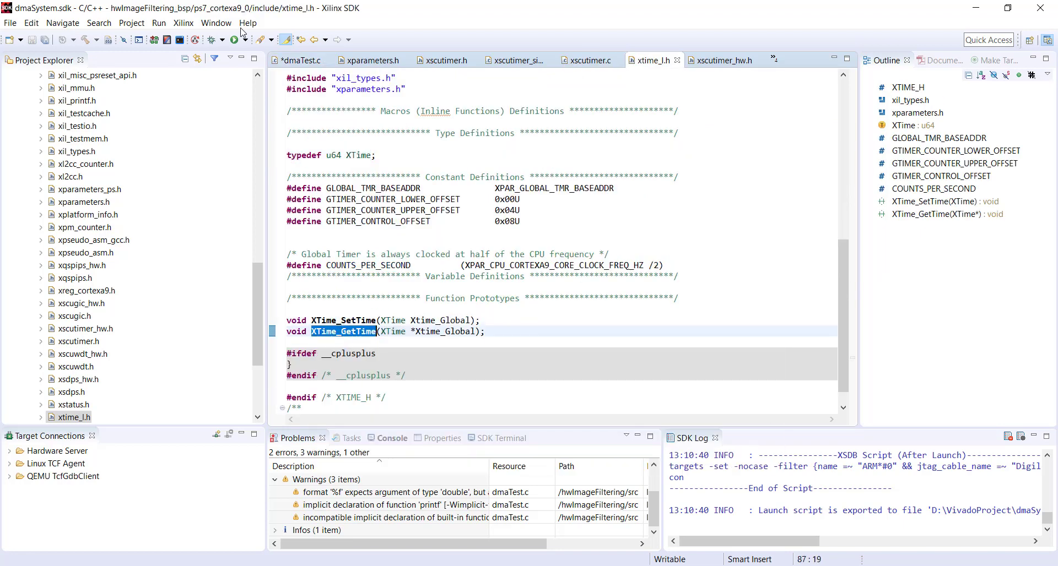
{"action": "left_click", "coordinate": [306, 60]}
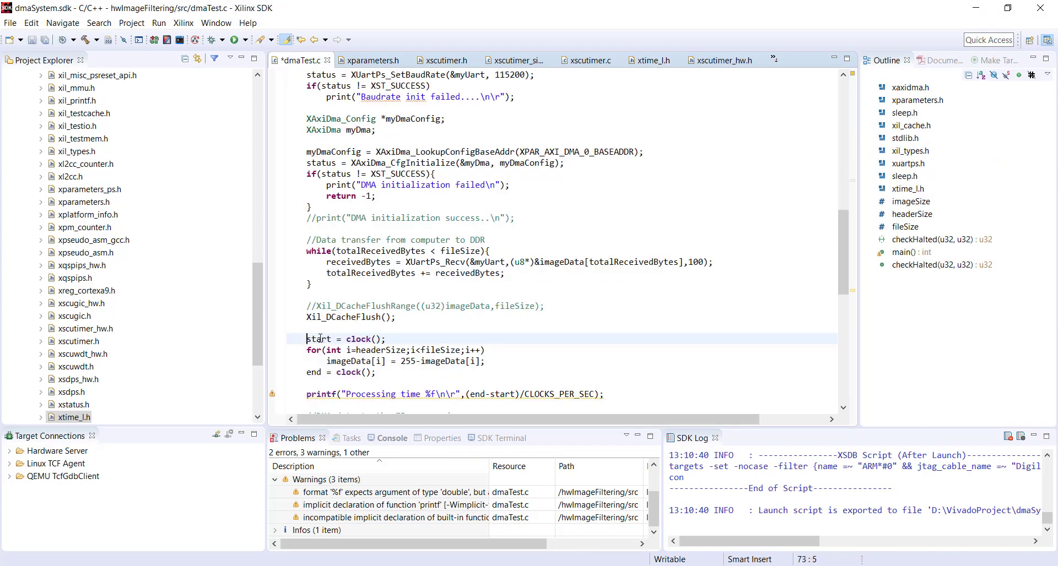
Replace the clock() calls with XTime_GetTime(&start) and XTime_GetTime(&end).
{"action": "type", "text": "XTime_GetTime(&start);"}
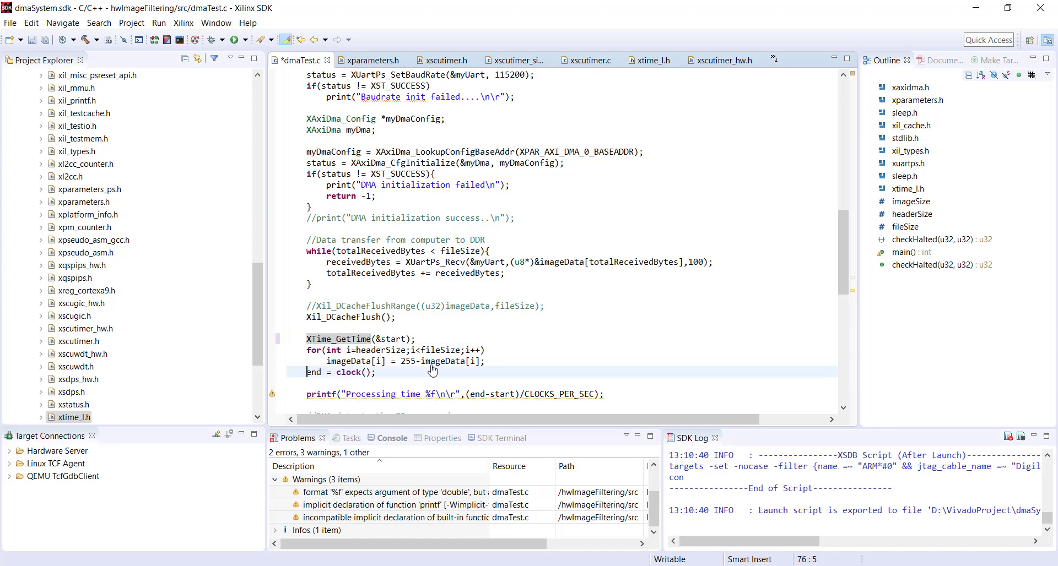
{"action": "type", "text": "XTime_GetTime(&end);"}
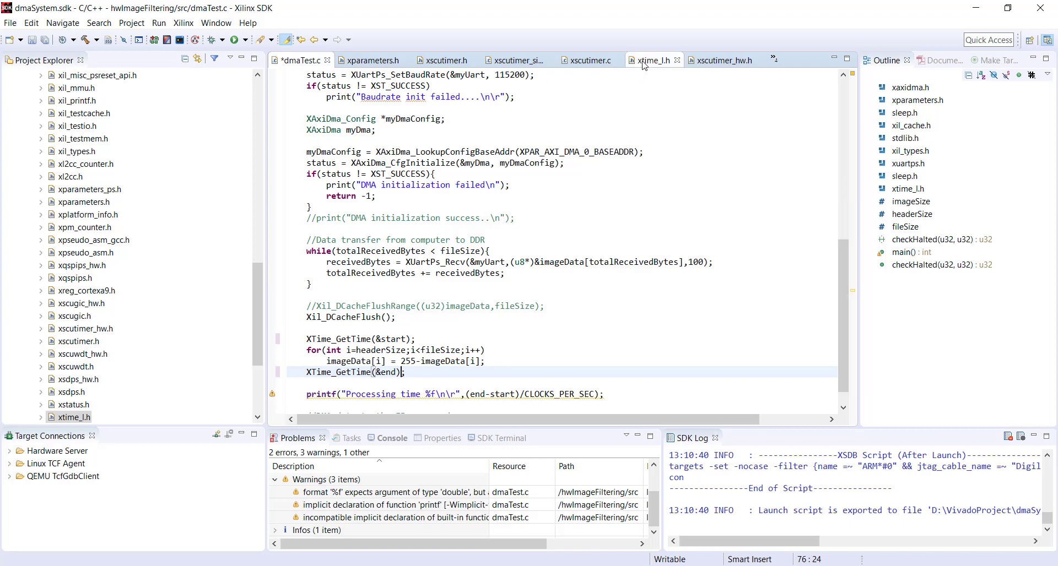
{"action": "left_click", "coordinate": [659, 60]}
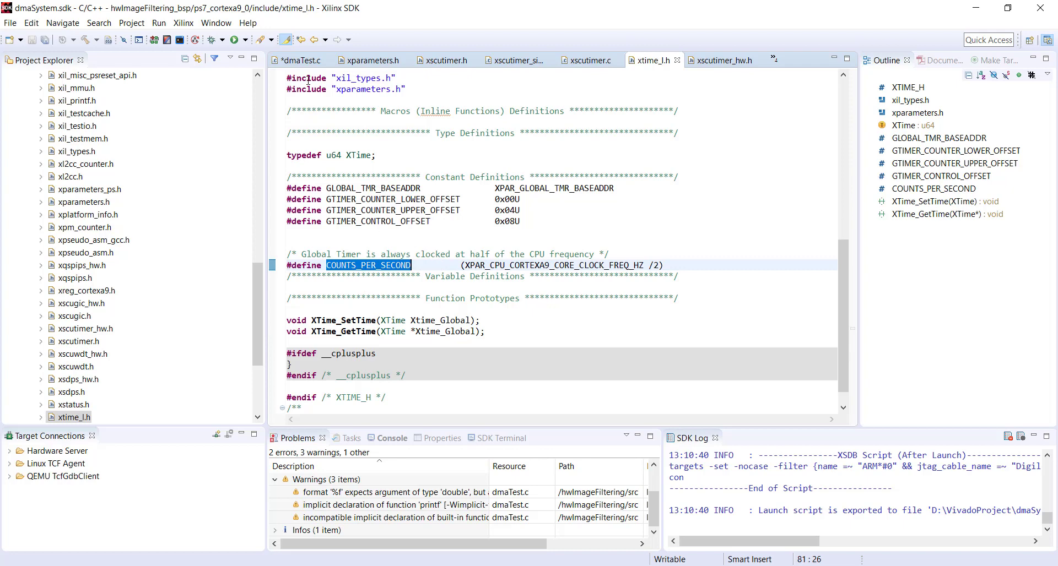
{"action": "left_click", "coordinate": [303, 60]}
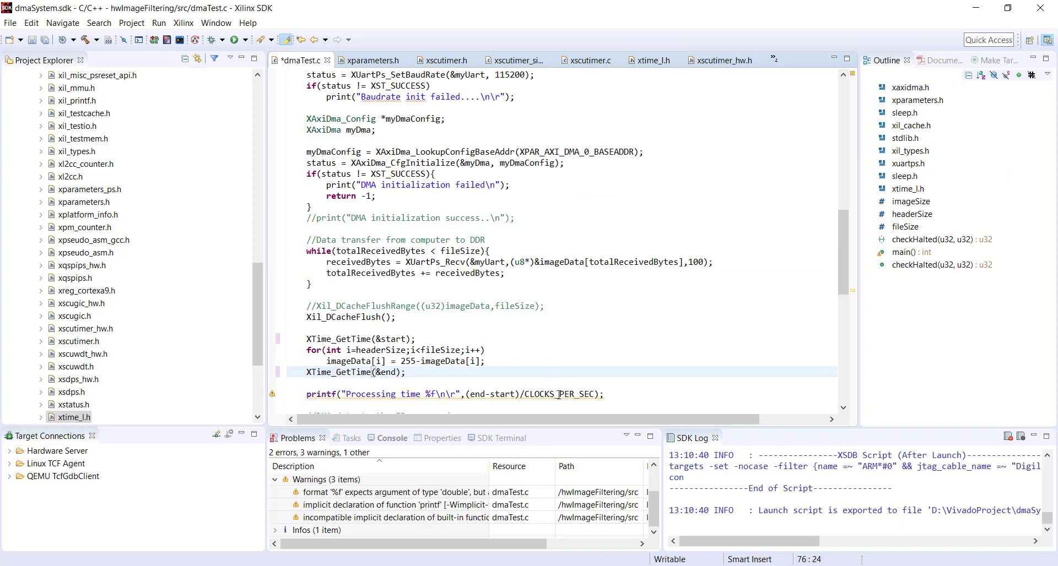
Change the printf to compute (end-start)*1000000.0/COUNTS_PER_SECOND.
{"action": "double_click", "coordinate": [558, 393]}
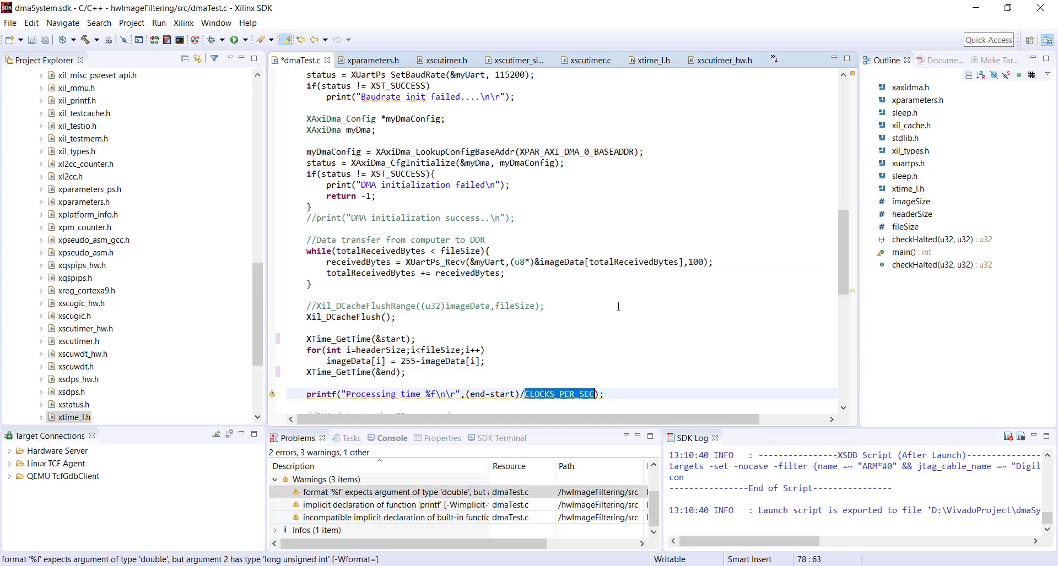
{"action": "type", "text": "COUNTS_PER_SECOND"}
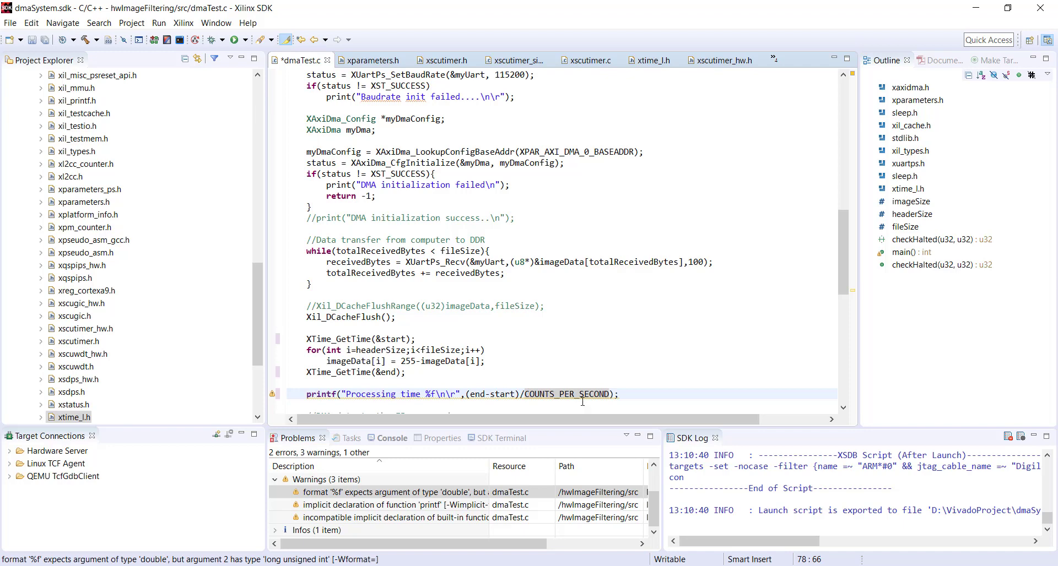
{"action": "mouse_move", "coordinate": [495, 392]}
{"action": "type", "text": "("}
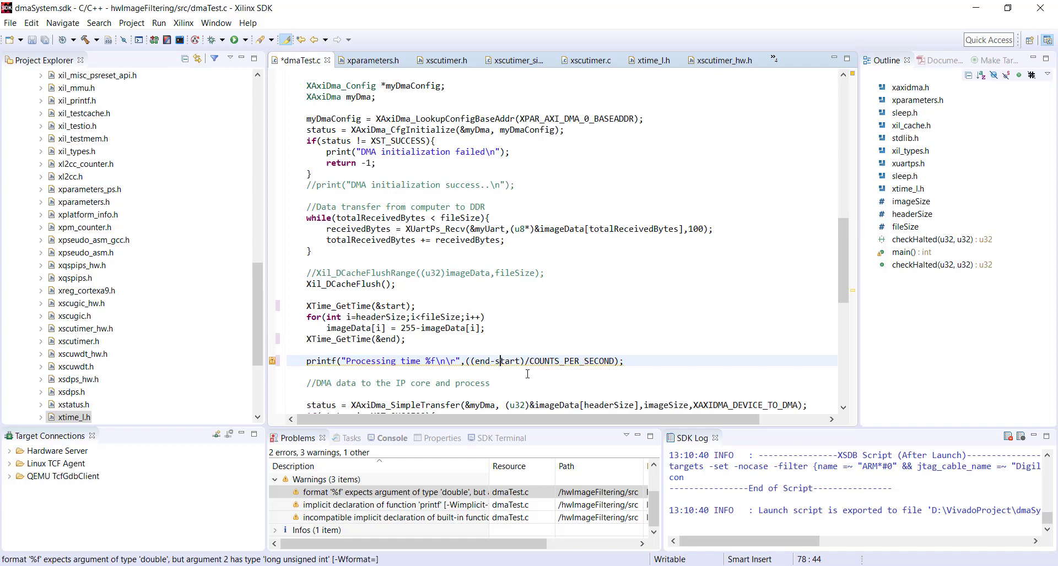
{"action": "type", "text": "*1"}
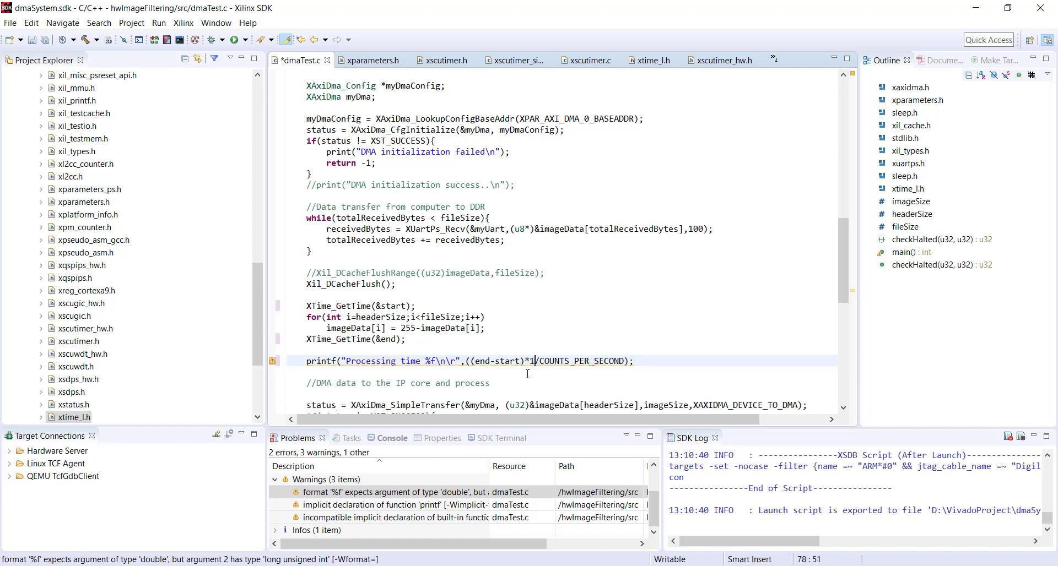
{"action": "type", "text": "00"}
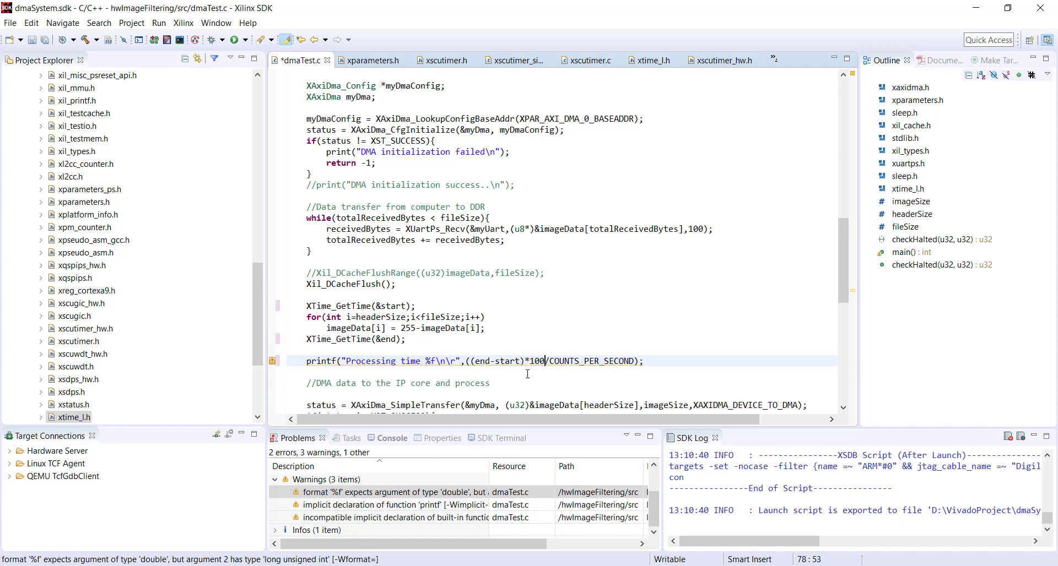
{"action": "type", "text": "0000."}
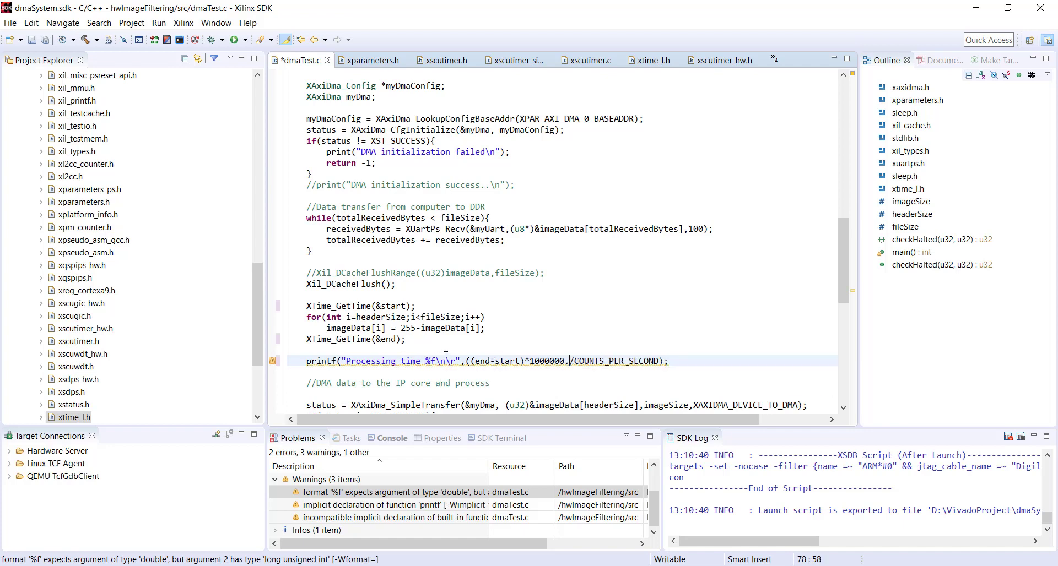
{"action": "type", "text": "0)"}
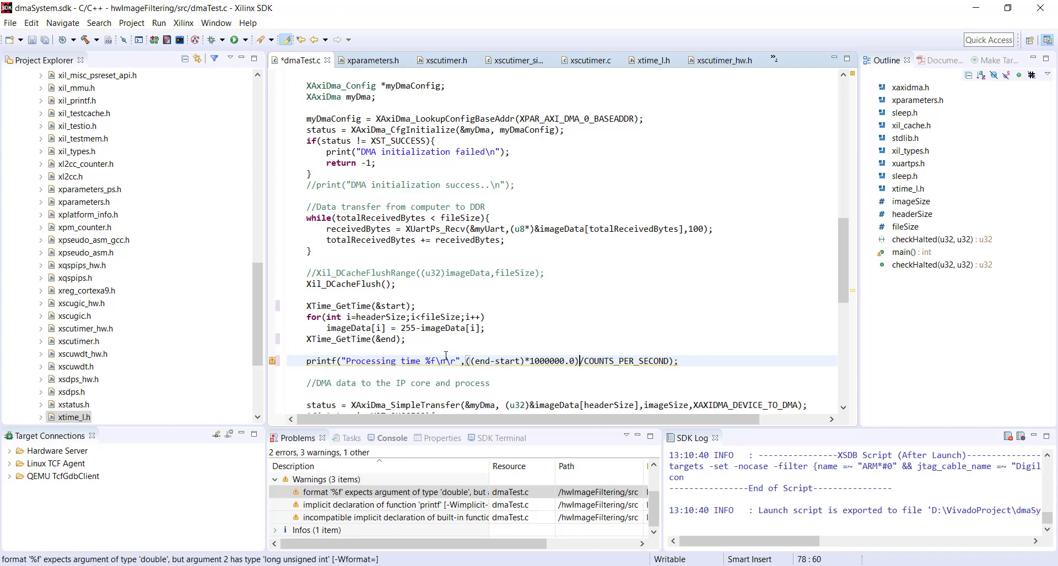
{"action": "mouse_move", "coordinate": [571, 362]}
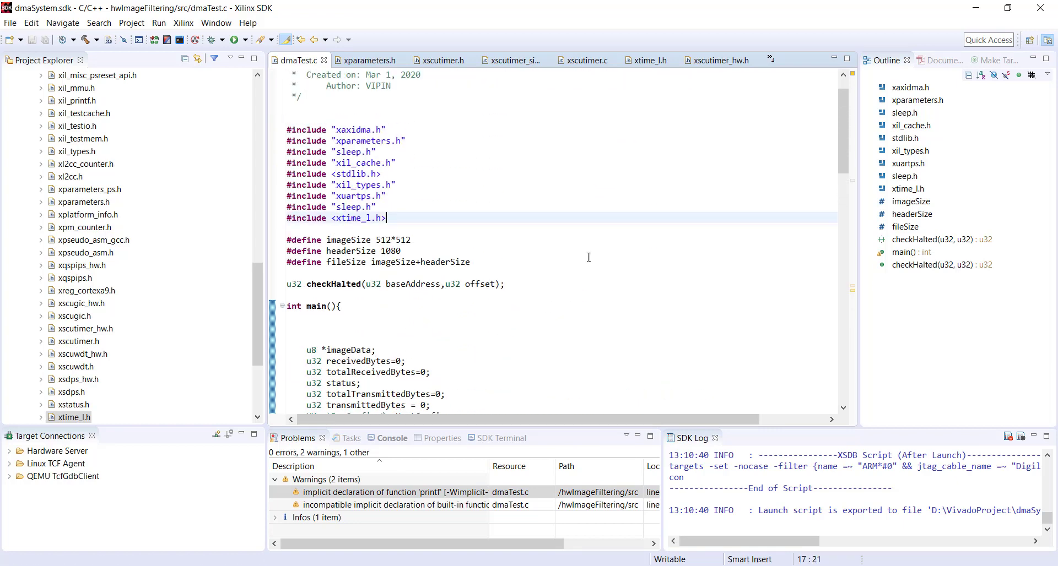
Add #include <stdio.h> and save with Ctrl+S so the build has no problems.
{"action": "type", "text": "#incl"}
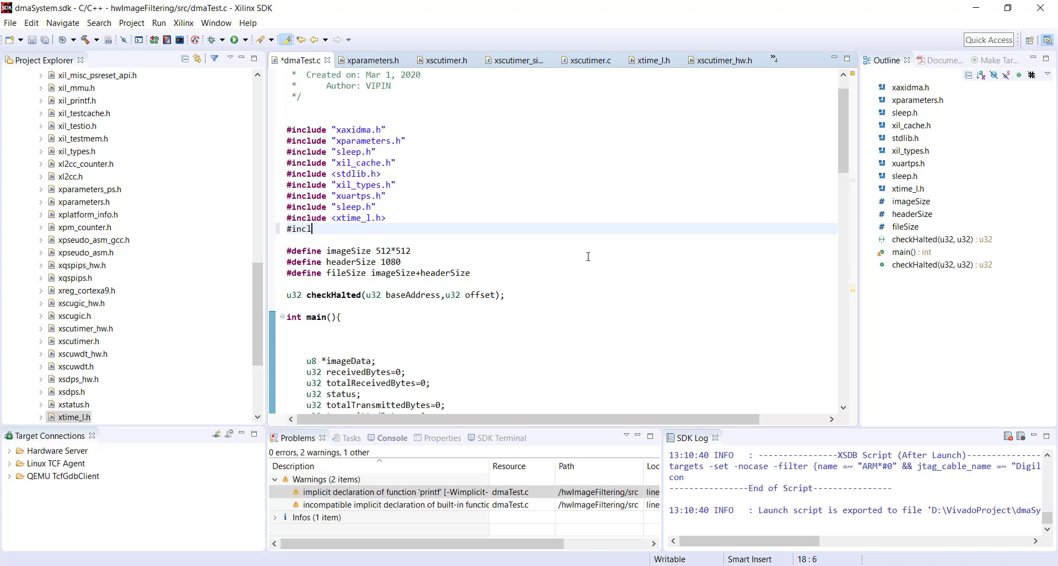
{"action": "type", "text": "ude <stdio.h>"}
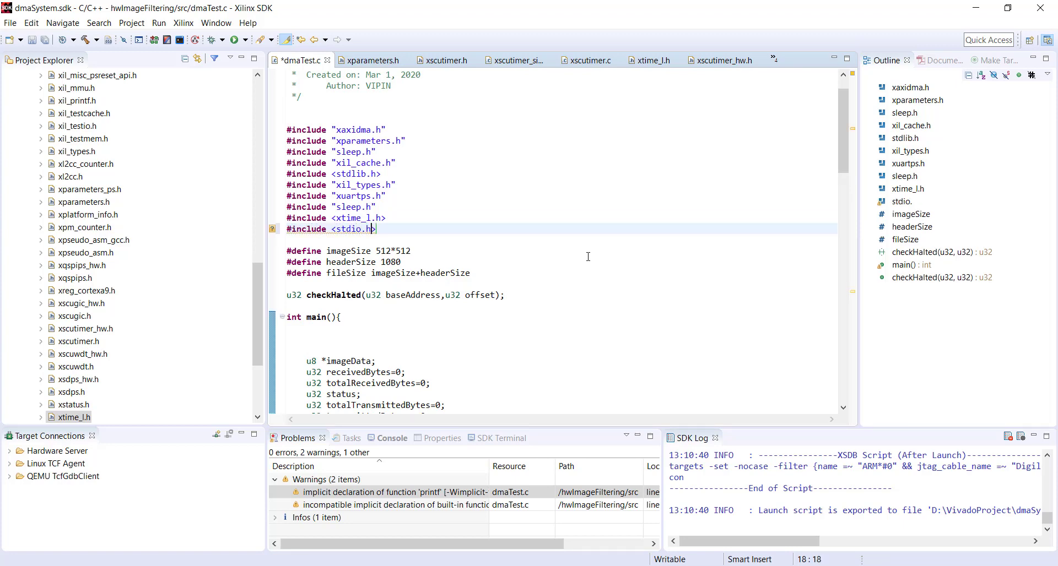
{"action": "key", "text": "ctrl+s"}
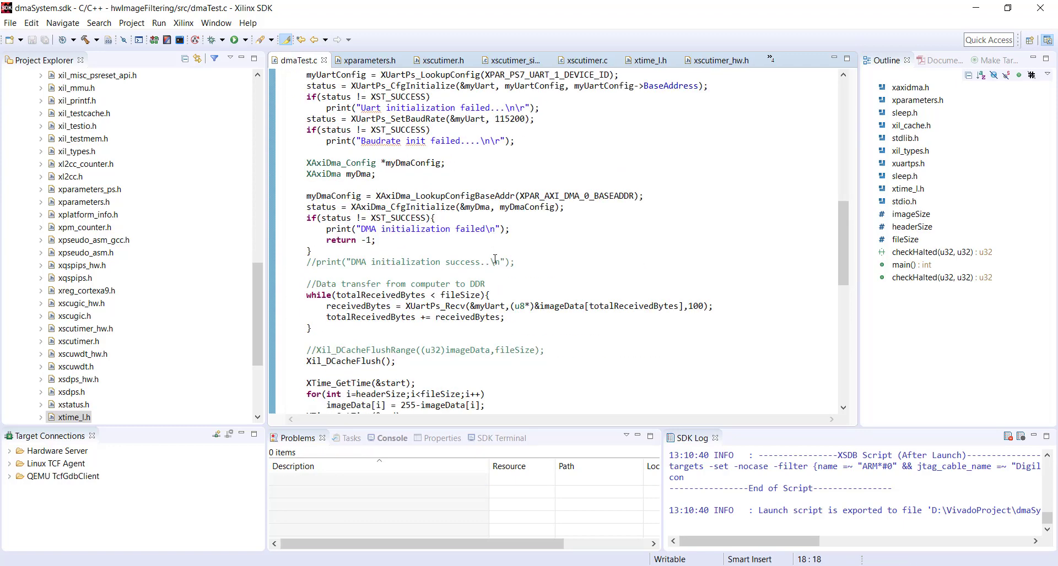
{"action": "scroll", "scroll_direction": "down", "scroll_amount": 3}
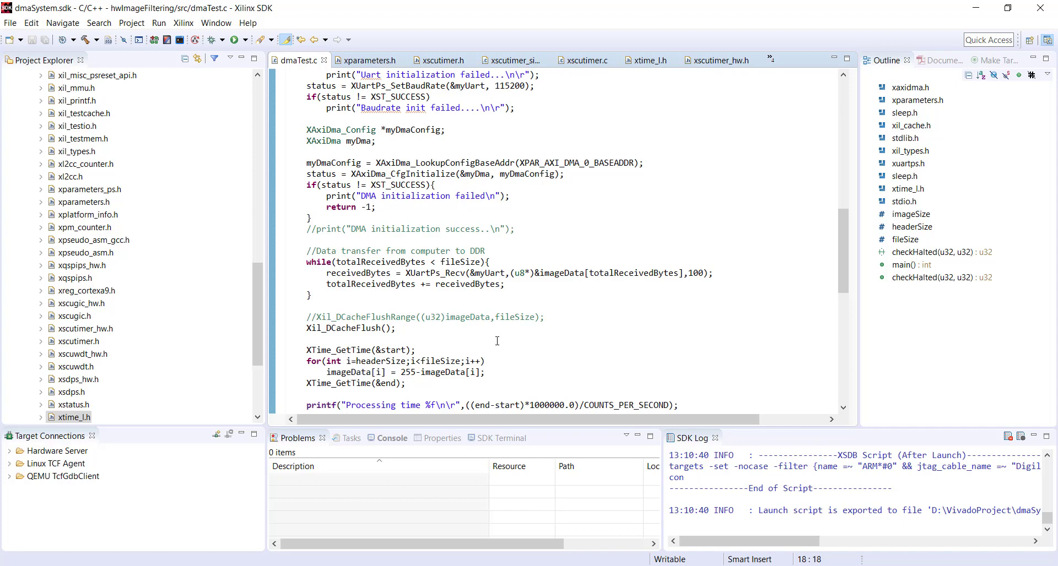
{"action": "scroll", "scroll_direction": "down", "scroll_amount": 3}
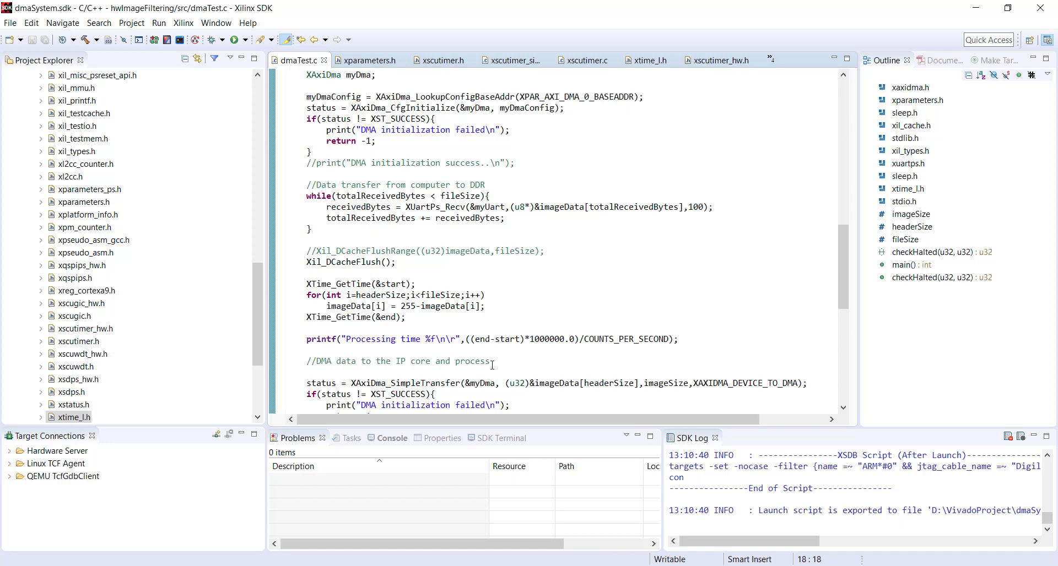
{"action": "mouse_move", "coordinate": [588, 320]}
{"action": "type", "text": "/"}
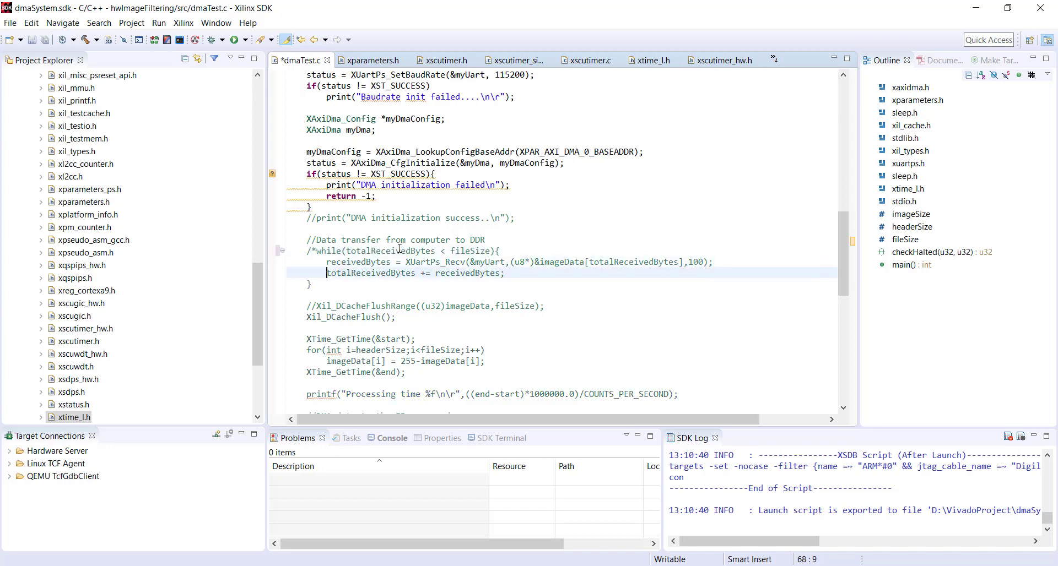
Adjust comment markers and the Software timing message around the DMA transfer code.
{"action": "type", "text": "*/"}
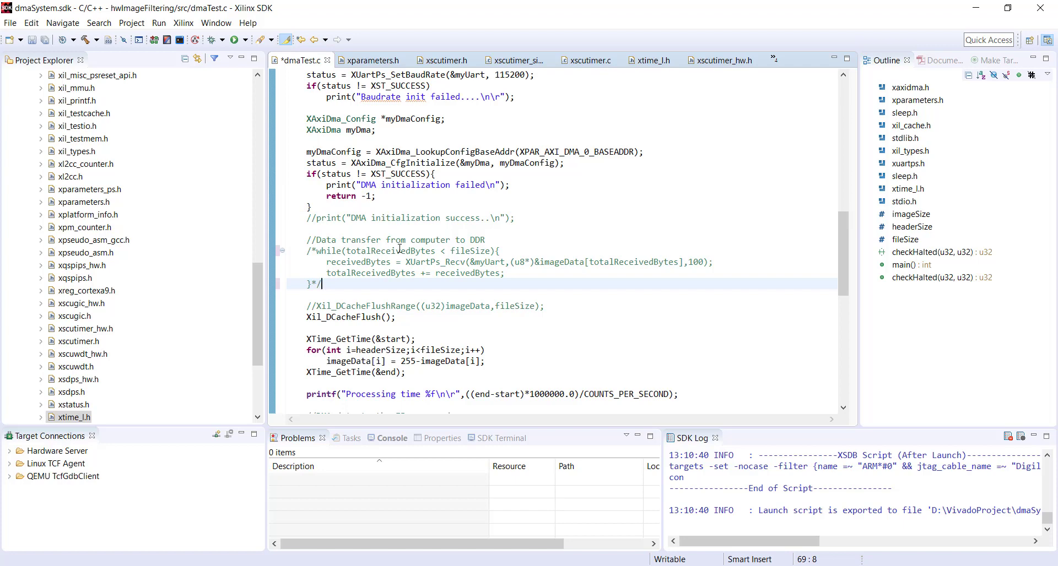
{"action": "scroll", "scroll_direction": "down", "scroll_amount": 3}
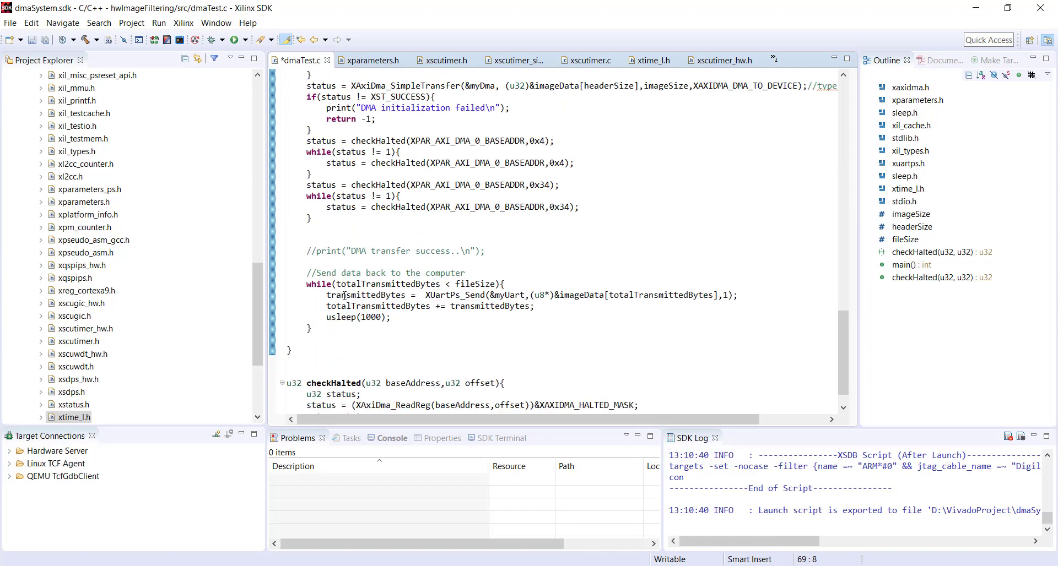
{"action": "type", "text": "/*"}
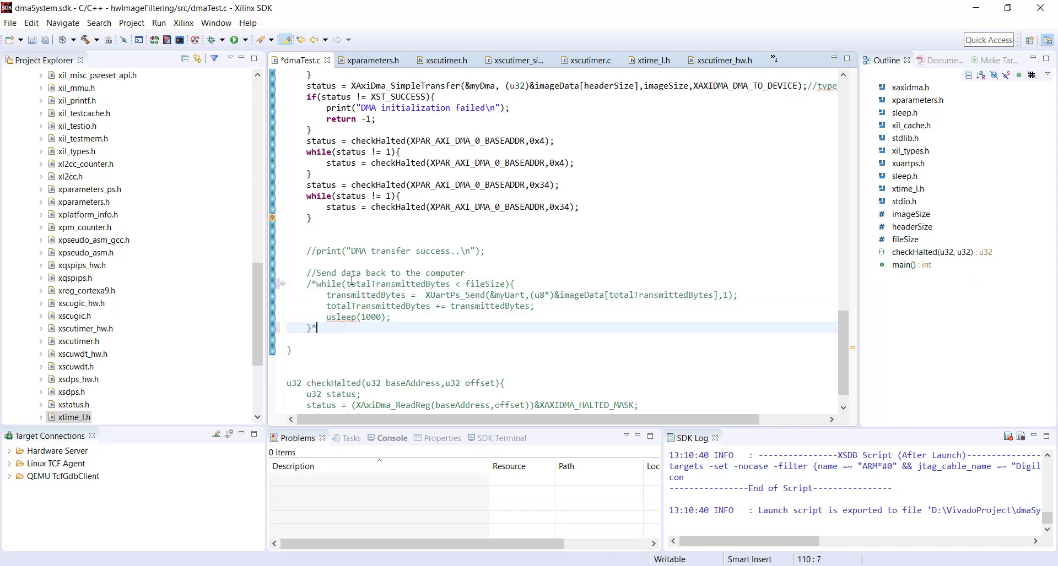
{"action": "scroll", "scroll_direction": "up", "scroll_amount": 3}
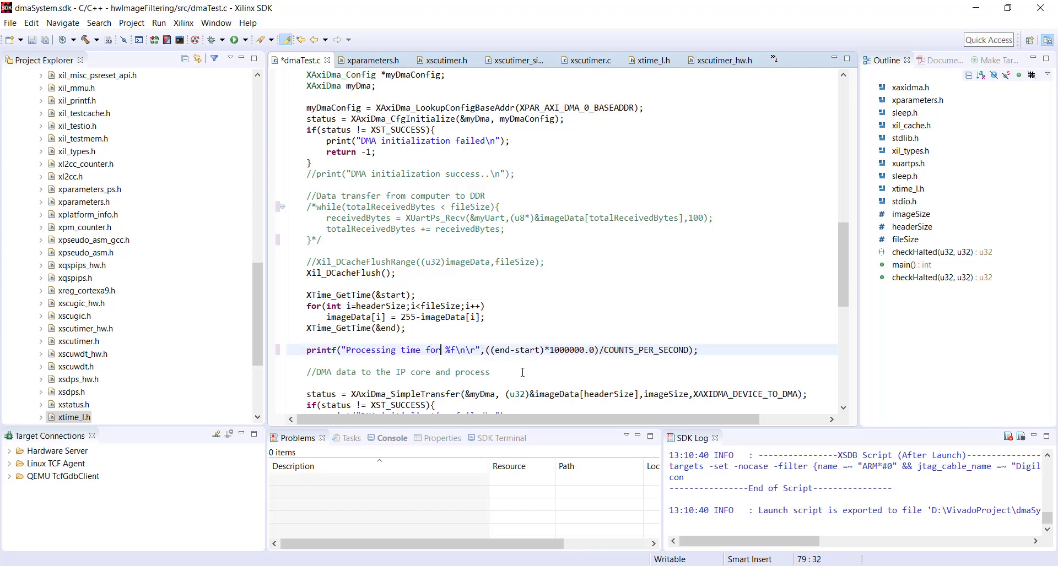
{"action": "type", "text": "Software"}
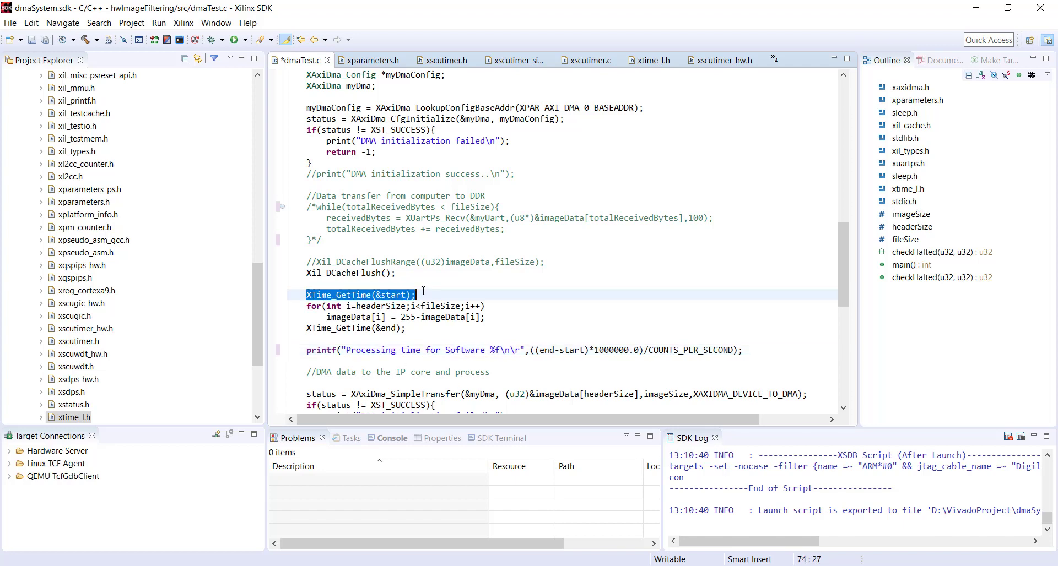
{"action": "scroll", "scroll_direction": "down", "scroll_amount": 3}
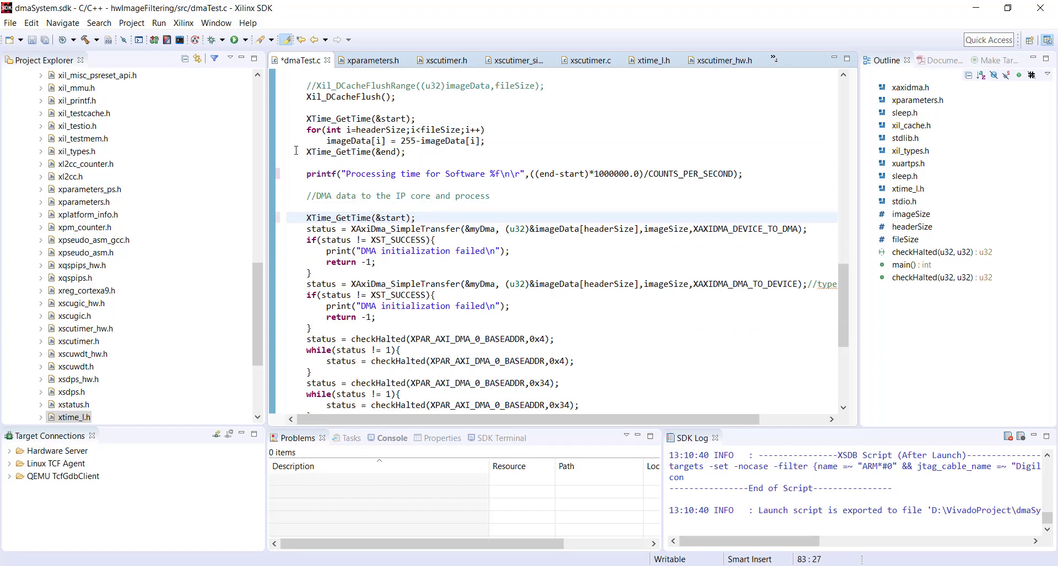
Copy the timing printf lines after the transfer and change the second message to Hardware.
{"action": "left_click_drag", "start_coordinate": [306, 153], "coordinate": [742, 174]}
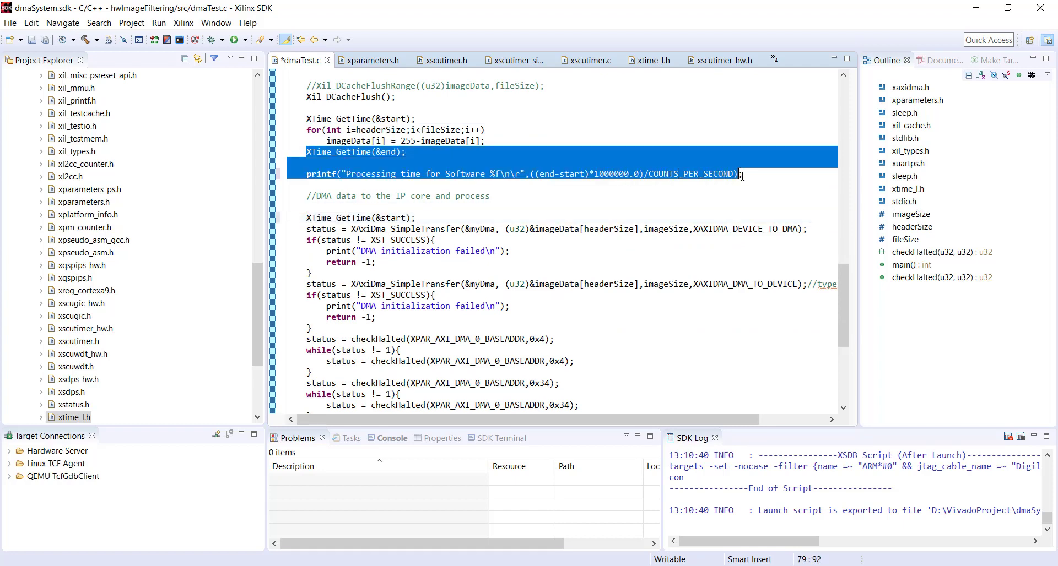
{"action": "scroll", "scroll_direction": "down", "scroll_amount": 3}
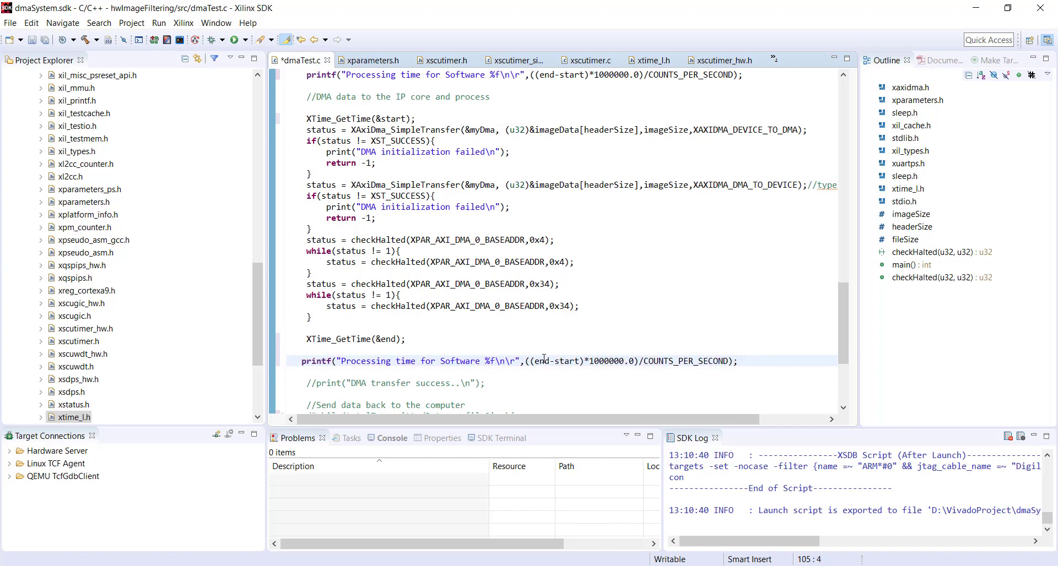
{"action": "double_click", "coordinate": [459, 360]}
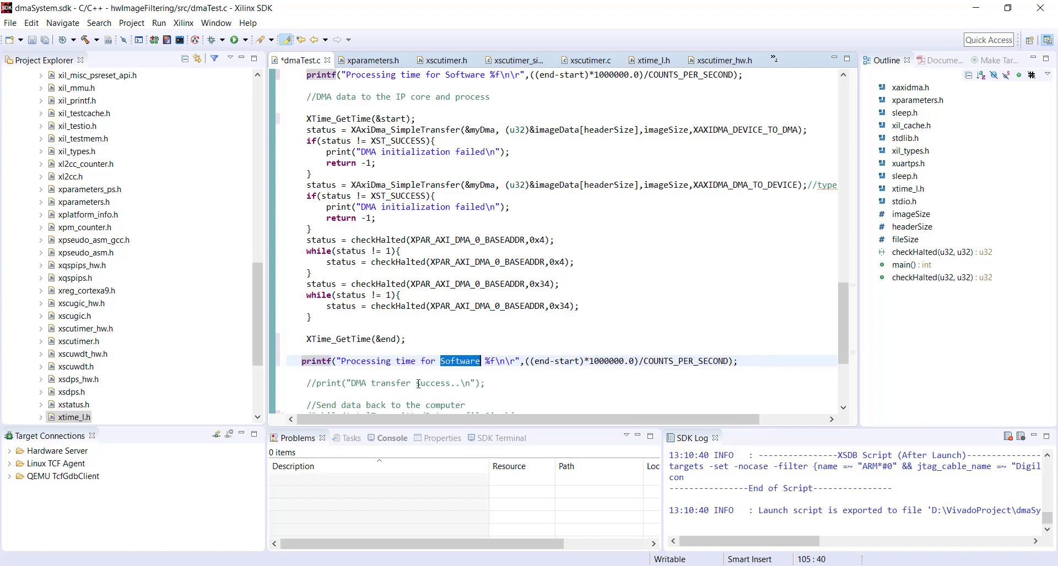
{"action": "type", "text": "Hardware"}
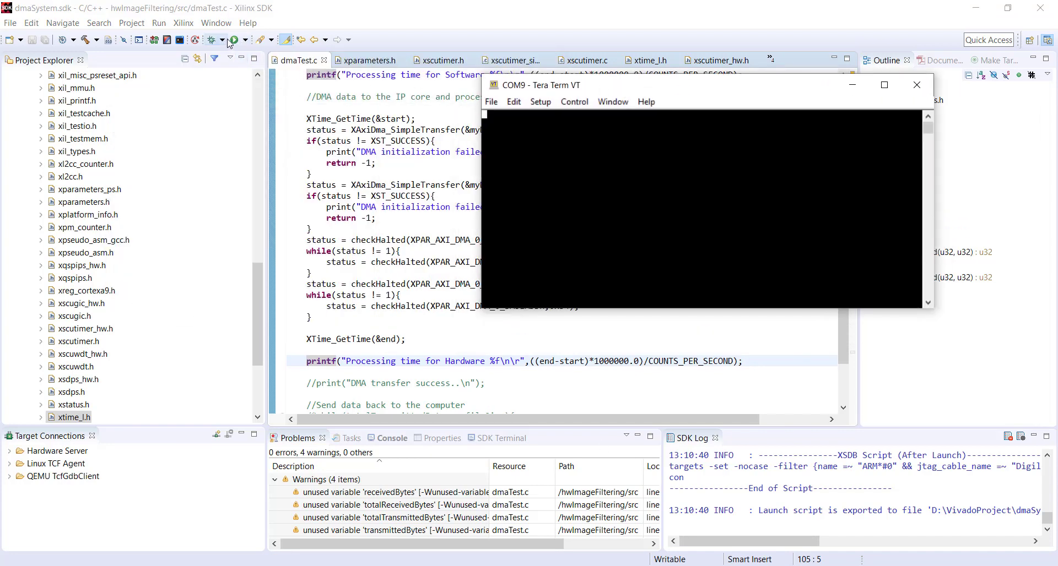
Run the rebuilt program, confirming the relaunch over the active debug session.
{"action": "left_click", "coordinate": [233, 39]}
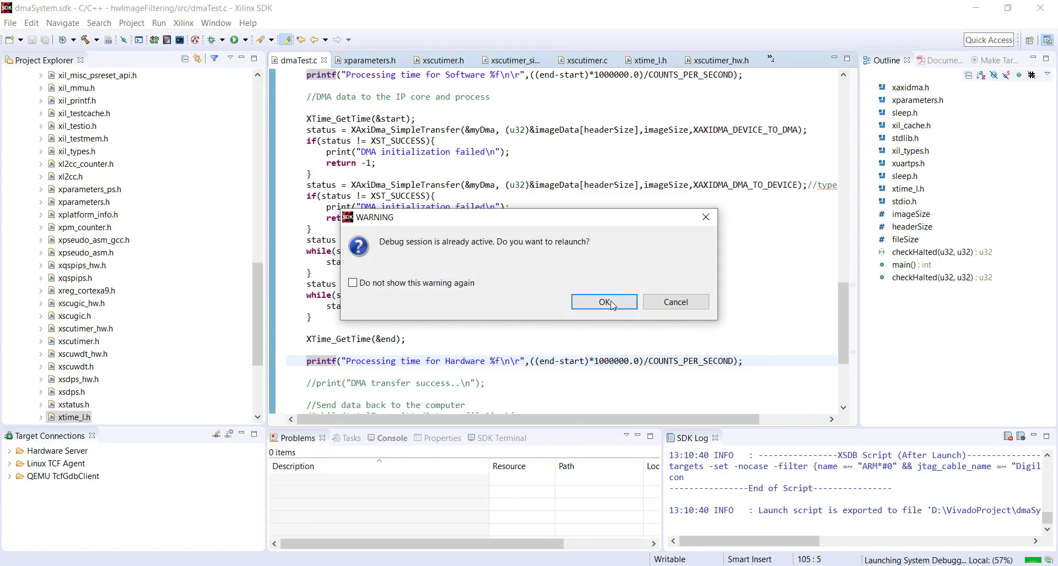
{"action": "left_click", "coordinate": [604, 302]}
{"action": "type", "text": " us"}
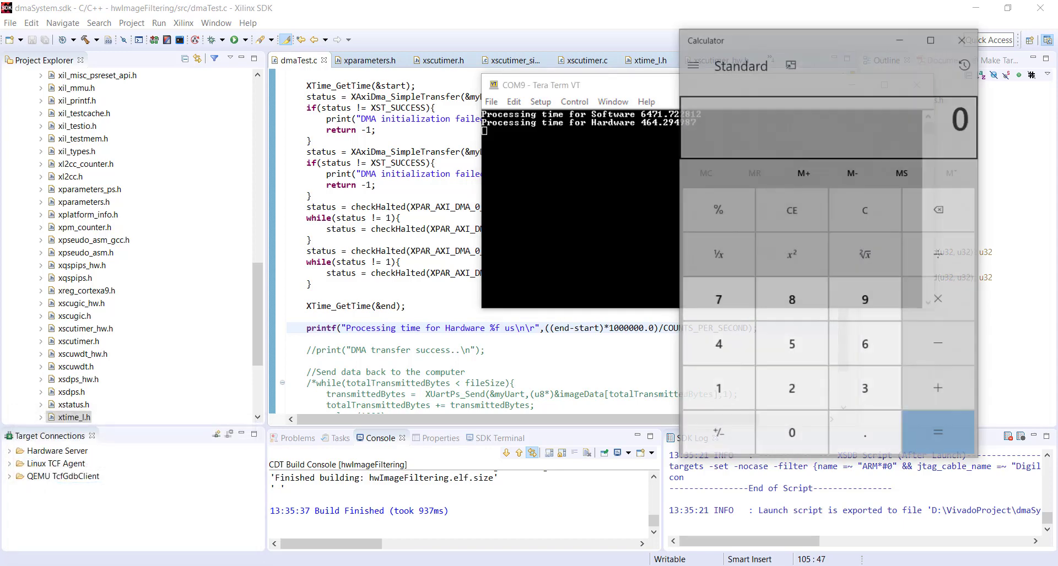
Move Calculator aside and enter 6471 ÷ 464 to get the speed-up.
{"action": "left_click_drag", "start_coordinate": [828, 40], "coordinate": [356, 94]}
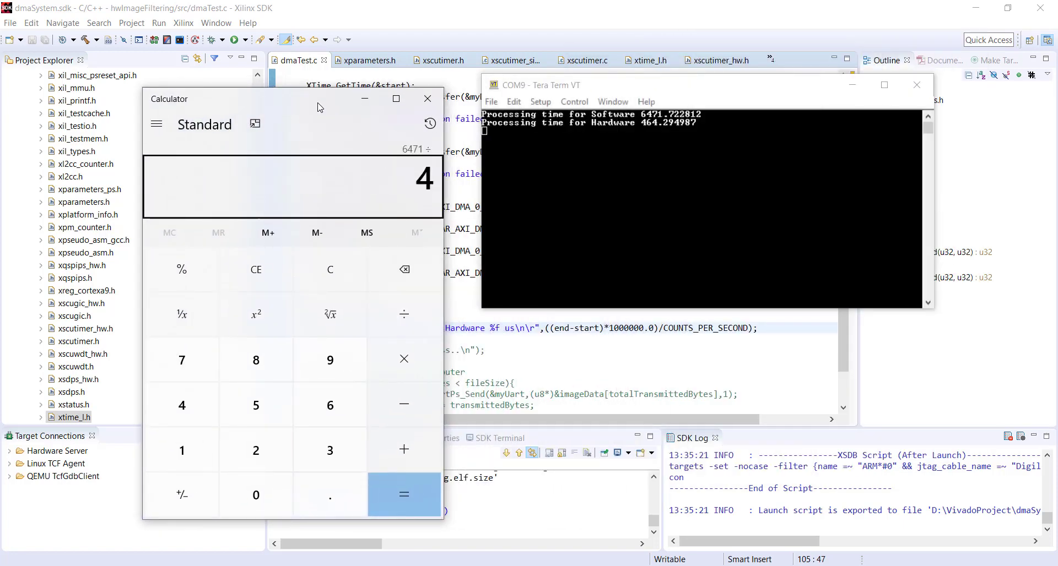
{"action": "left_click", "coordinate": [404, 495]}
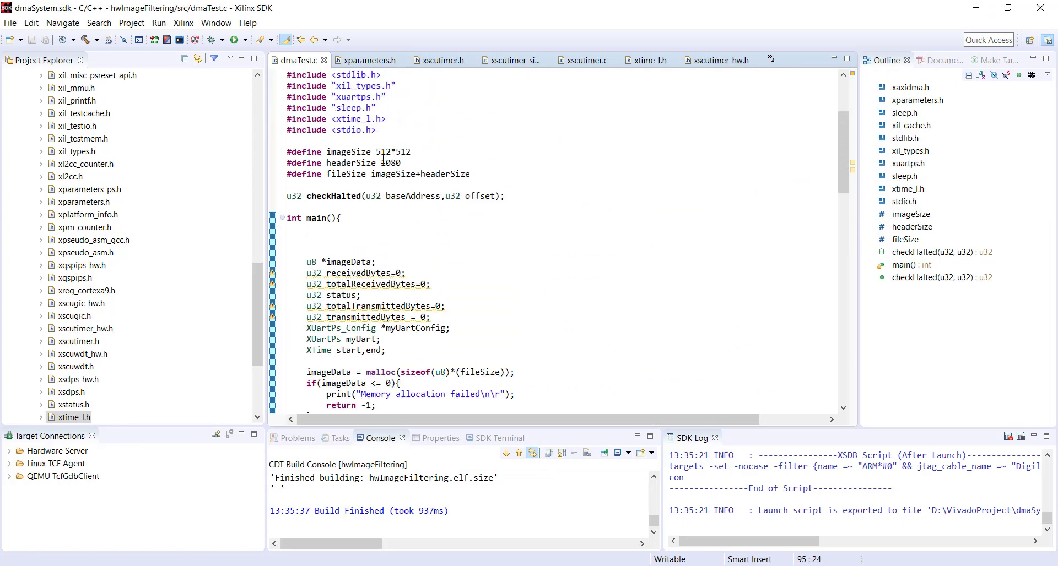
Change imageSize to 1024*1024 and relaunch the program over the active session.
{"action": "type", "text": "10"}
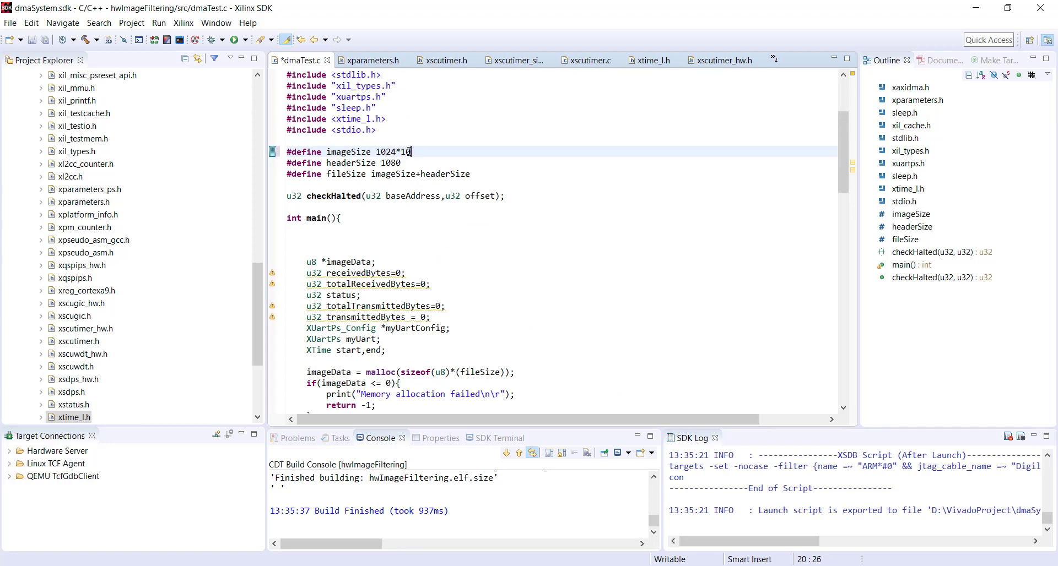
{"action": "type", "text": "24"}
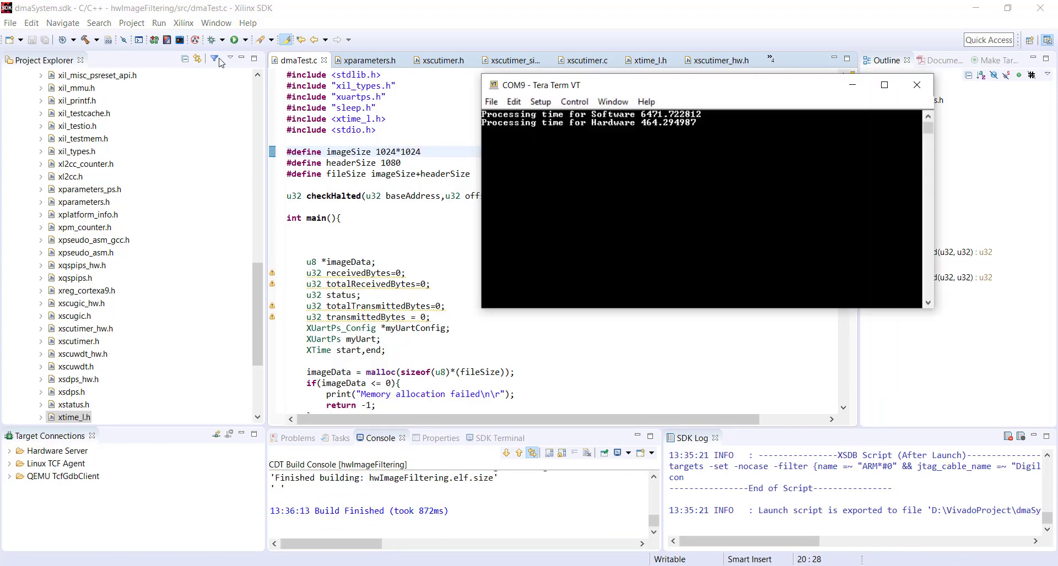
{"action": "left_click", "coordinate": [233, 40]}
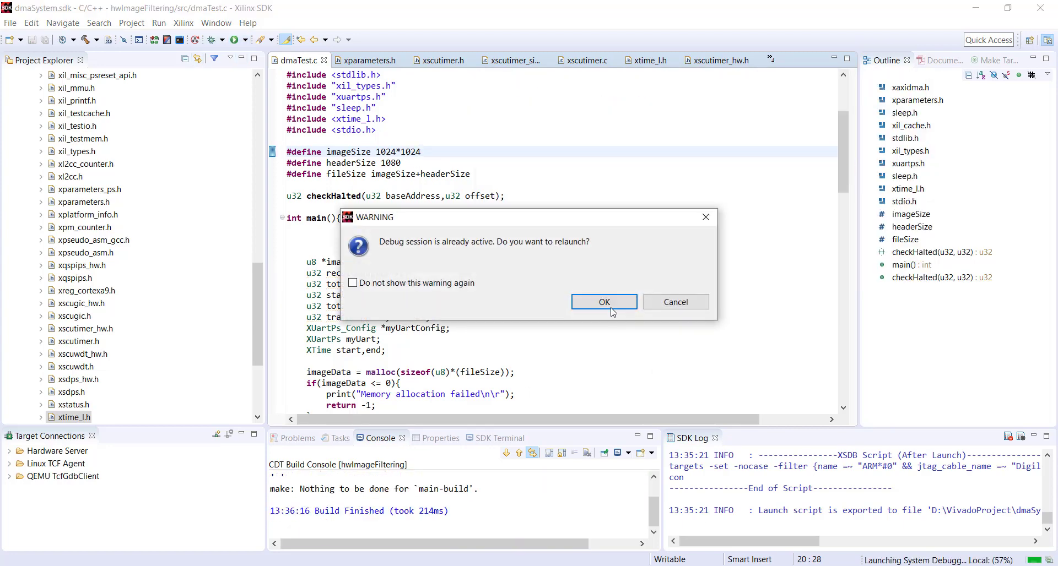
{"action": "left_click", "coordinate": [604, 302]}
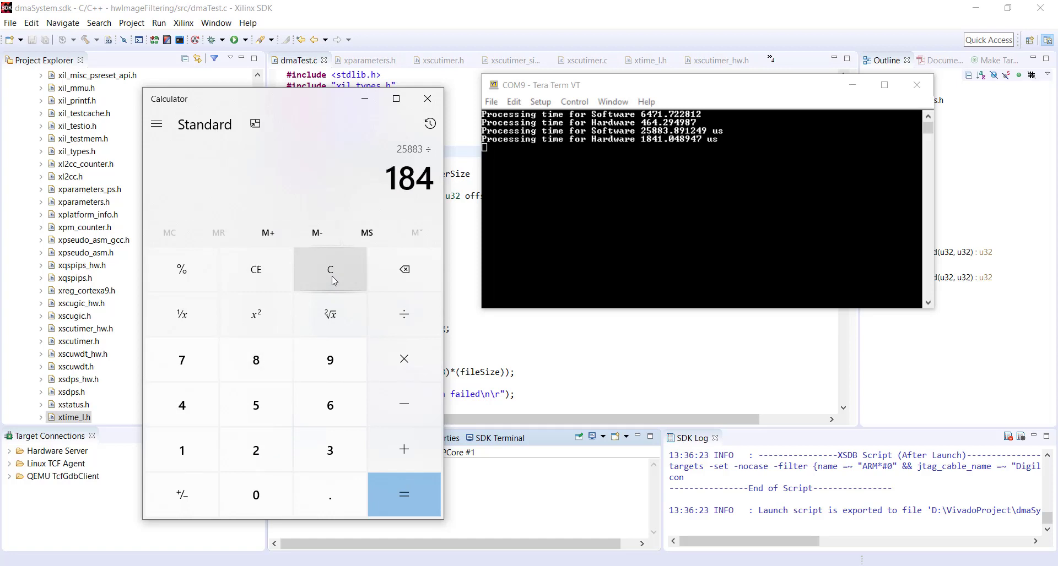
Divide 25883 by 1841 in Calculator, giving a speed-up of about 14.
{"action": "left_click", "coordinate": [403, 494]}
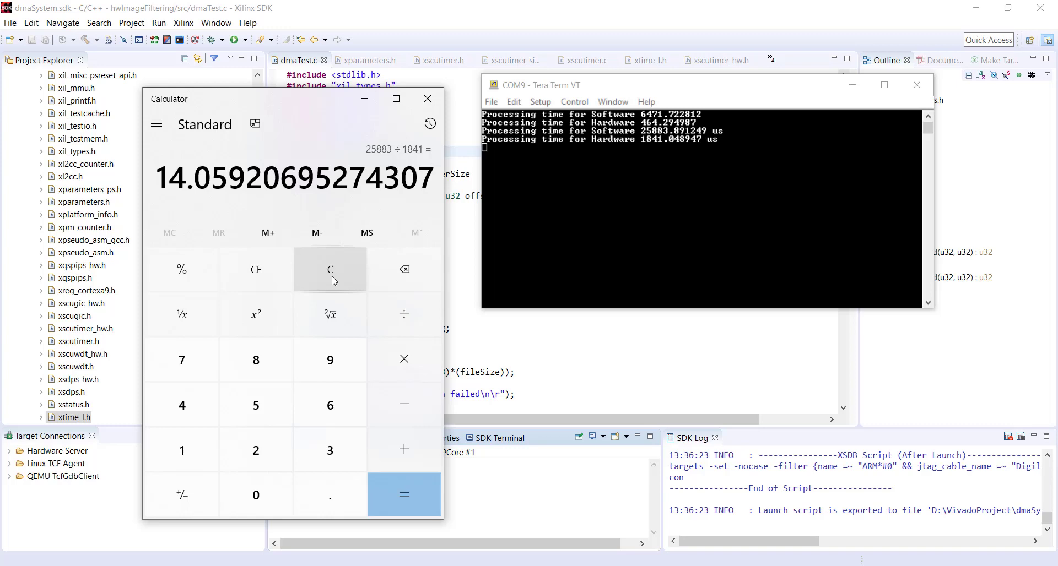
{"action": "left_click", "coordinate": [427, 98]}
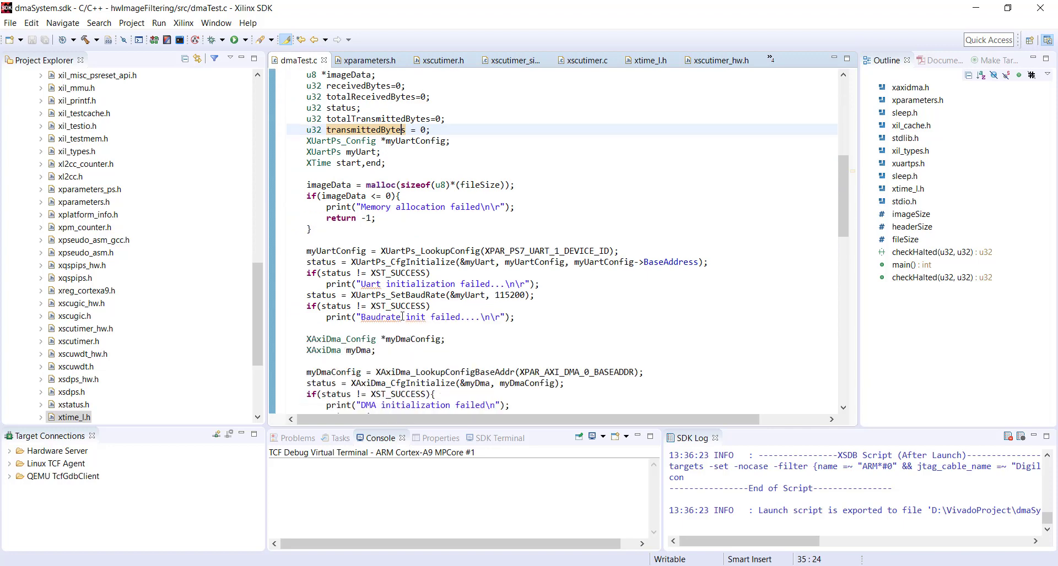
{"action": "scroll", "scroll_direction": "down", "scroll_amount": 3}
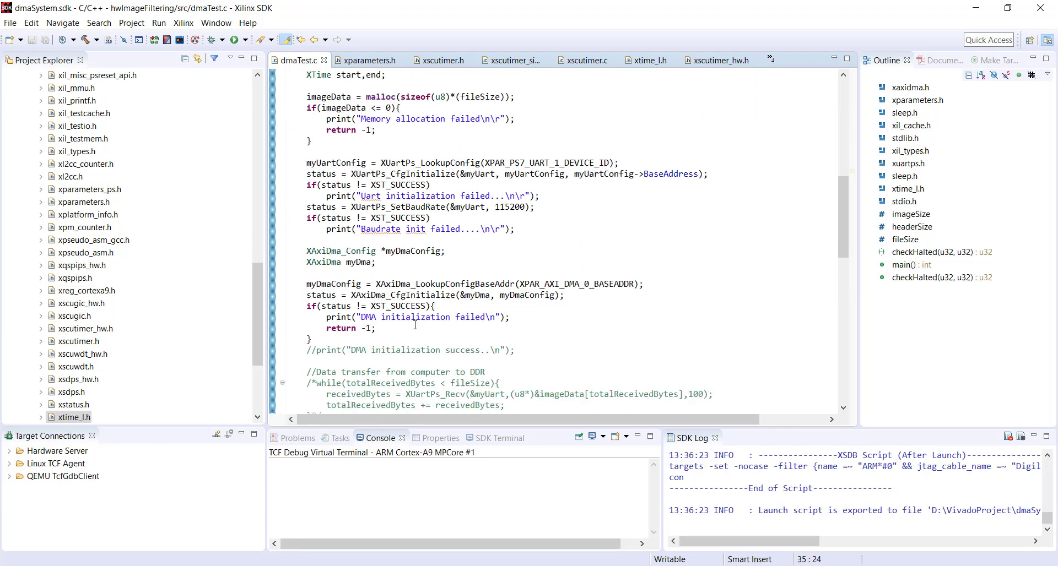
{"action": "scroll", "scroll_direction": "down", "scroll_amount": 3}
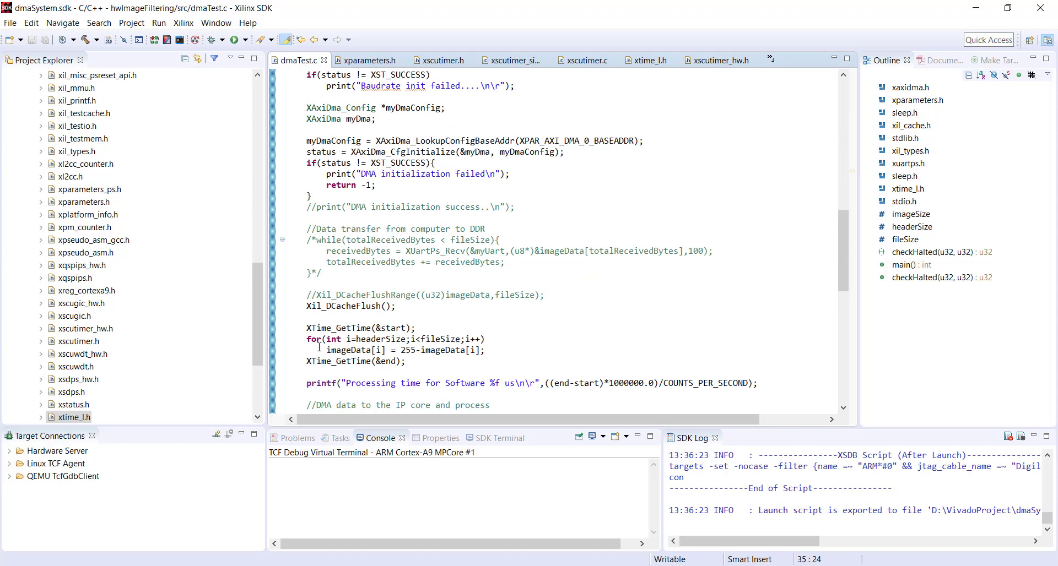
{"action": "left_click_drag", "start_coordinate": [307, 340], "coordinate": [485, 351]}
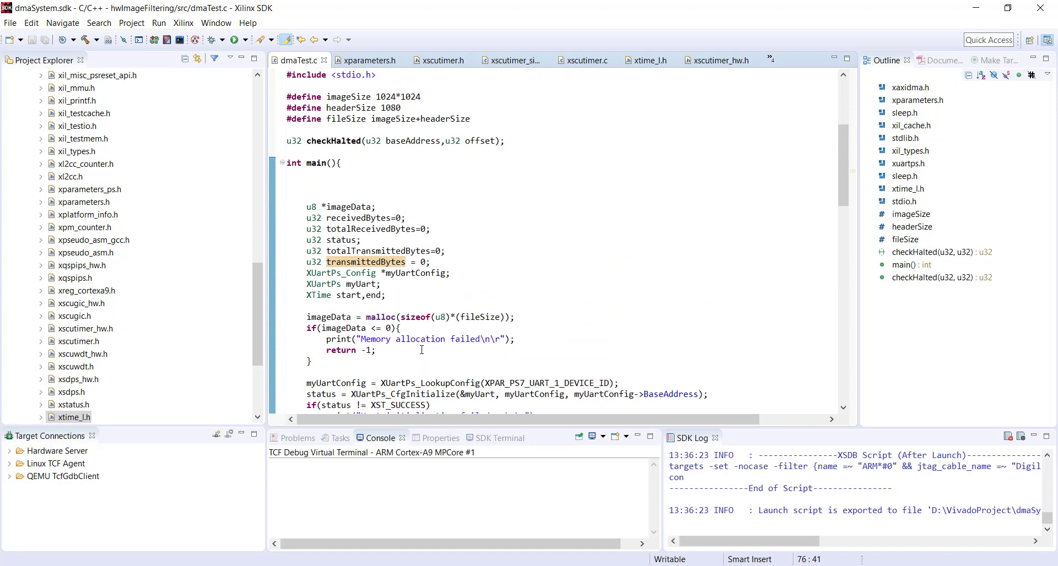
Allocate the image buffer as malloc(sizeof(u32)*(fileSize/4)) and rebuild.
{"action": "scroll", "scroll_direction": "down", "scroll_amount": 3}
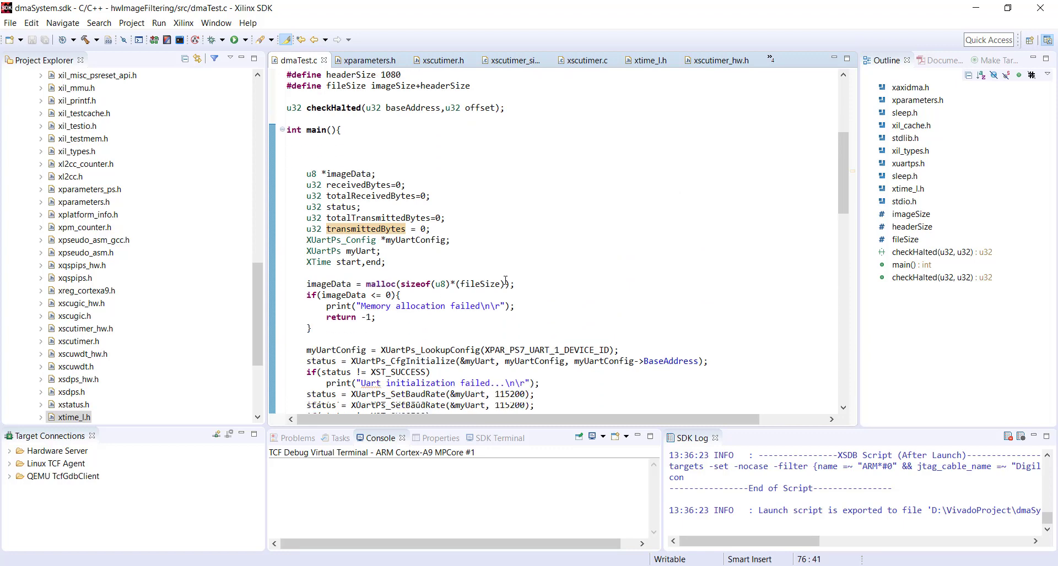
{"action": "scroll", "scroll_direction": "down", "scroll_amount": 3}
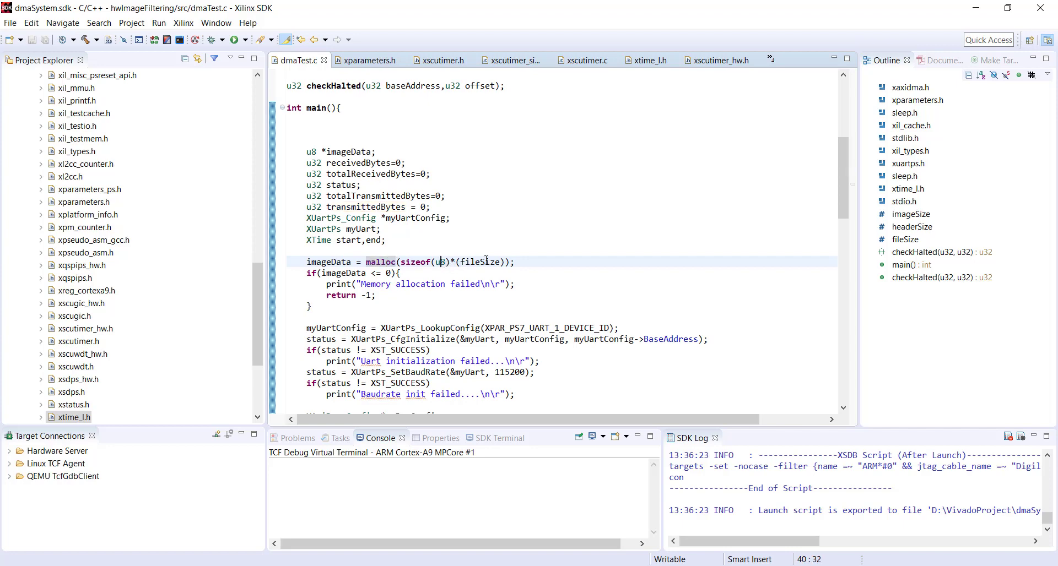
{"action": "mouse_move", "coordinate": [478, 261]}
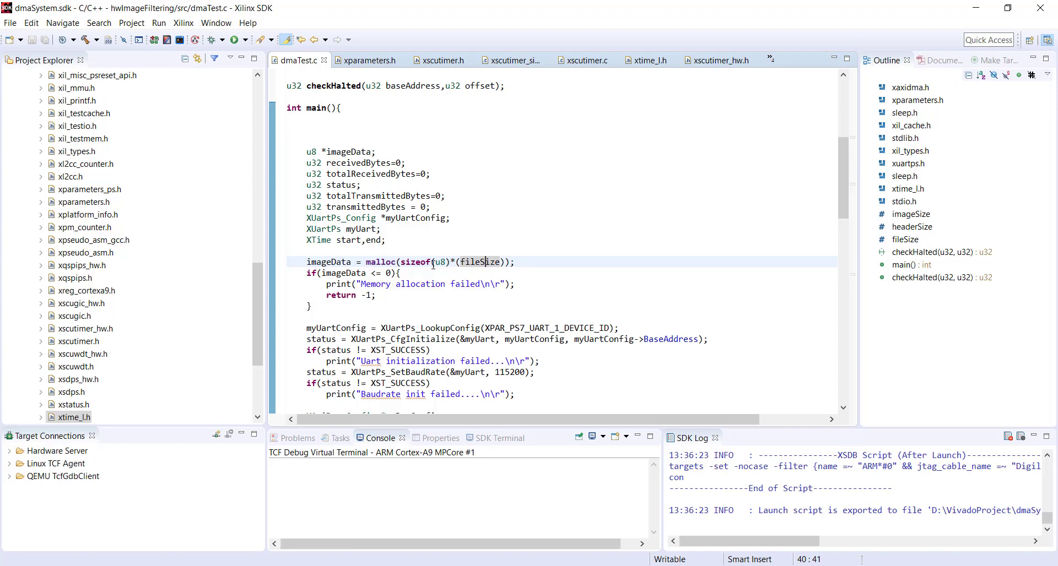
{"action": "type", "text": "32"}
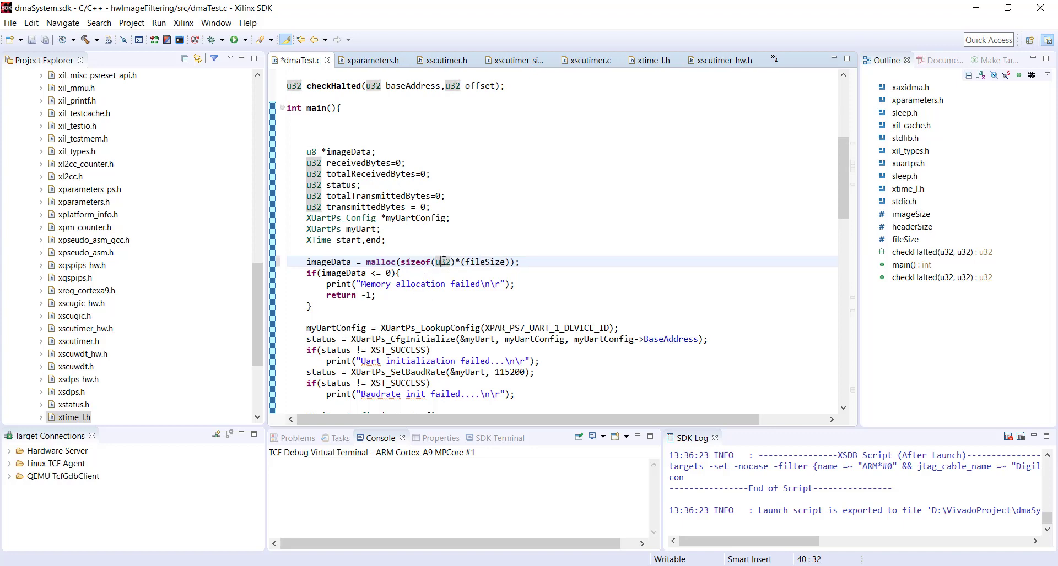
{"action": "mouse_move", "coordinate": [443, 261]}
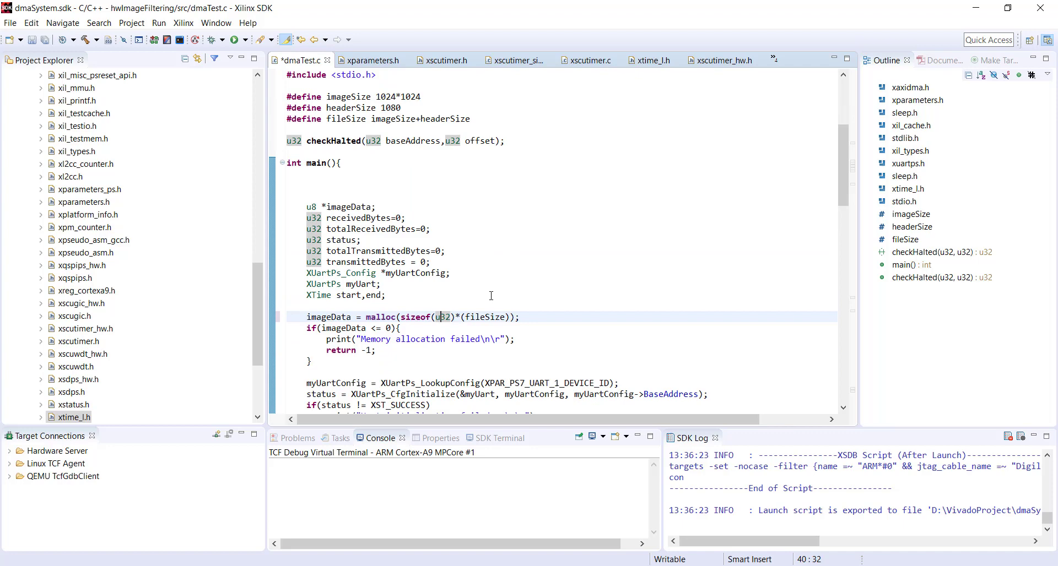
{"action": "mouse_move", "coordinate": [482, 316]}
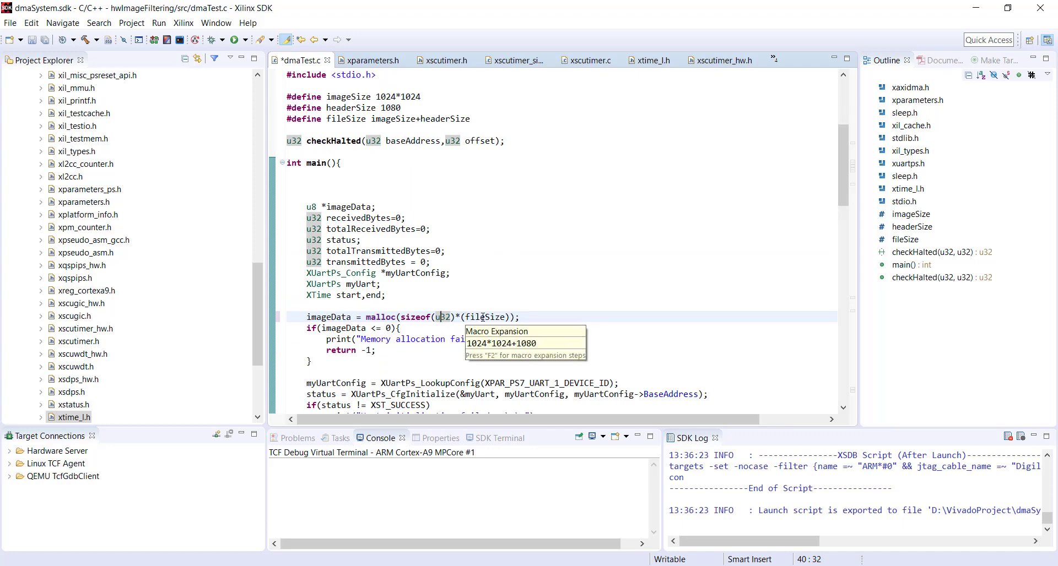
{"action": "mouse_move", "coordinate": [354, 118]}
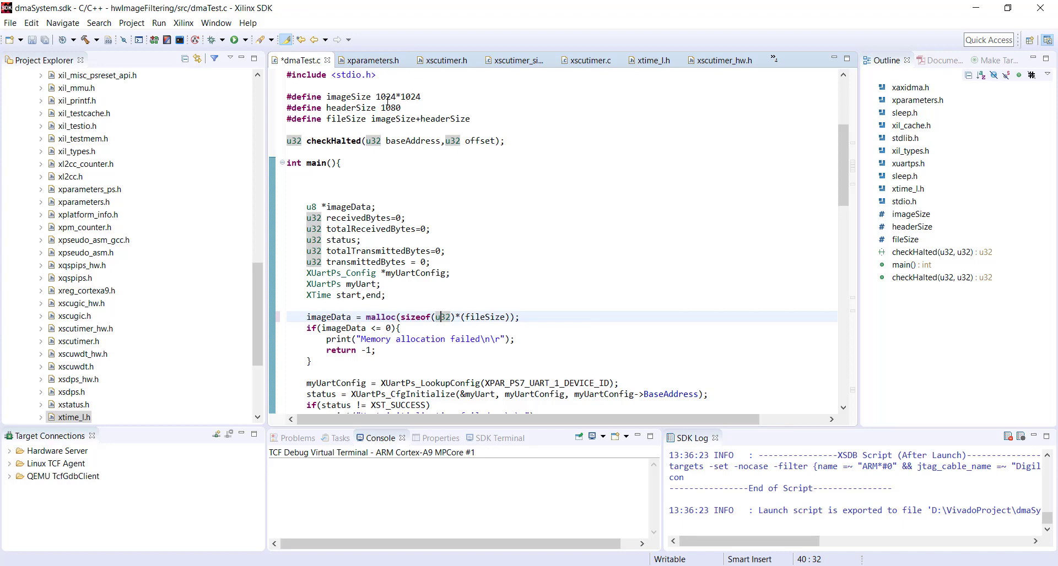
{"action": "mouse_move", "coordinate": [416, 315]}
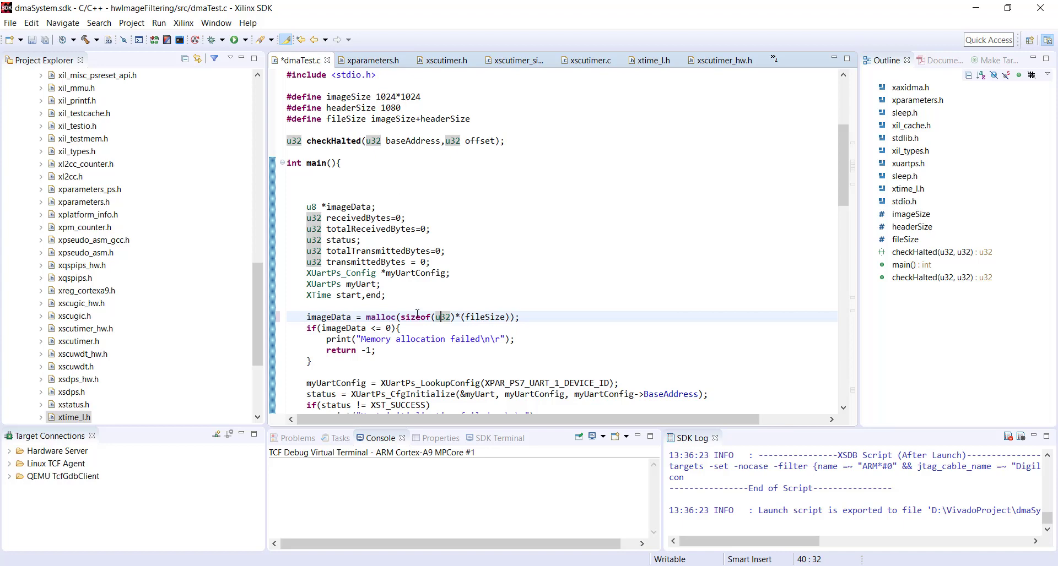
{"action": "mouse_move", "coordinate": [441, 316]}
{"action": "type", "text": "/"}
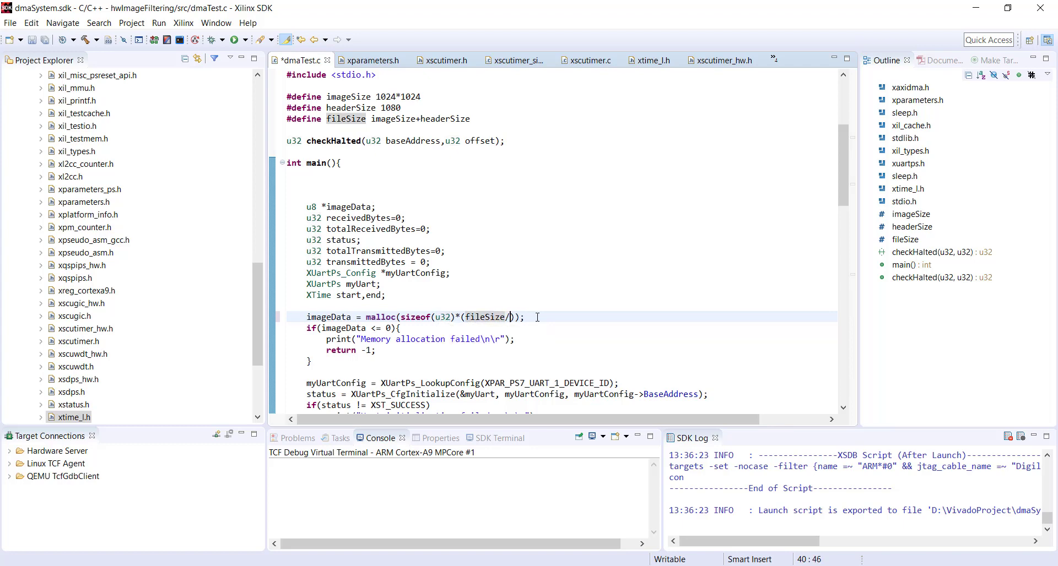
{"action": "type", "text": "4"}
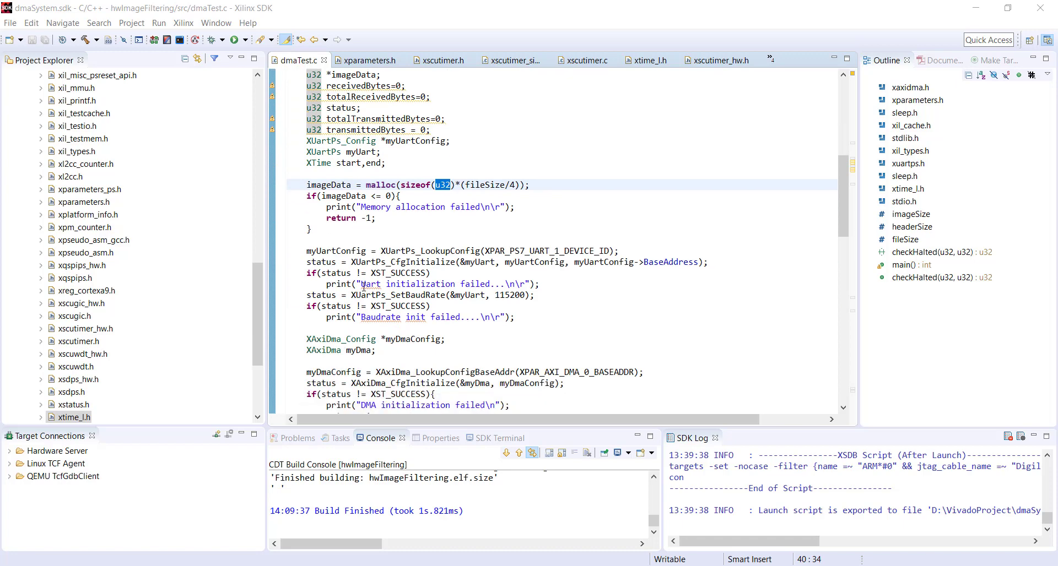
Make the inversion loop run from headerSize/4 to fileSize/4.
{"action": "scroll", "scroll_direction": "down", "scroll_amount": 3}
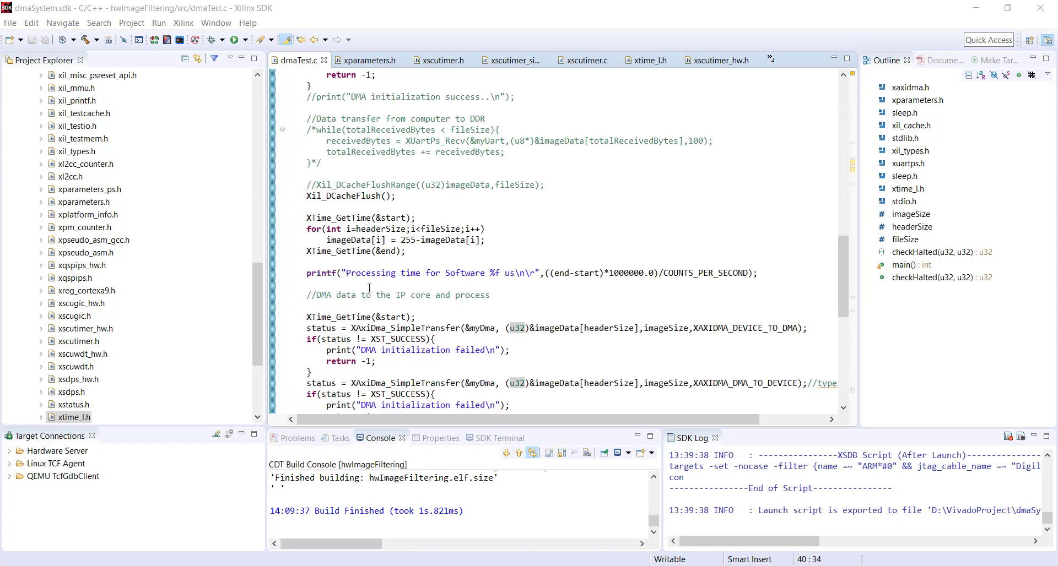
{"action": "scroll", "scroll_direction": "down", "scroll_amount": 3}
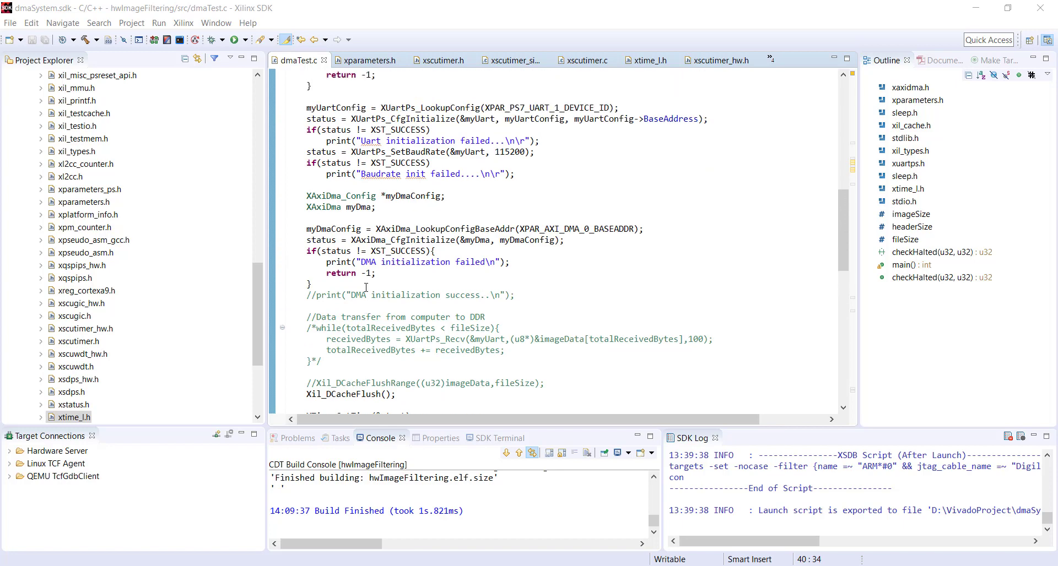
{"action": "scroll", "scroll_direction": "down", "scroll_amount": 3}
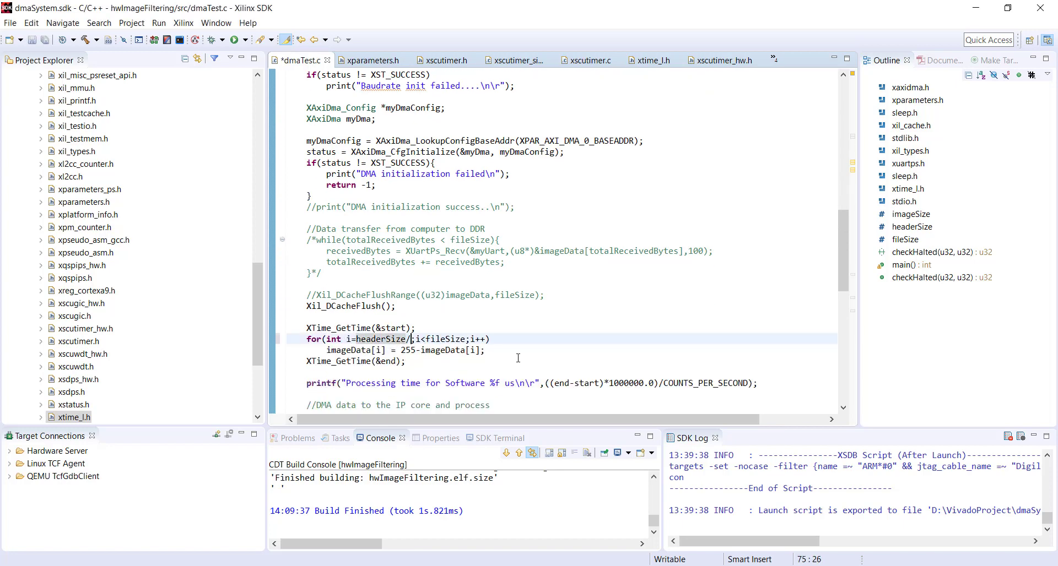
{"action": "type", "text": "4"}
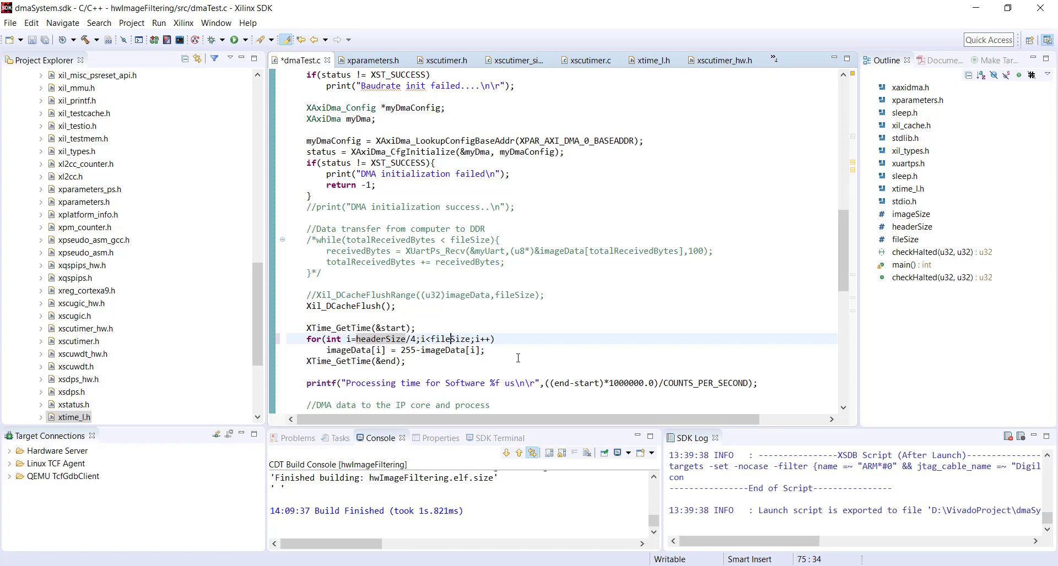
{"action": "type", "text": "/"}
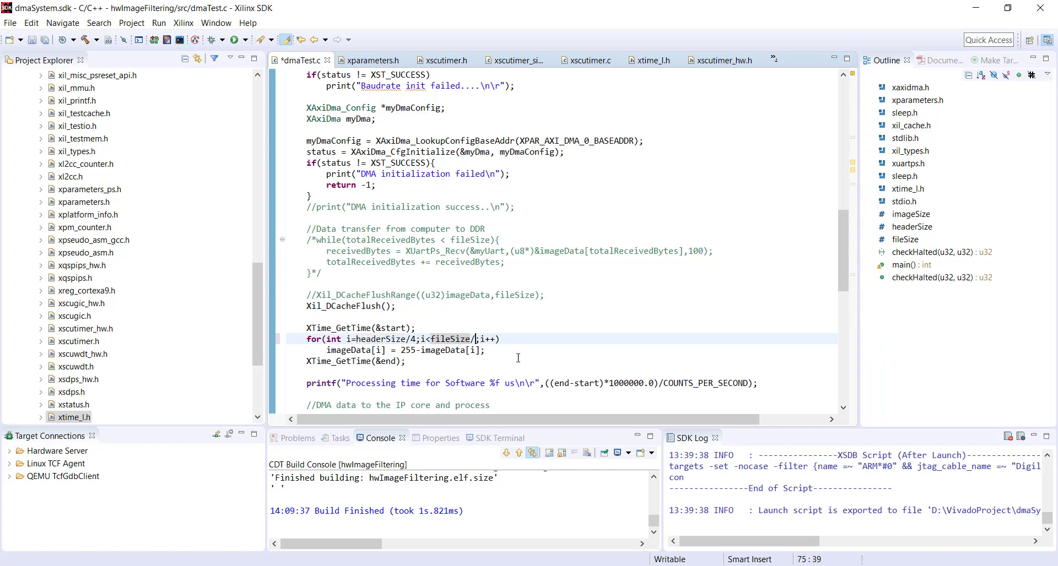
{"action": "type", "text": "4"}
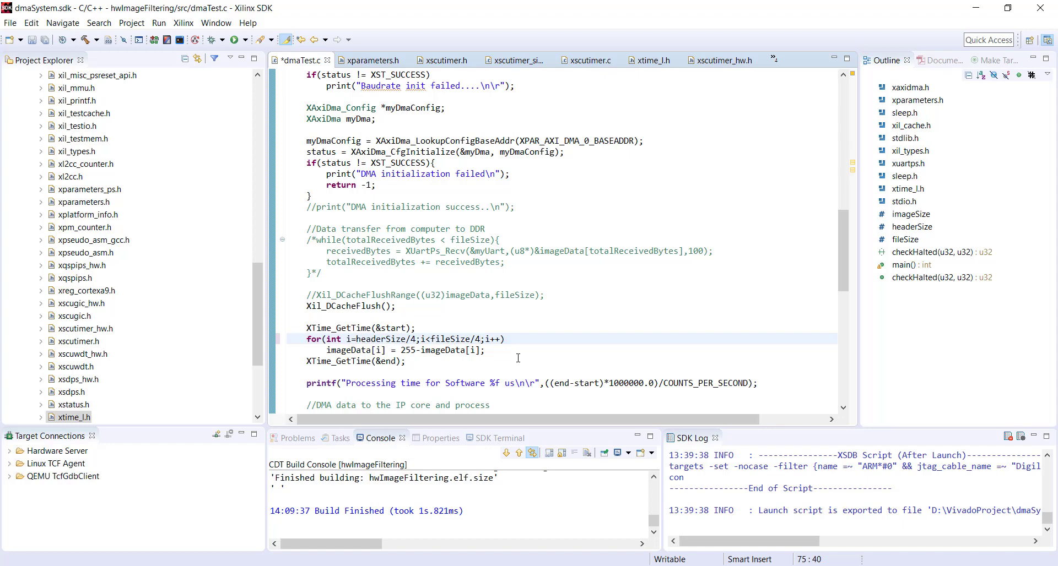
Replace the 255 constant with 0xFFFFFFFF for word-wise inversion.
{"action": "double_click", "coordinate": [408, 351]}
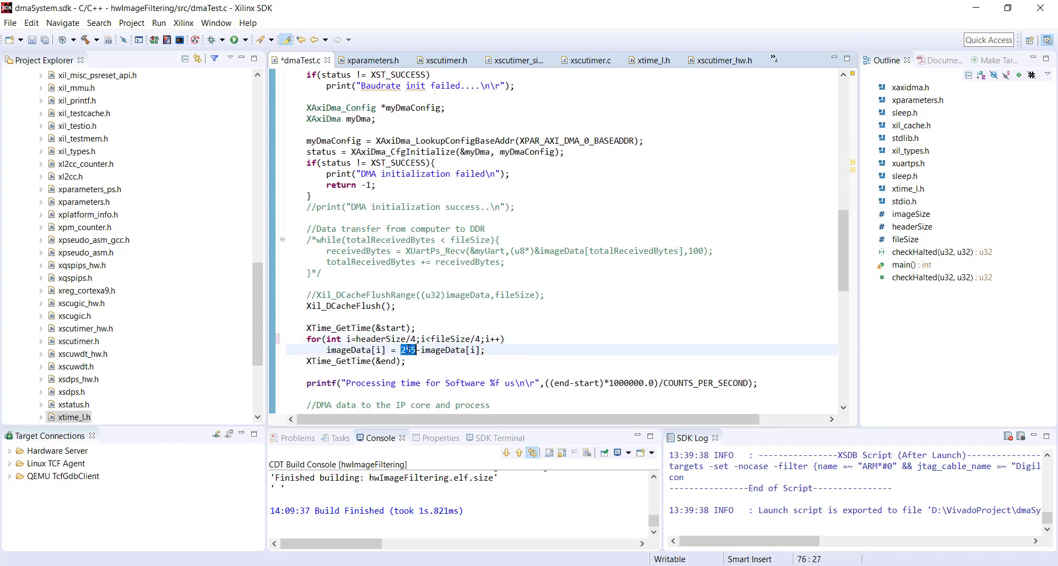
{"action": "type", "text": "0xFFFF"}
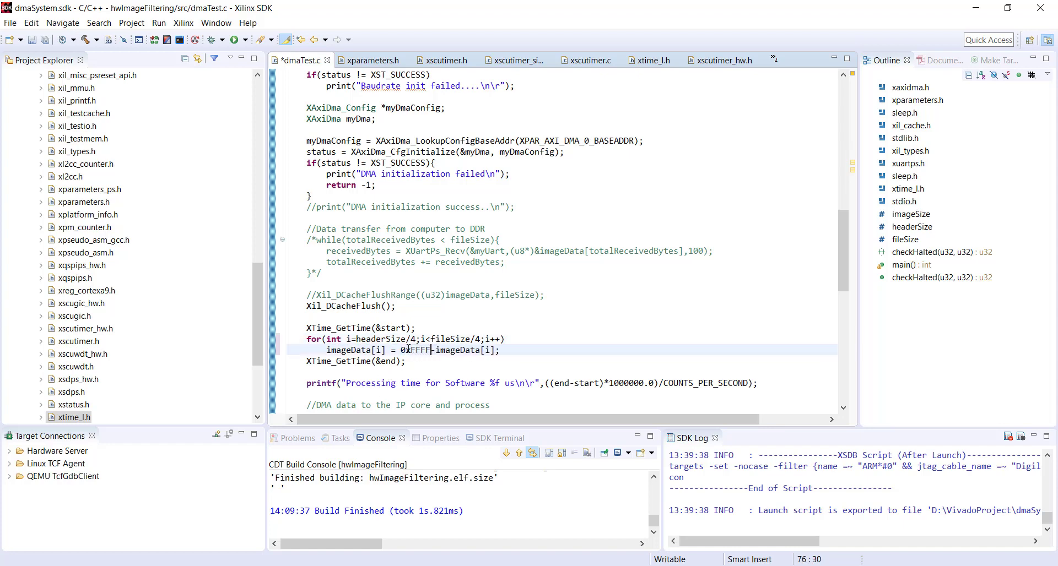
{"action": "type", "text": "FFFF"}
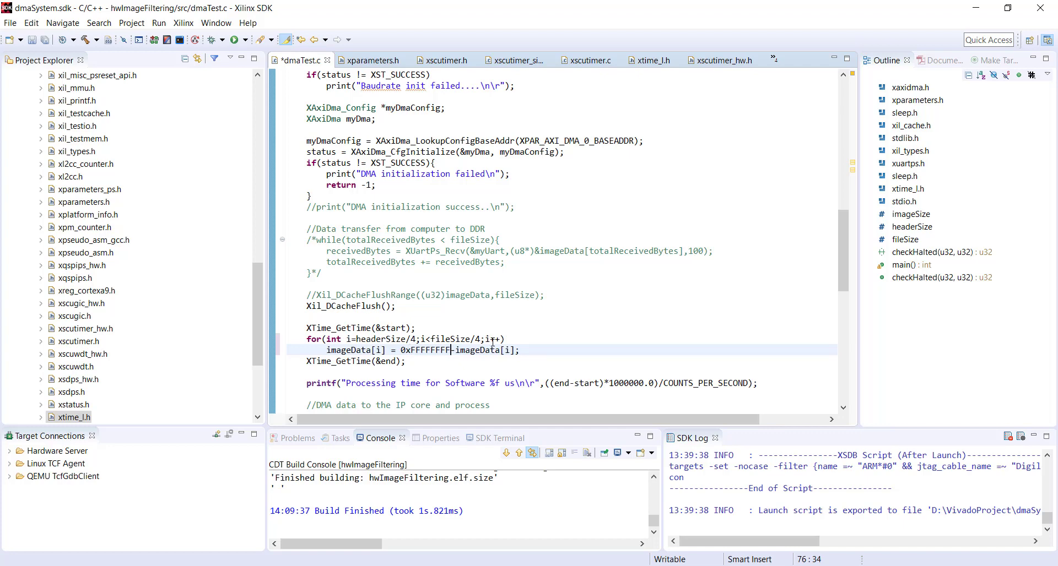
{"action": "mouse_move", "coordinate": [510, 349]}
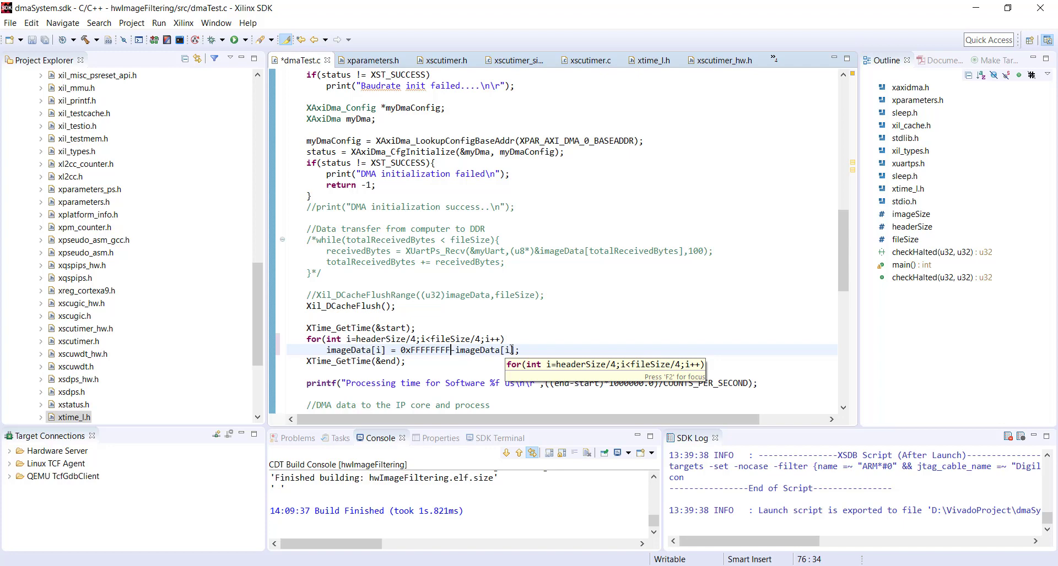
{"action": "mouse_move", "coordinate": [509, 332]}
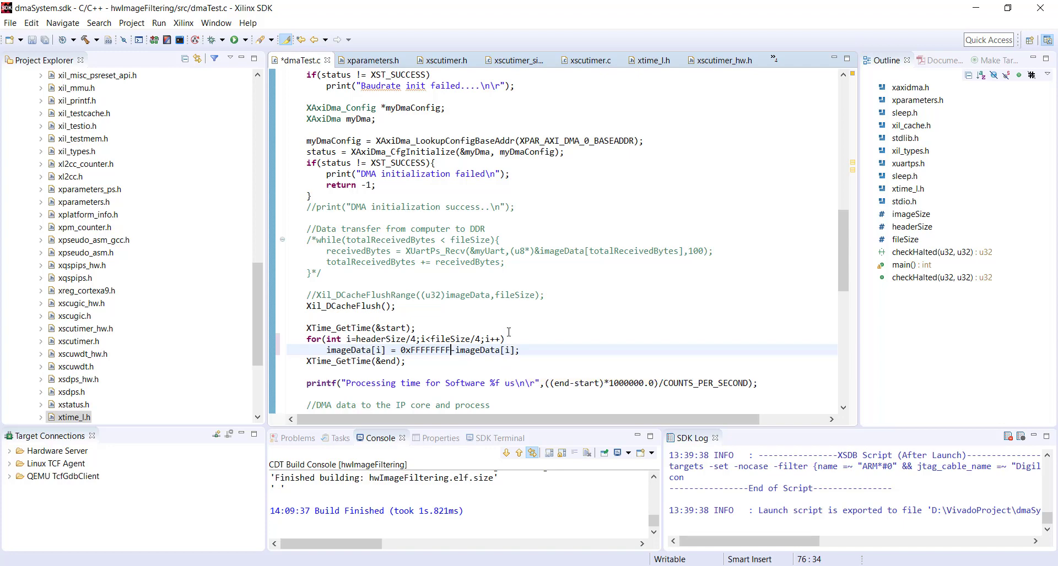
Scroll down to the XAxiDma_SimpleTransfer calls passing imageData[headerSize].
{"action": "scroll", "scroll_direction": "down", "scroll_amount": 3}
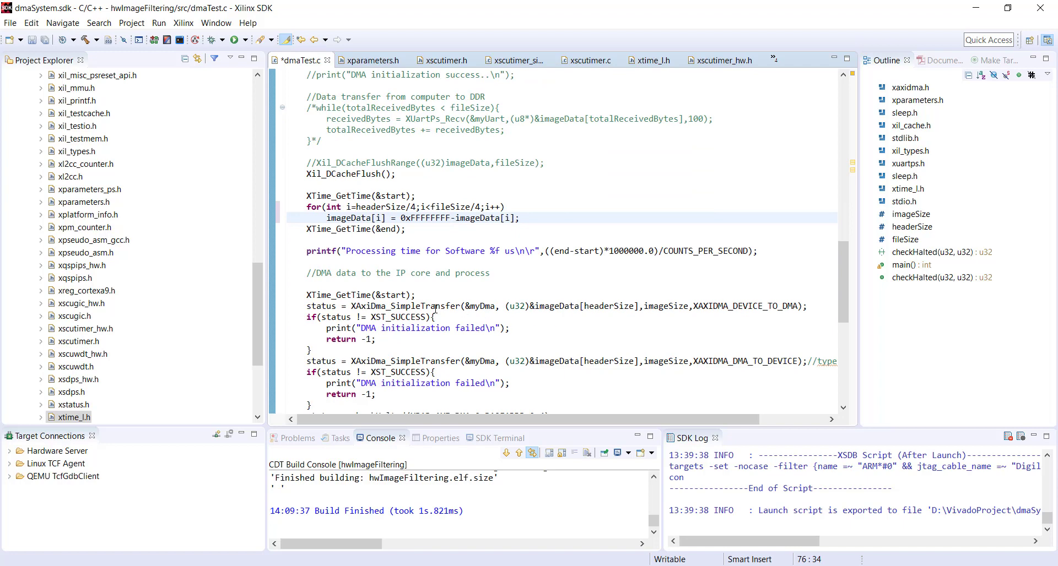
{"action": "mouse_move", "coordinate": [611, 305]}
{"action": "type", "text": "/4"}
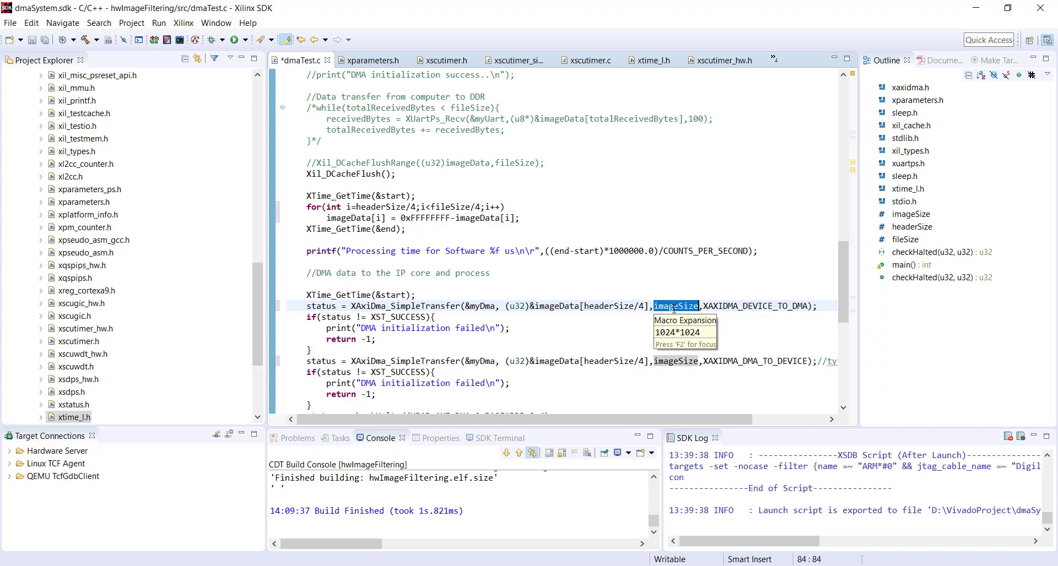
{"action": "mouse_move", "coordinate": [679, 308]}
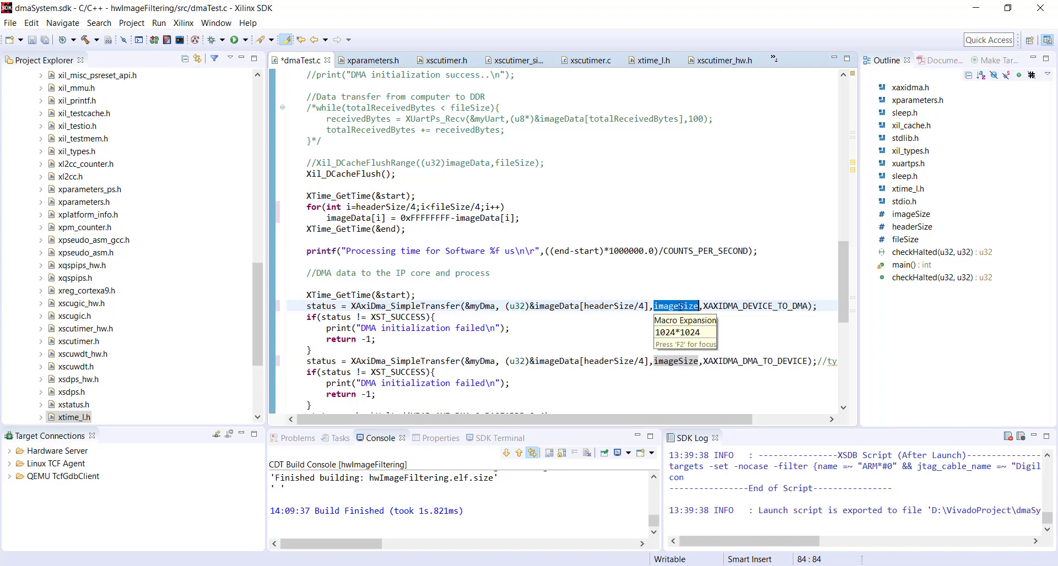
{"action": "mouse_move", "coordinate": [670, 363]}
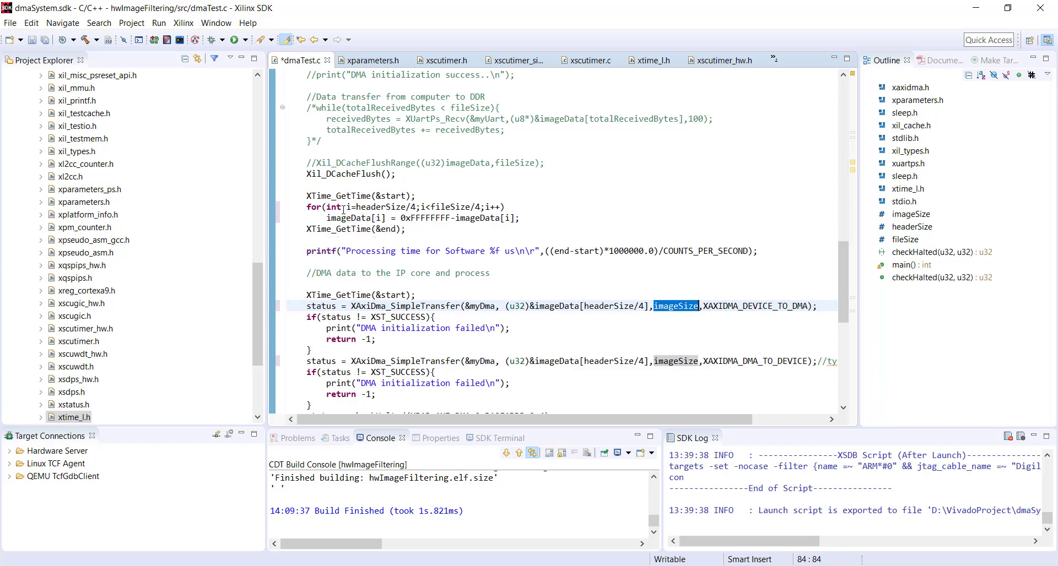
{"action": "mouse_move", "coordinate": [344, 218]}
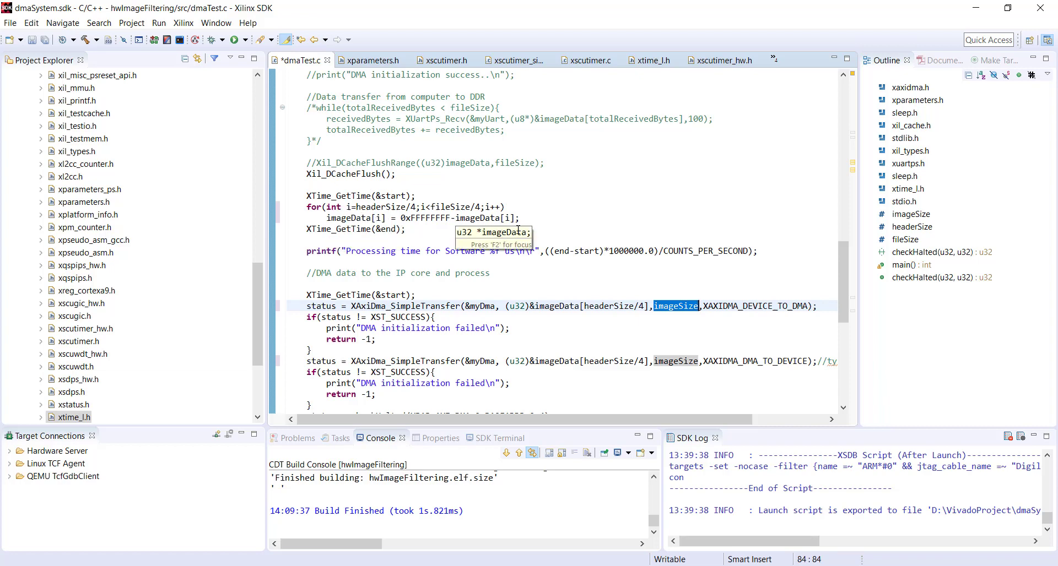
{"action": "mouse_move", "coordinate": [787, 274]}
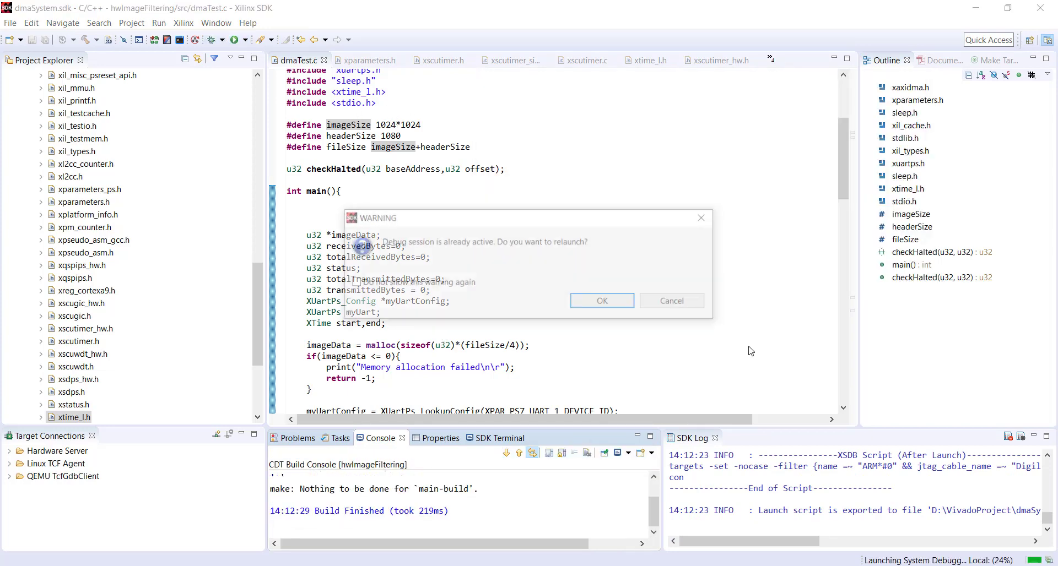
Set imageSize to 512*512 and relaunch, confirming over the active session.
{"action": "left_click", "coordinate": [601, 301]}
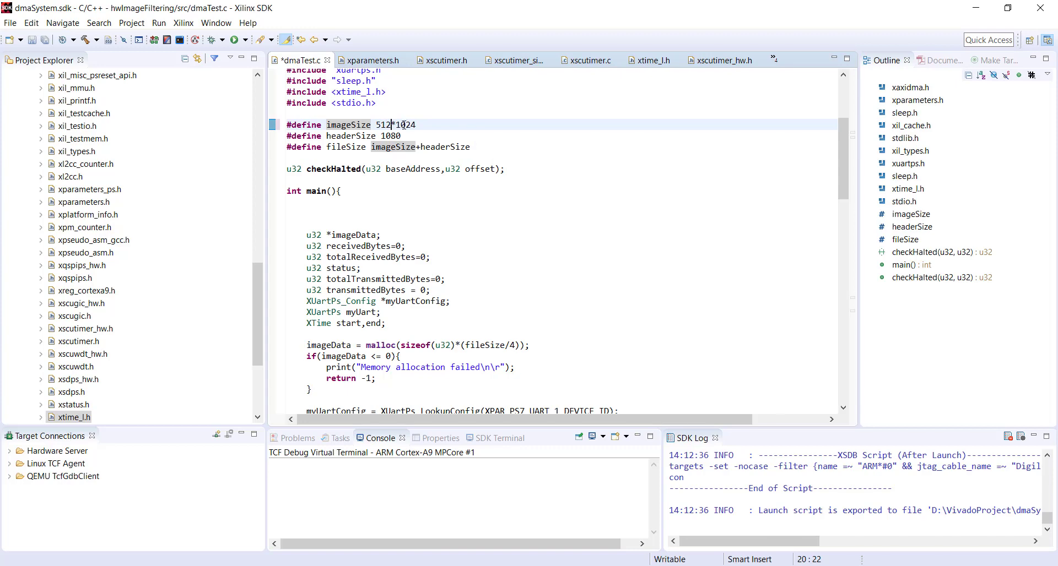
{"action": "type", "text": "512"}
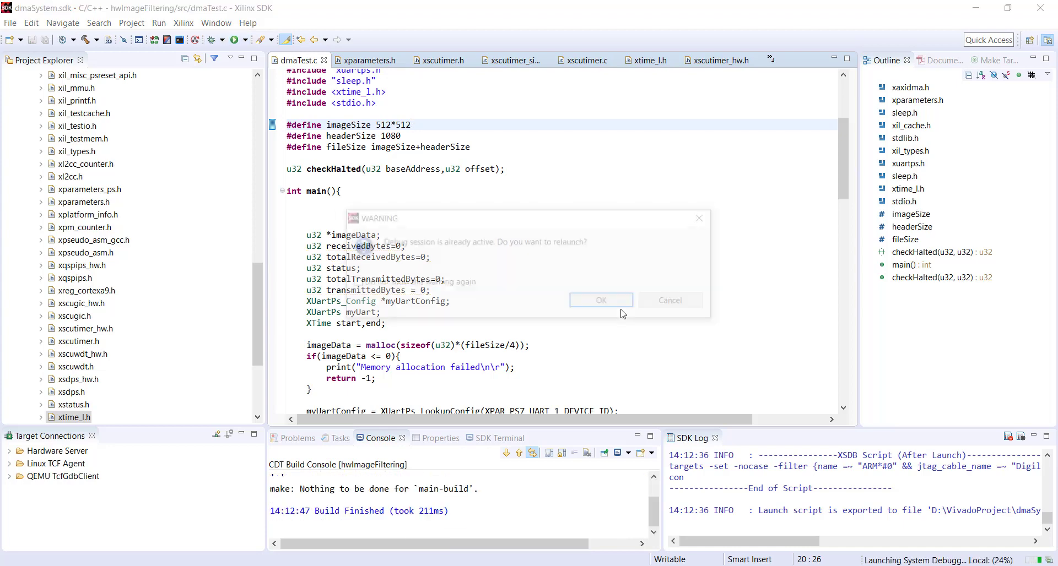
{"action": "left_click", "coordinate": [601, 299]}
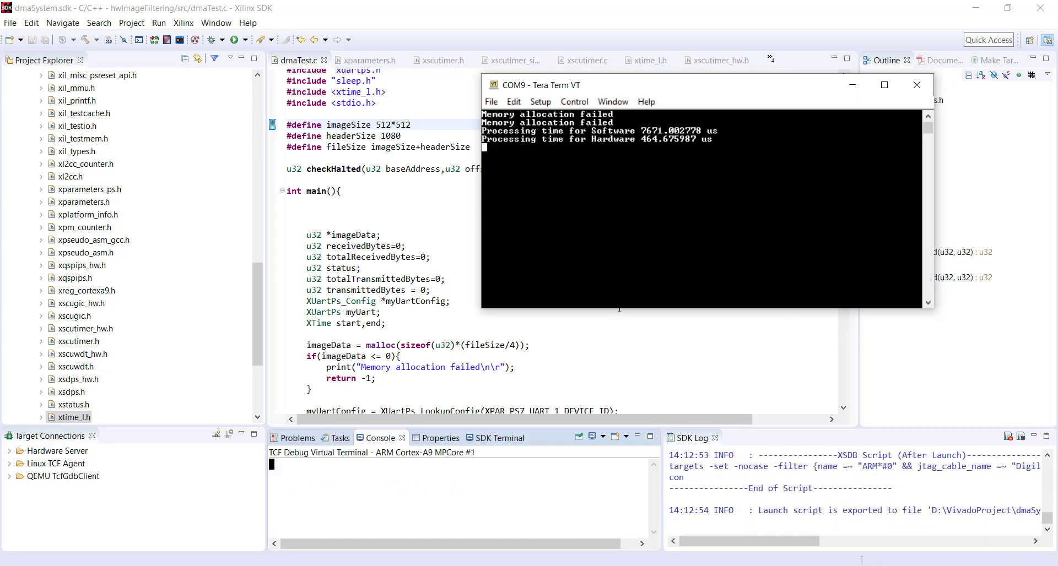
Divide 7671 by 464 in Calculator, showing hardware about 16 times faster.
{"action": "left_click", "coordinate": [404, 495]}
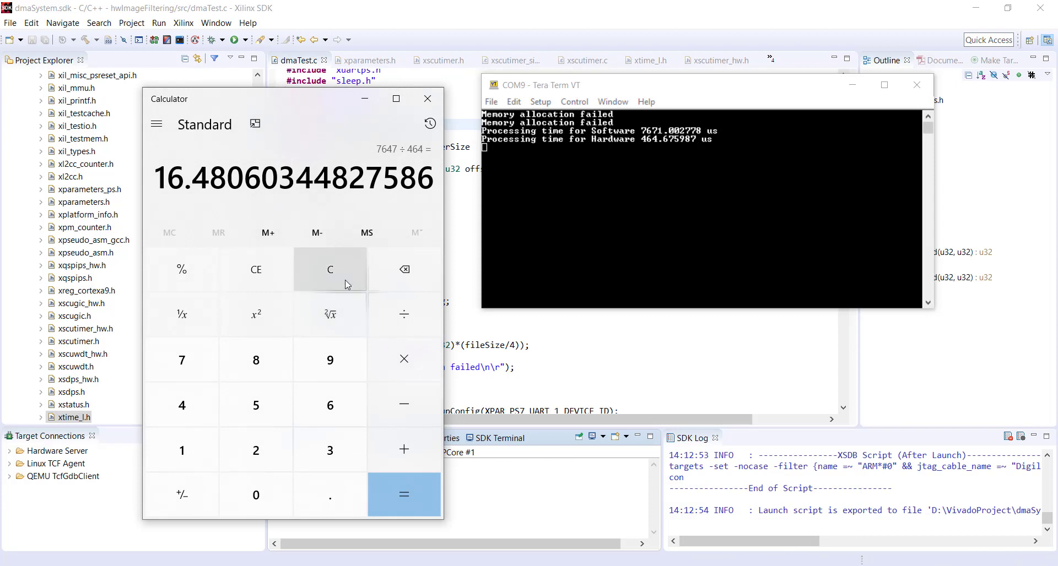
{"action": "left_click", "coordinate": [331, 269]}
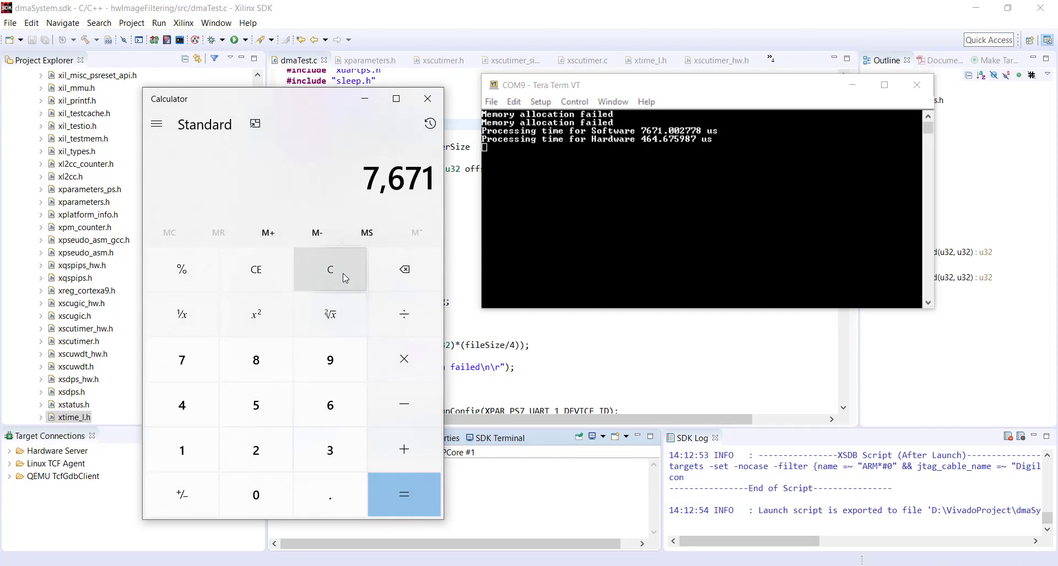
{"action": "left_click", "coordinate": [404, 313]}
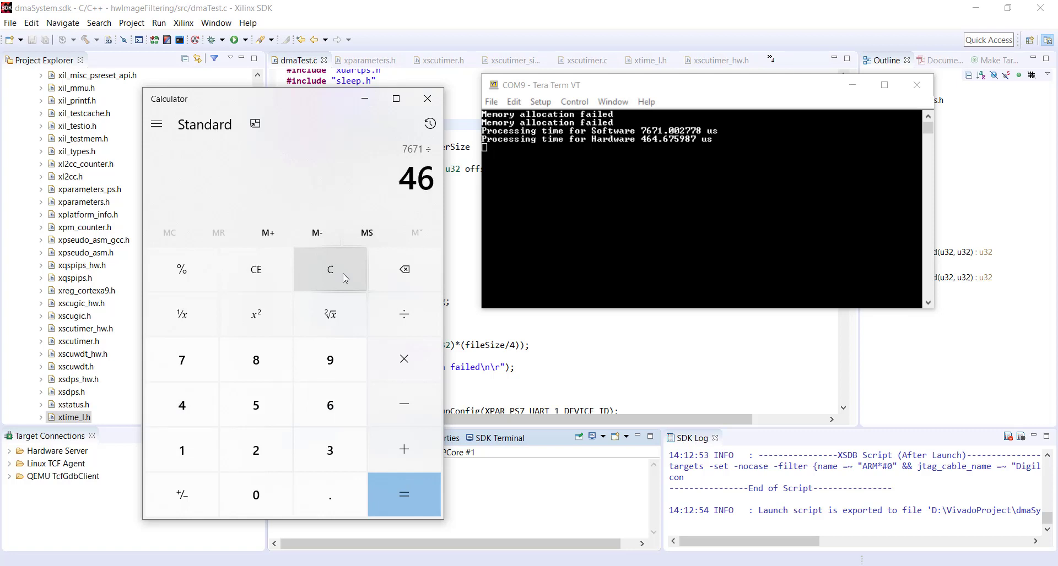
{"action": "left_click", "coordinate": [403, 494]}
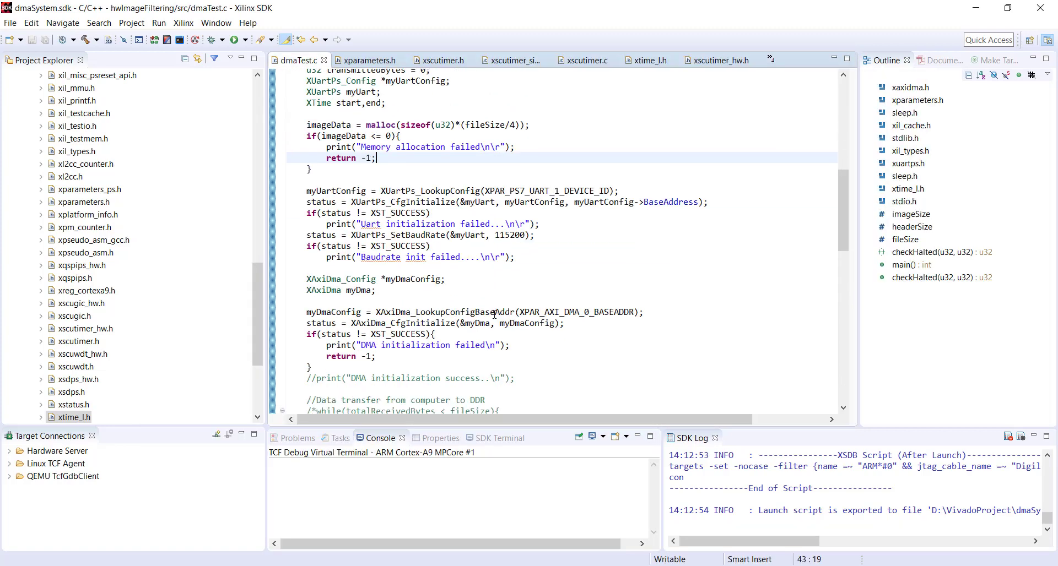
{"action": "scroll", "scroll_direction": "down", "scroll_amount": 3}
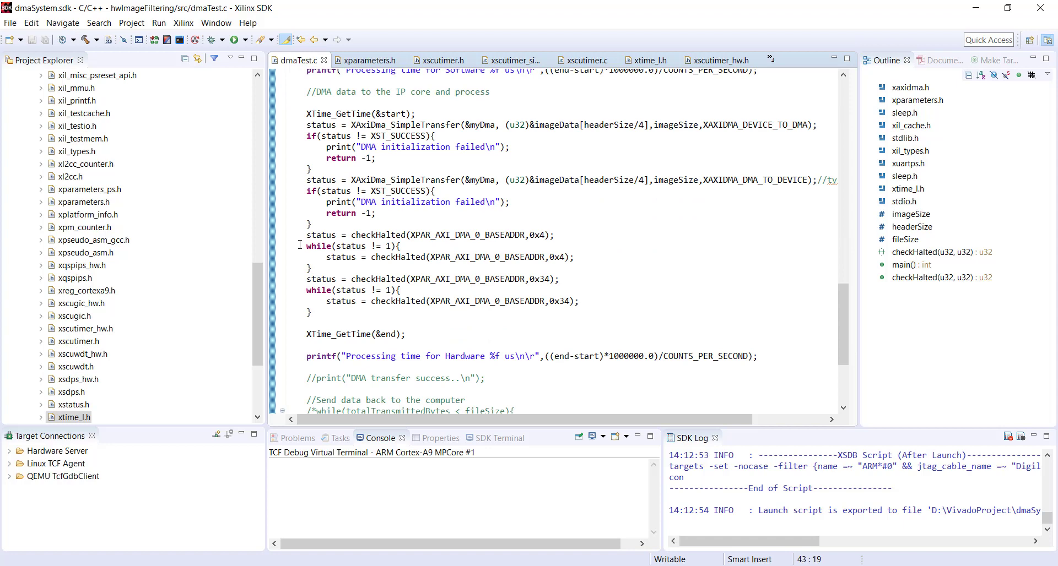
{"action": "left_click_drag", "start_coordinate": [307, 246], "coordinate": [579, 300]}
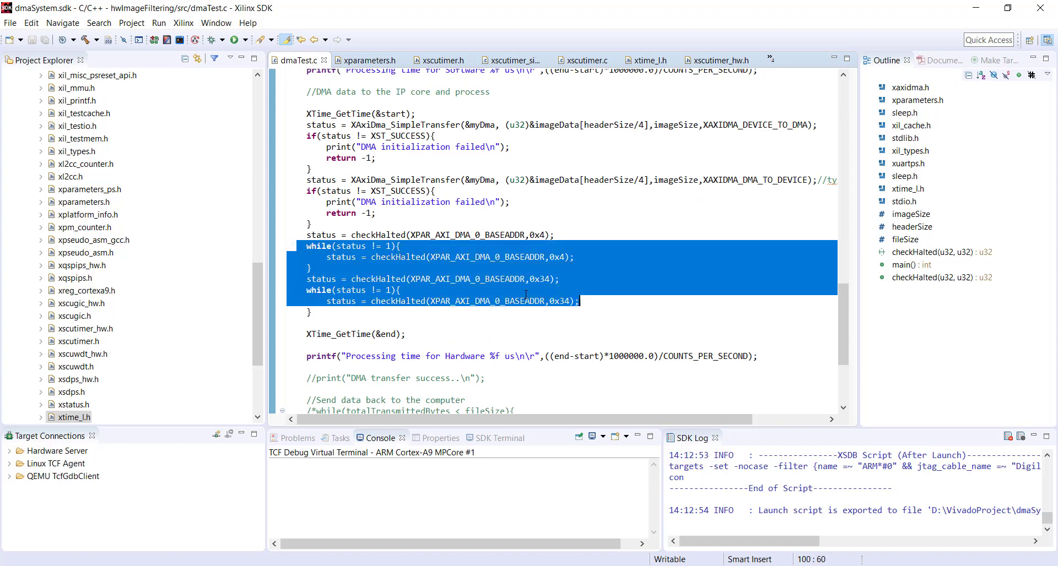